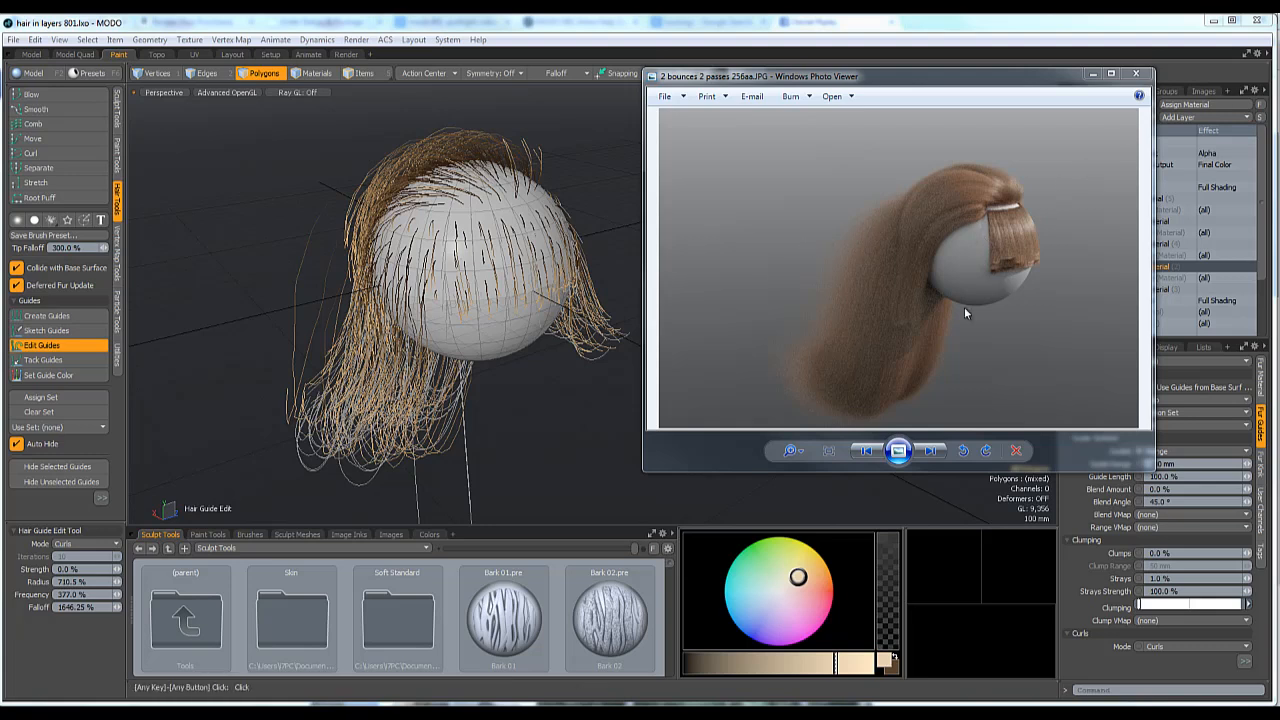
mouse_move(988, 310)
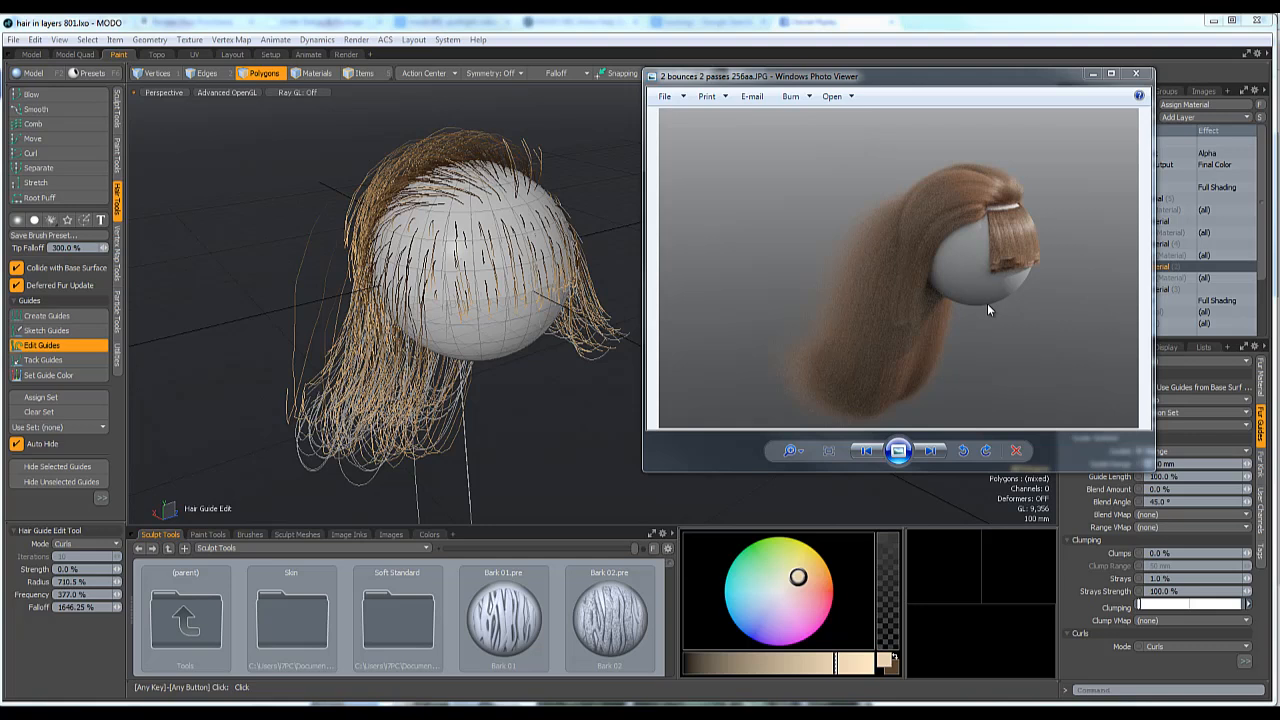
mouse_move(980, 268)
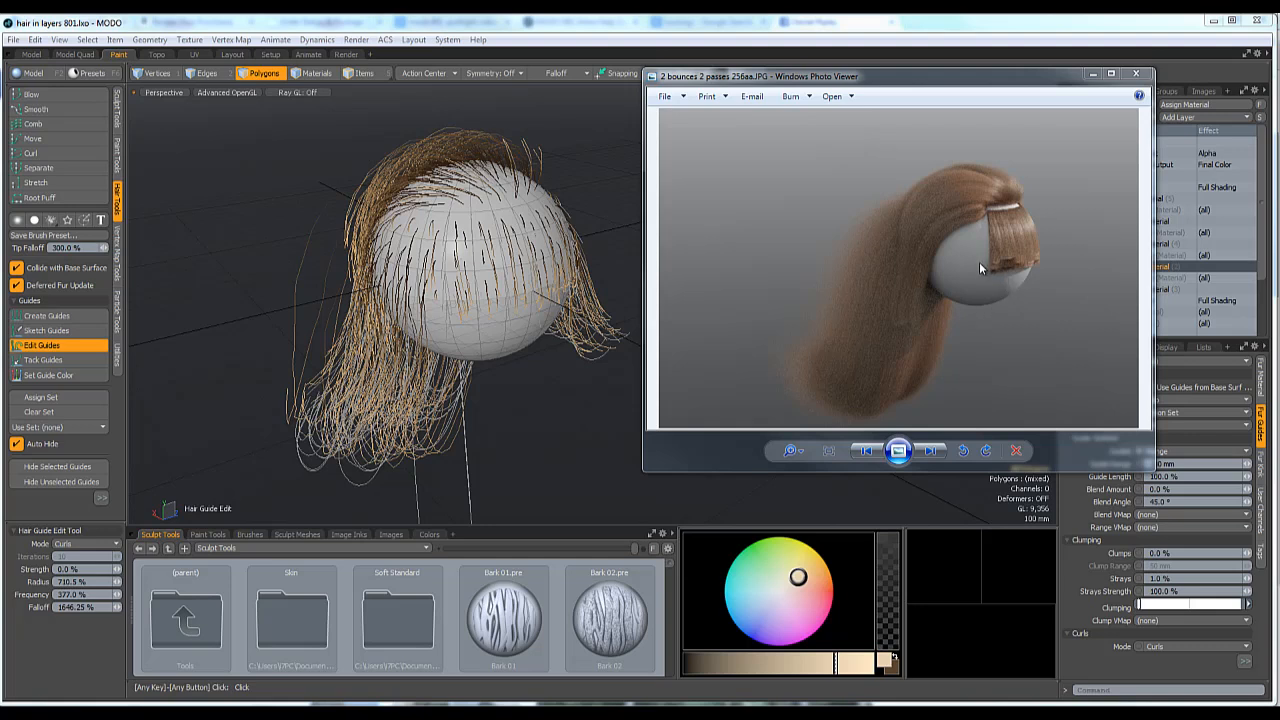
mouse_move(926, 370)
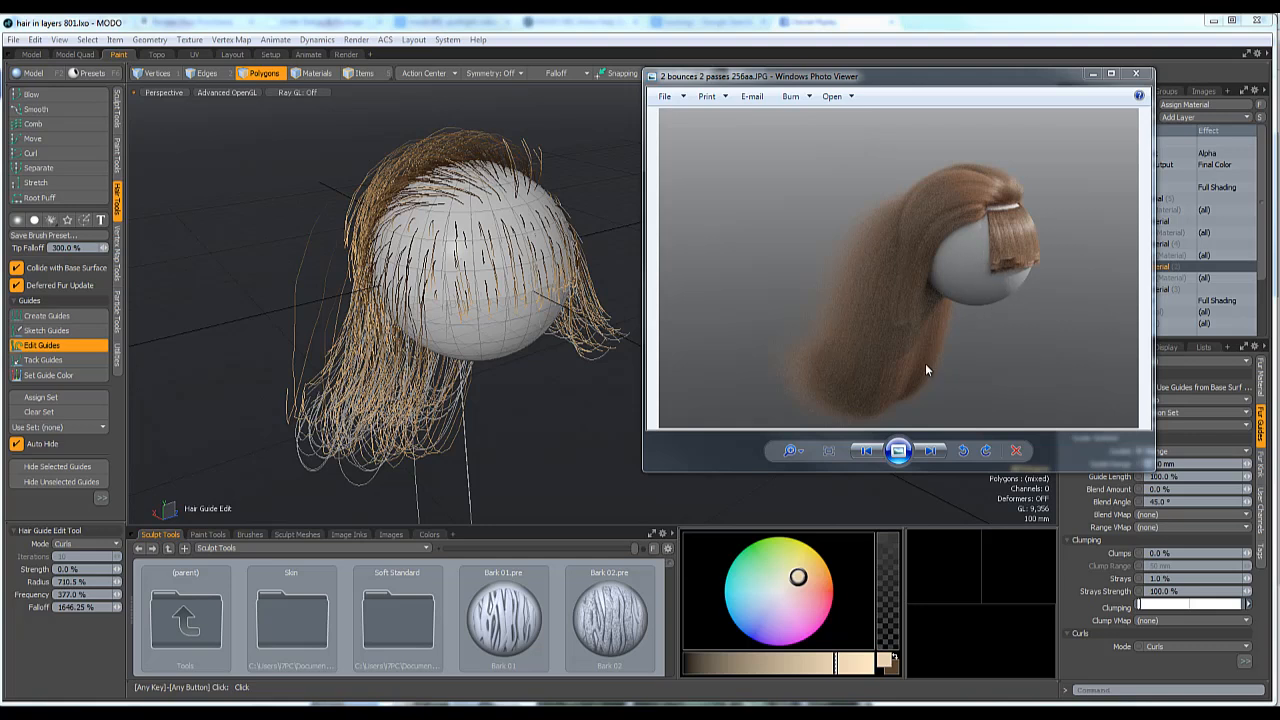
mouse_move(948, 278)
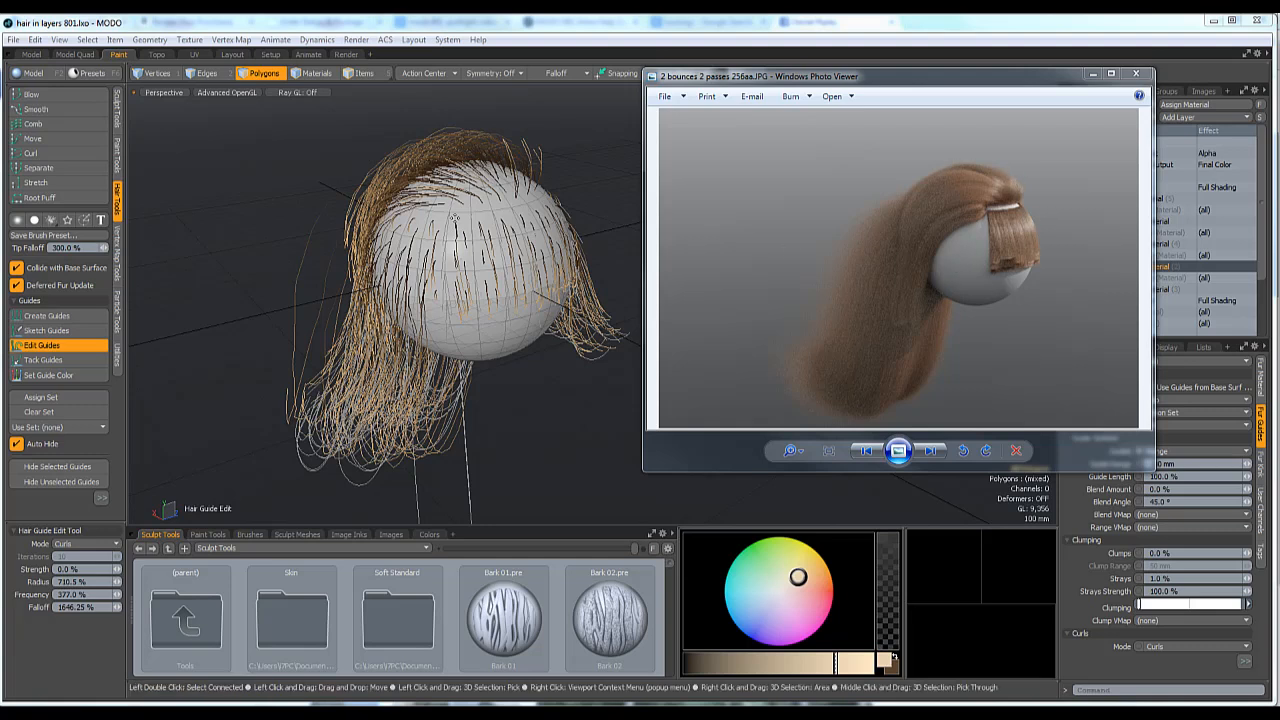
Step: Close the rendered hair reference and list the head, cap, camera and directional light items
click(1136, 73)
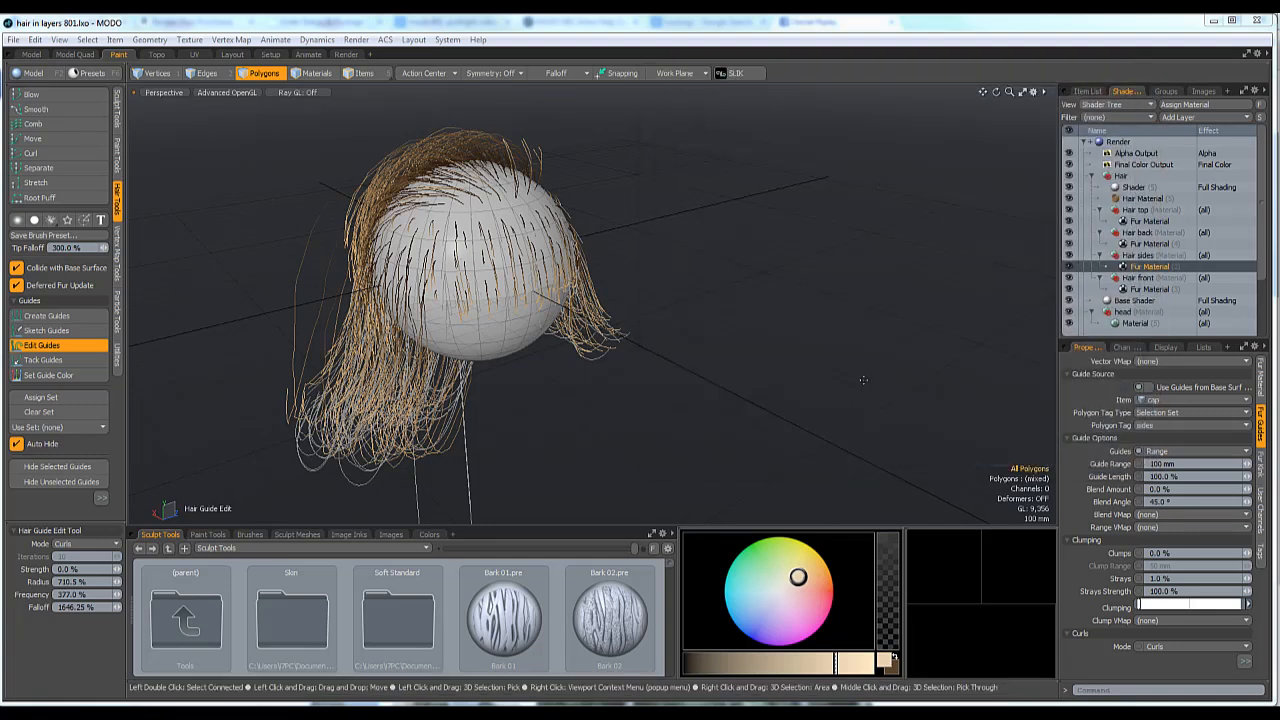
mouse_move(795, 362)
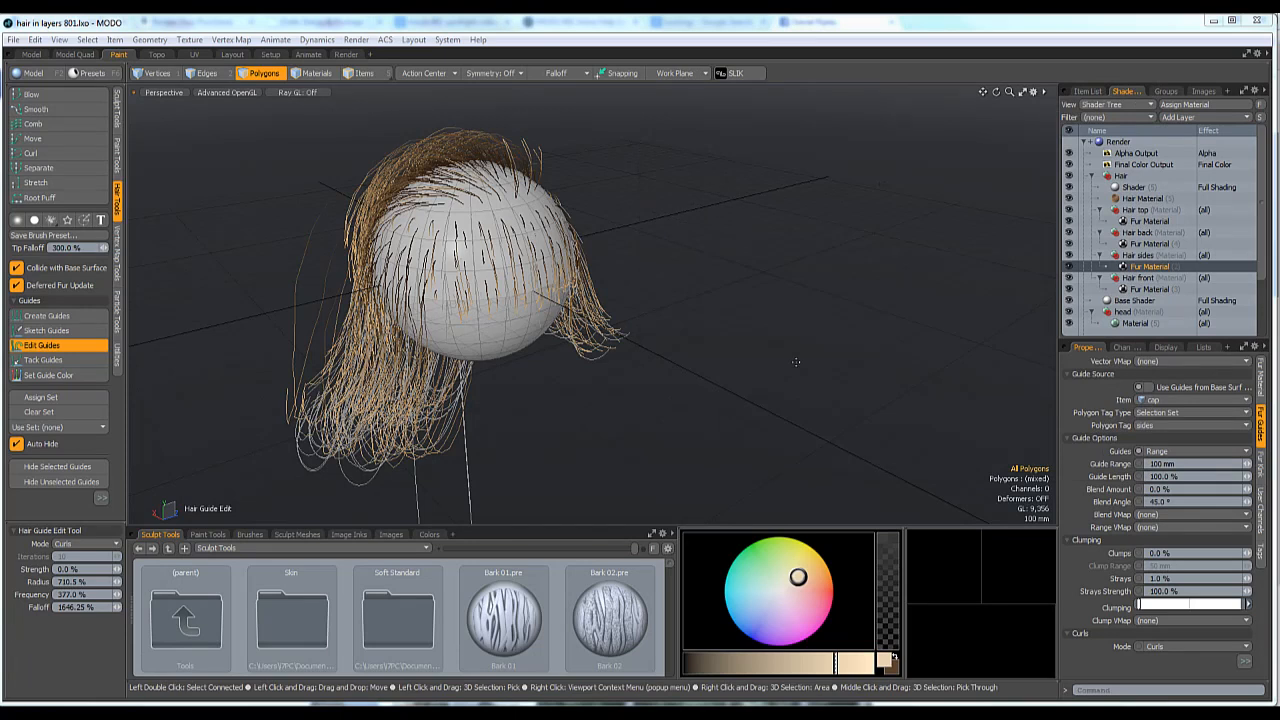
mouse_move(997, 239)
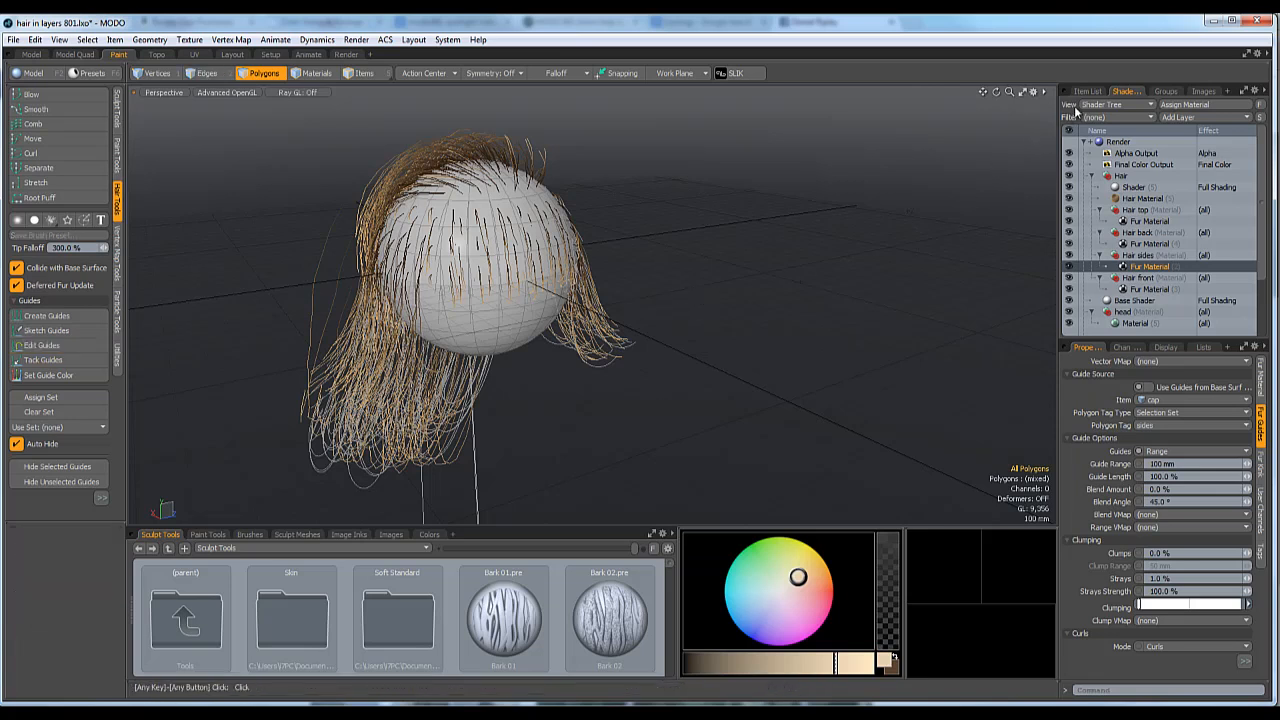
click(1088, 91)
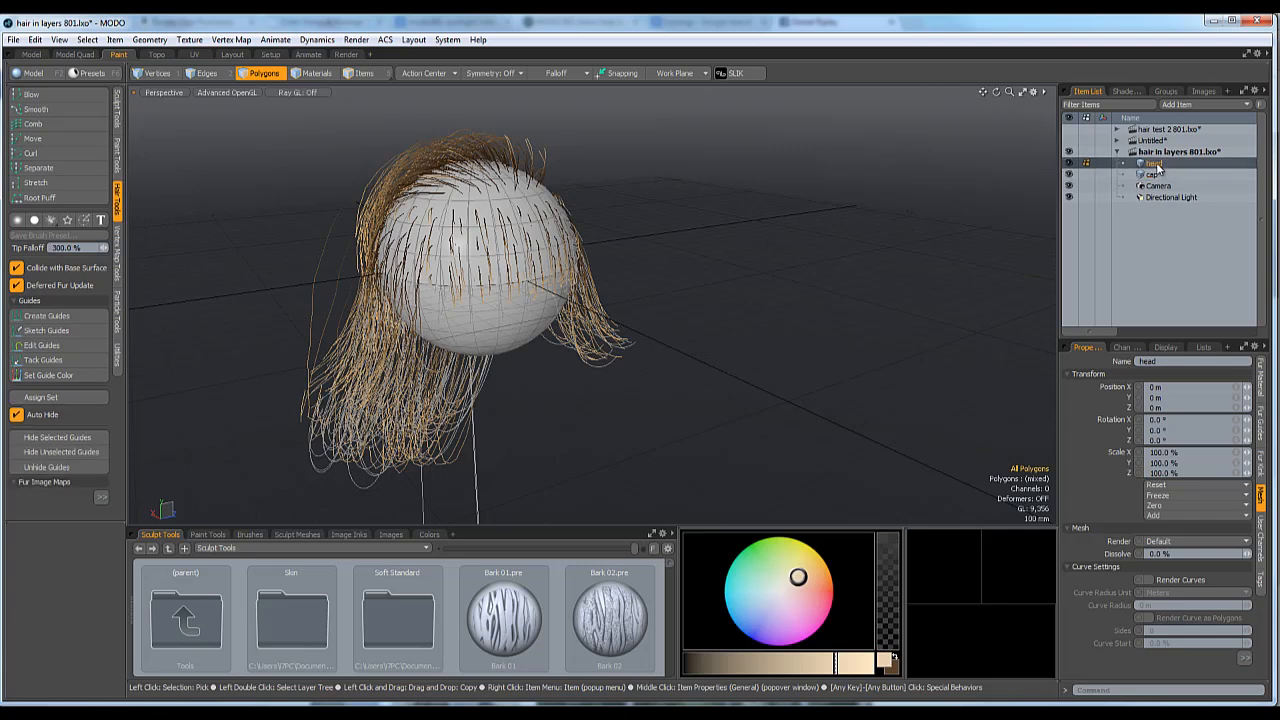
mouse_move(1069, 166)
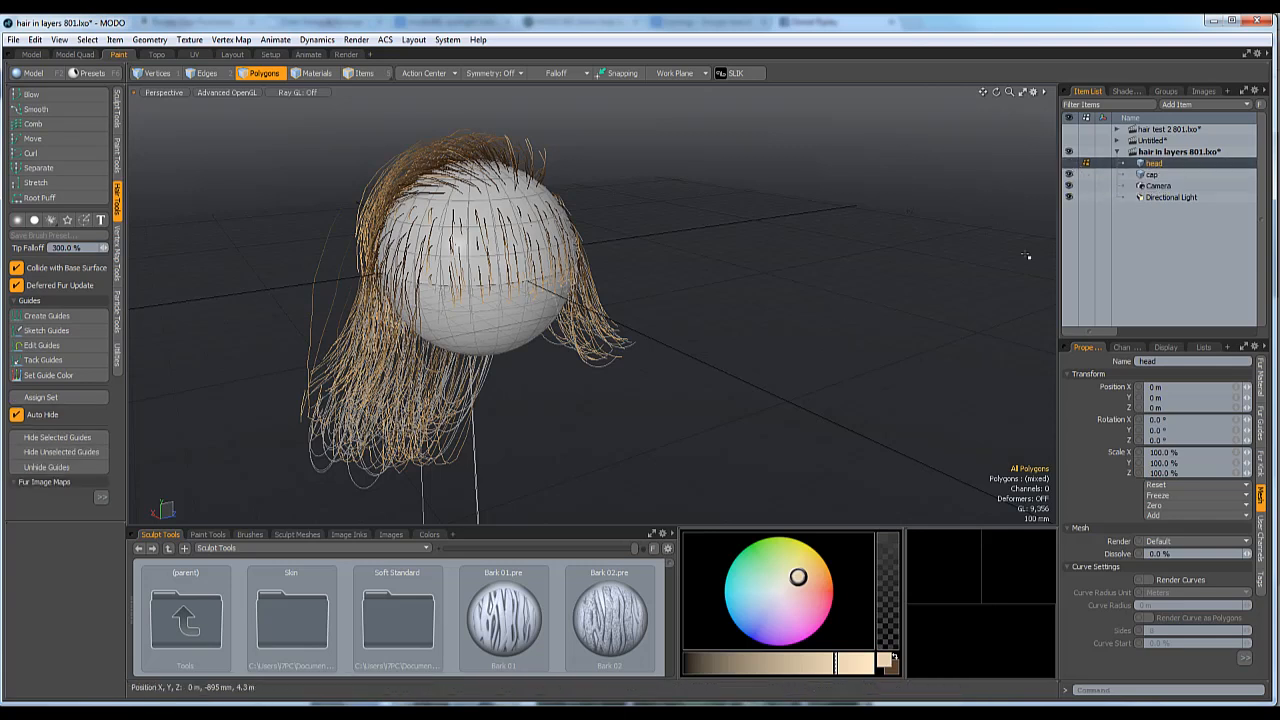
Step: Hide the head sphere, orbit around the haired cap, and show the fur channel values
click(1153, 174)
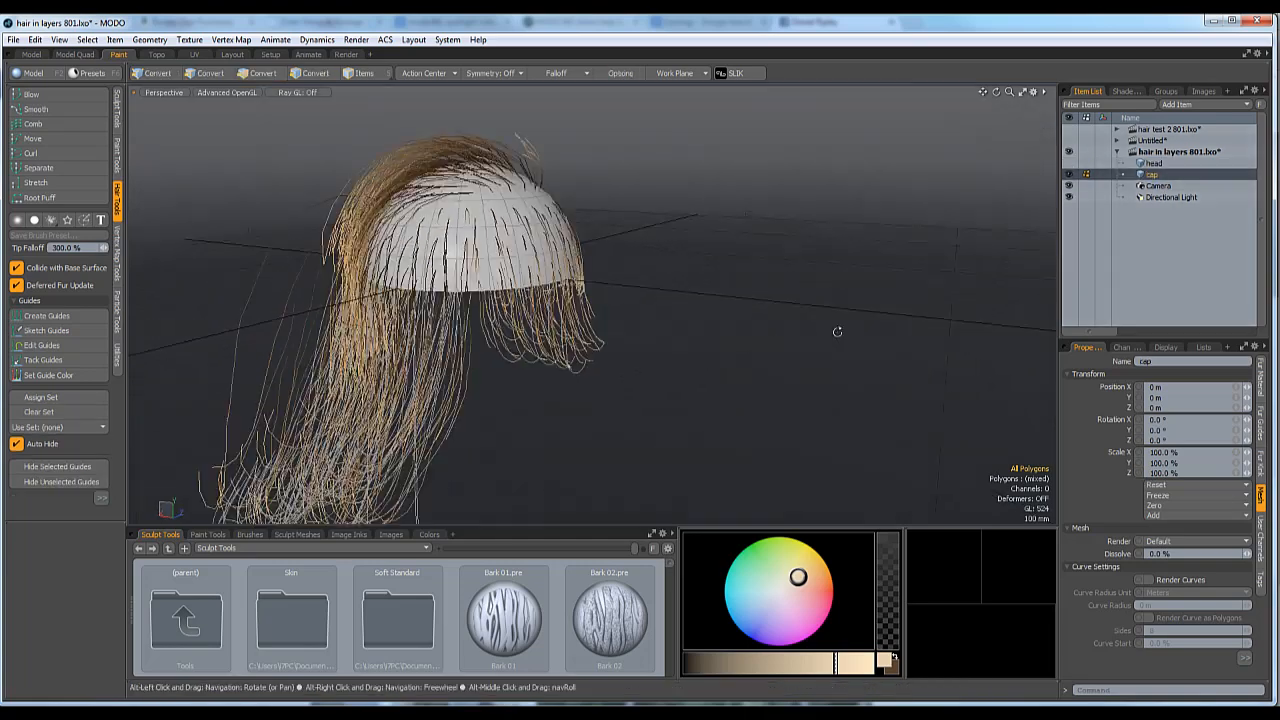
drag(837, 332, 699, 338)
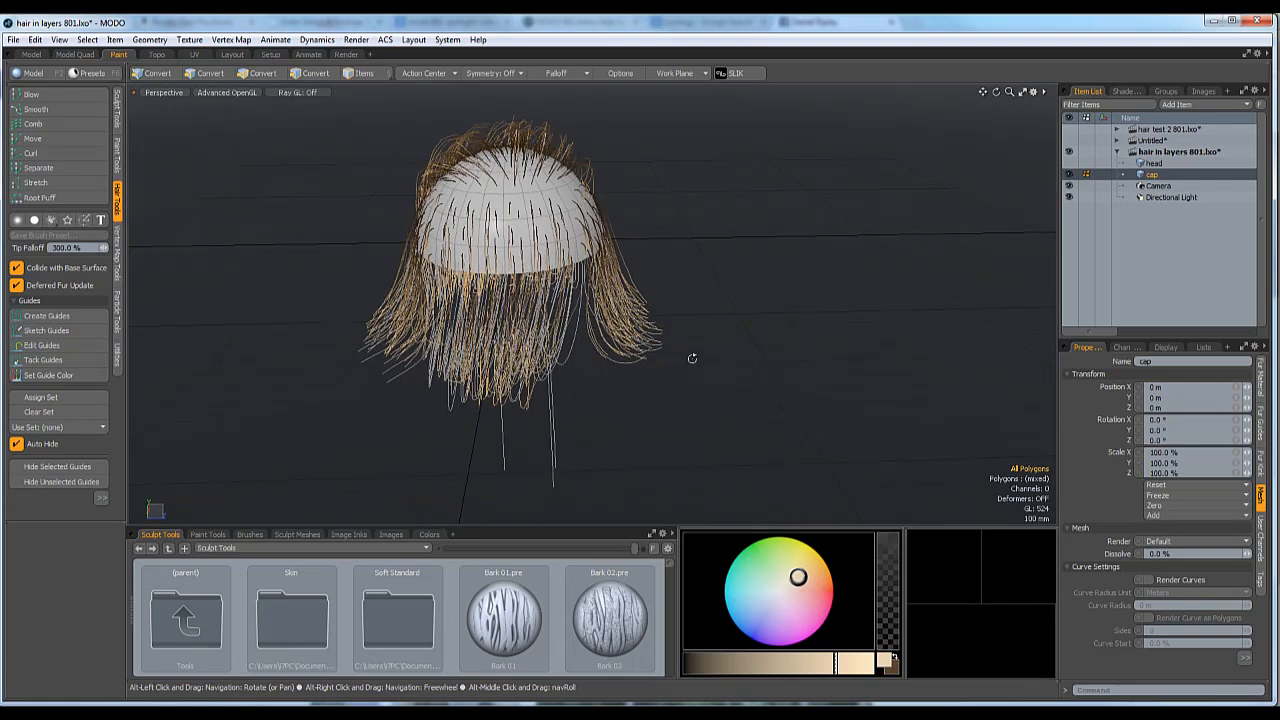
drag(692, 358, 910, 333)
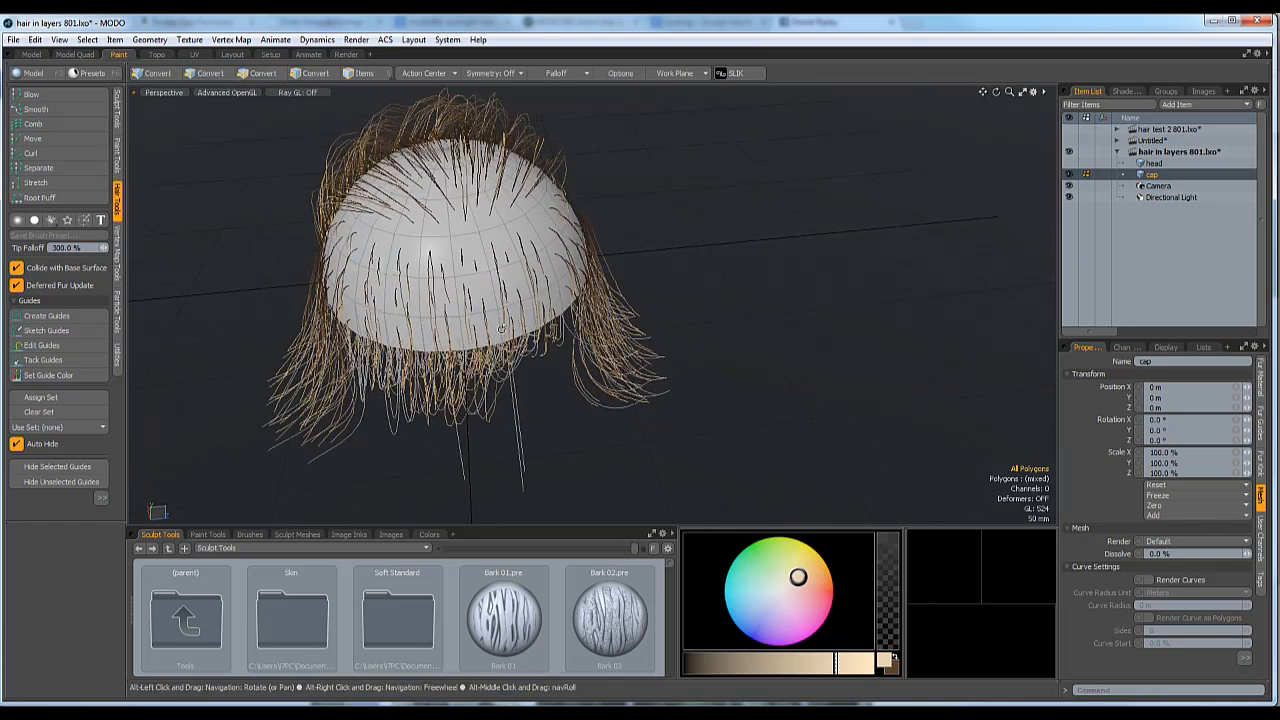
click(263, 73)
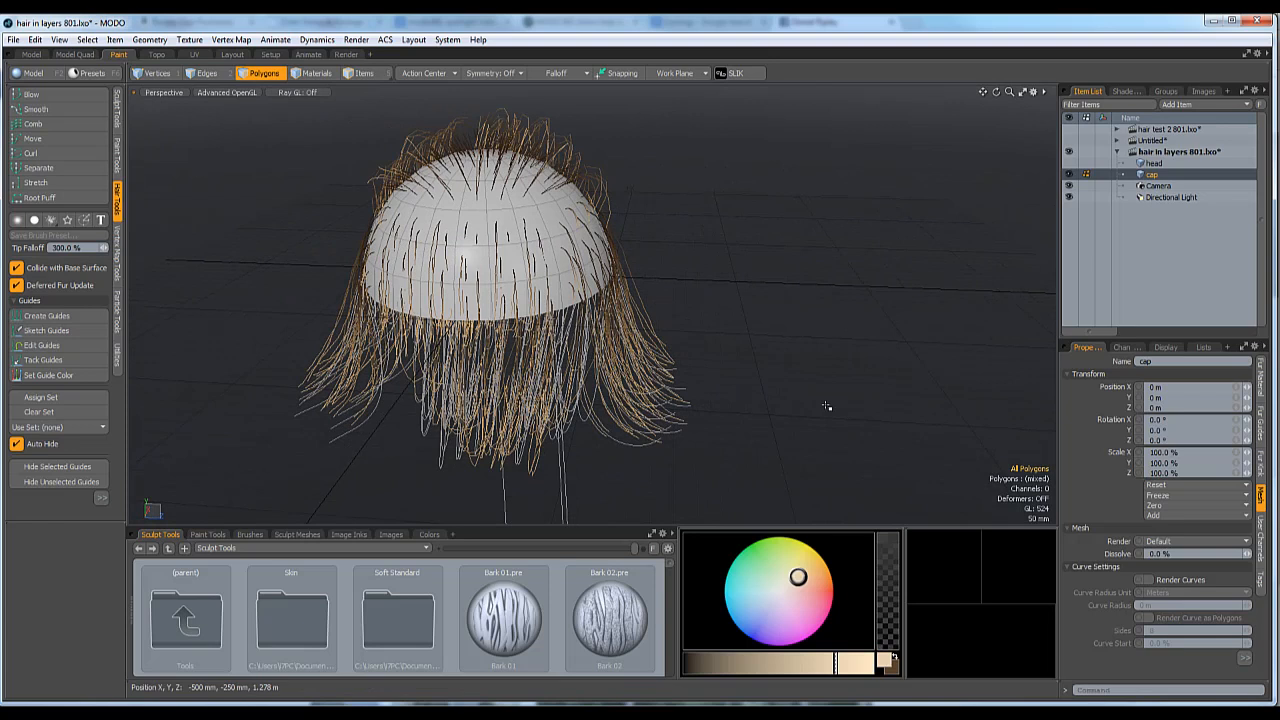
mouse_move(990, 410)
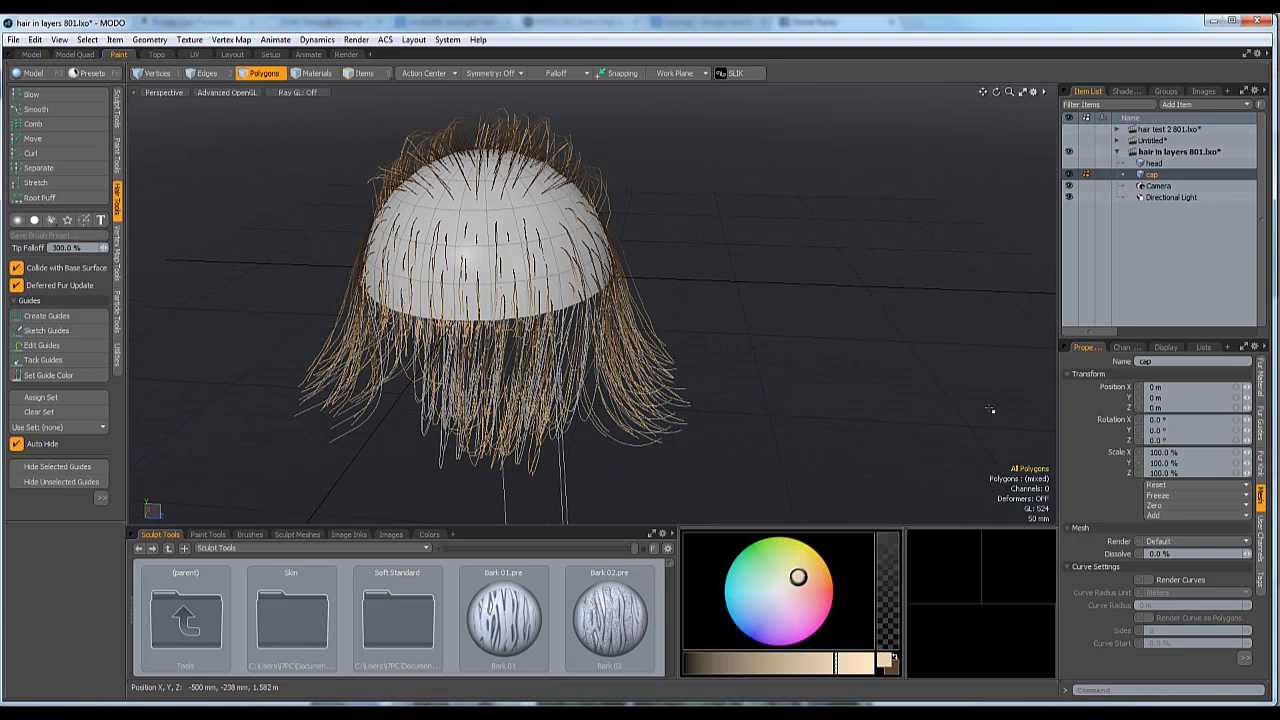
click(1127, 347)
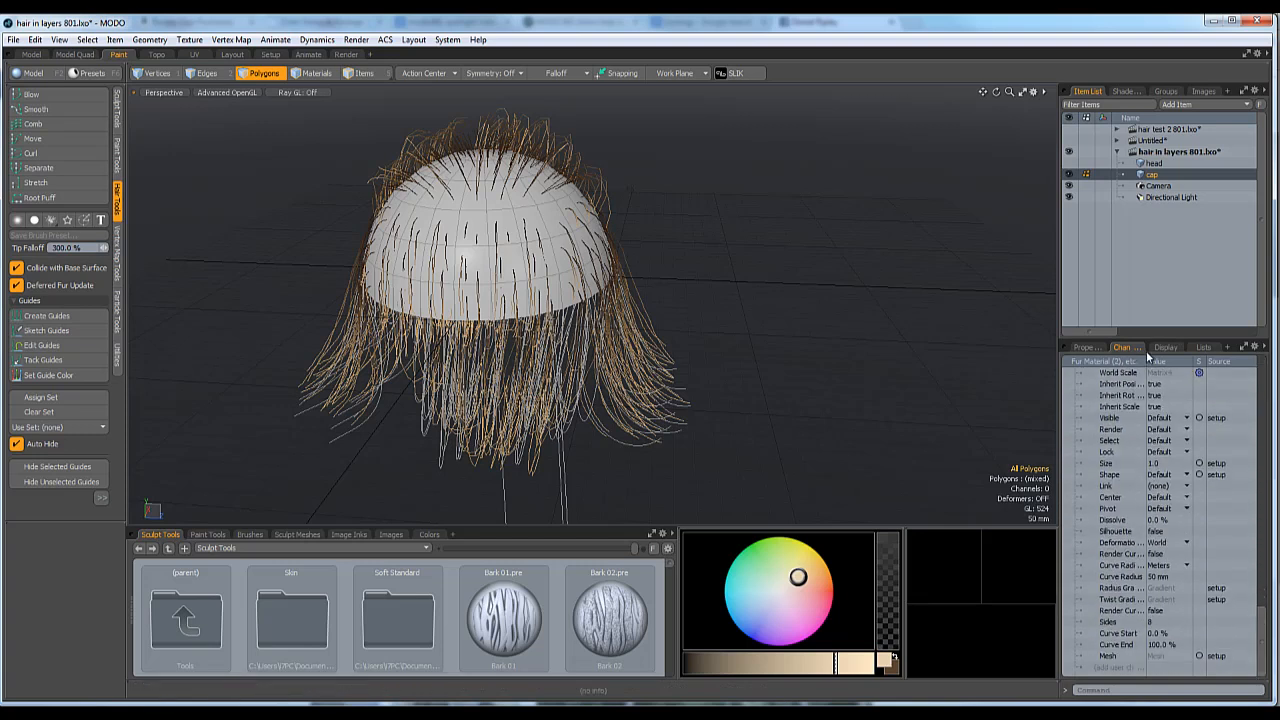
Step: In polygon statistics, select the 63 polygons using the Hair front material
click(1203, 347)
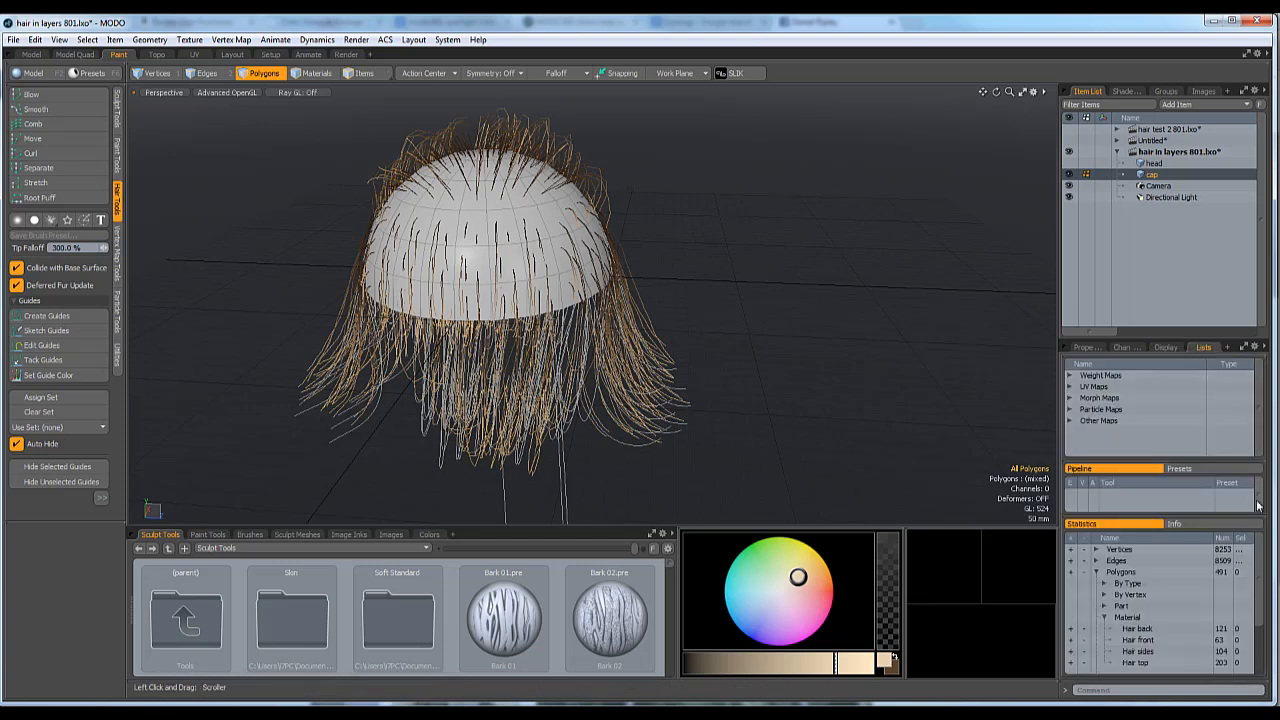
scroll(down, 3)
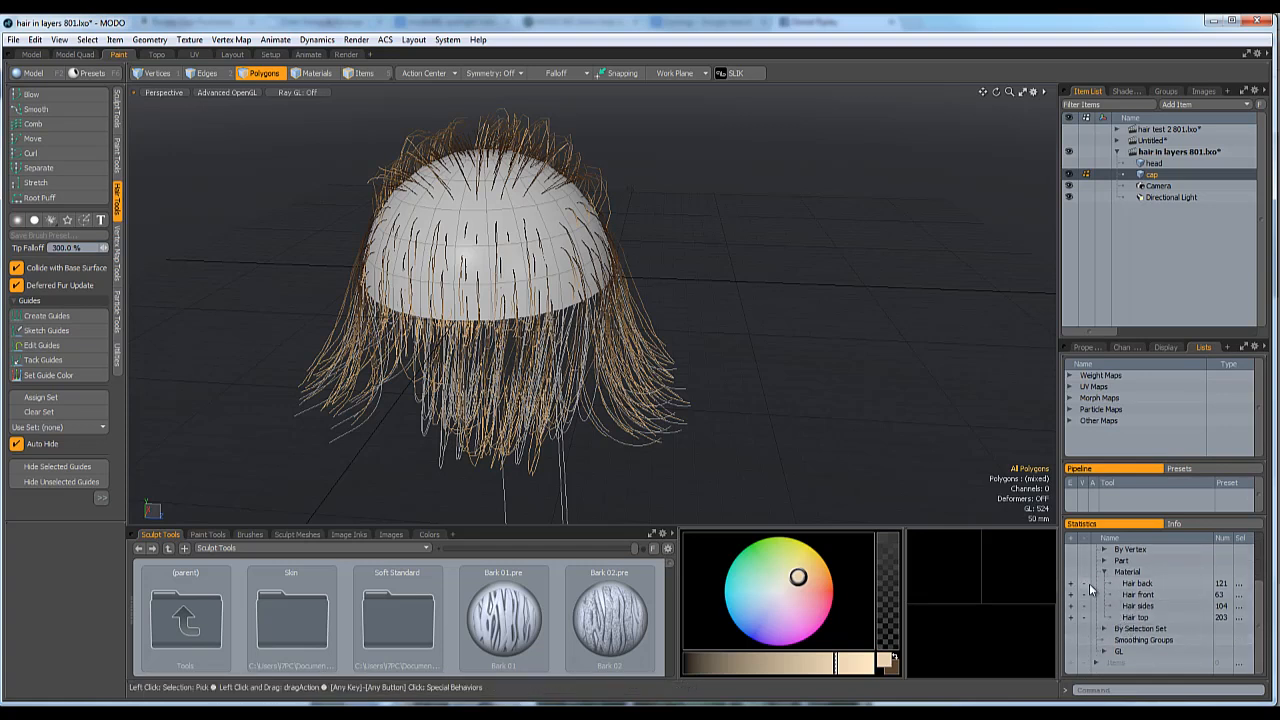
click(1137, 594)
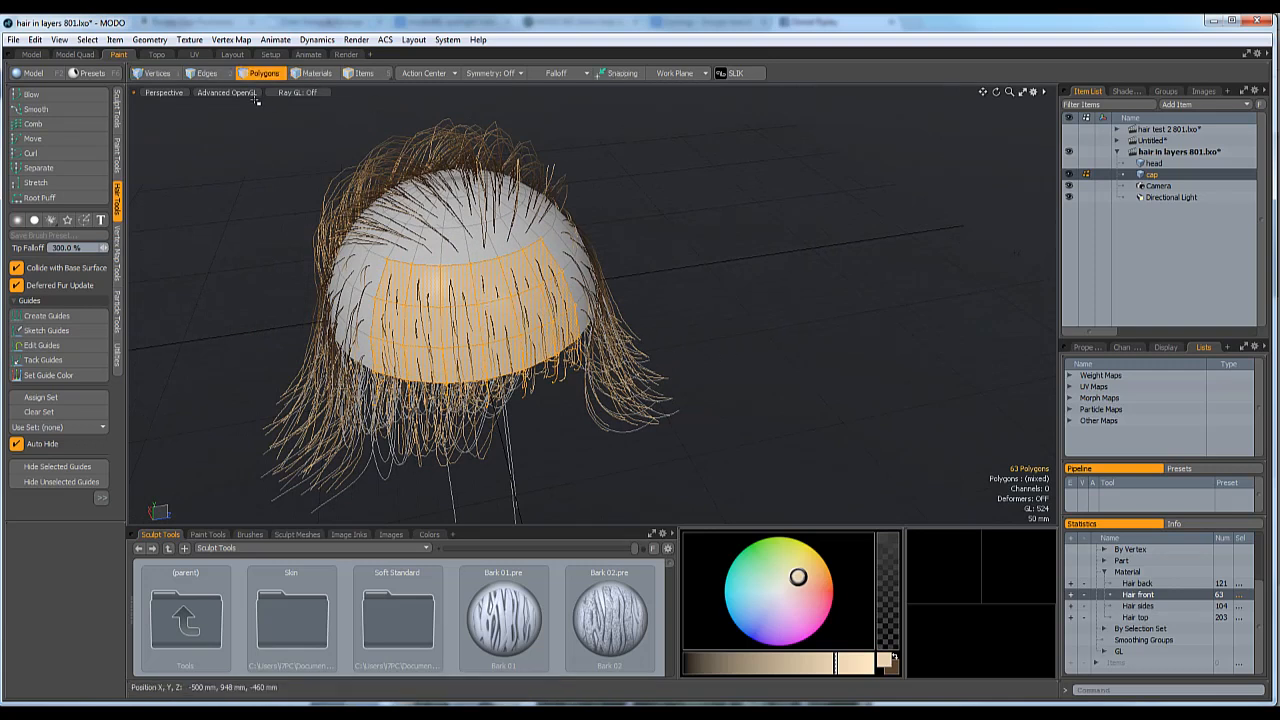
click(149, 39)
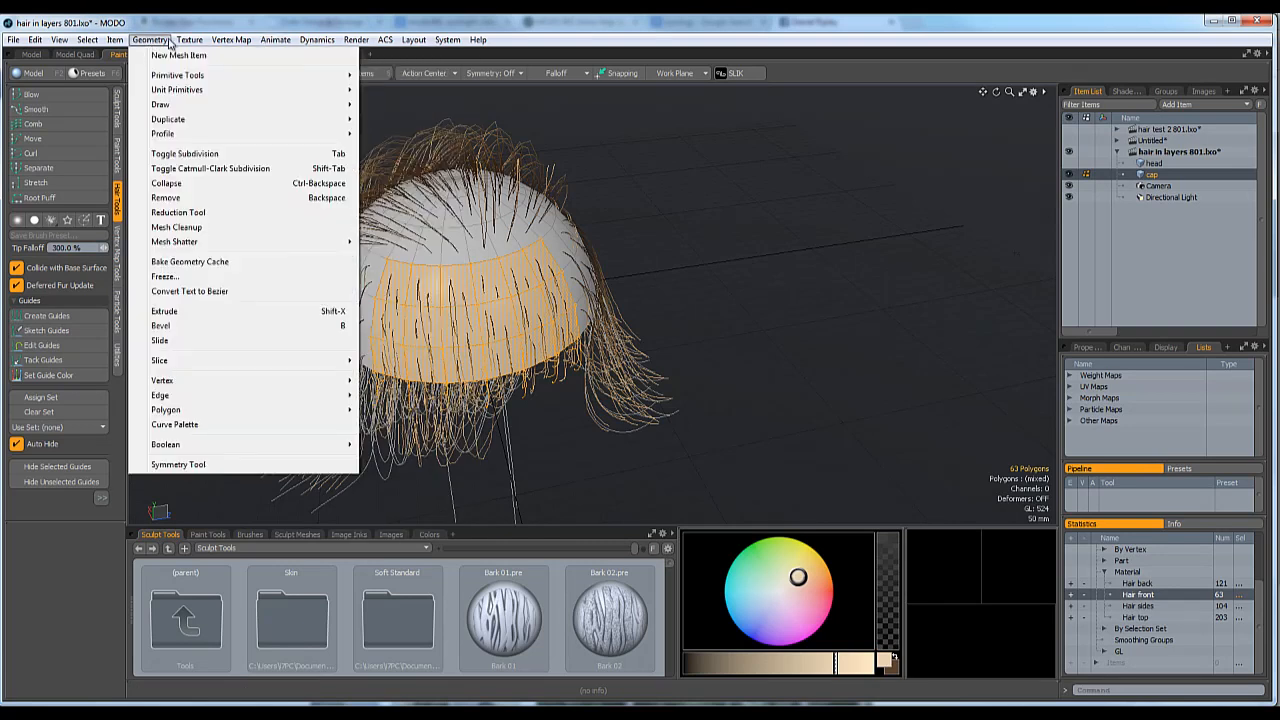
Step: Use Hair Tools to store the front polygons' guides as a guide set
click(88, 39)
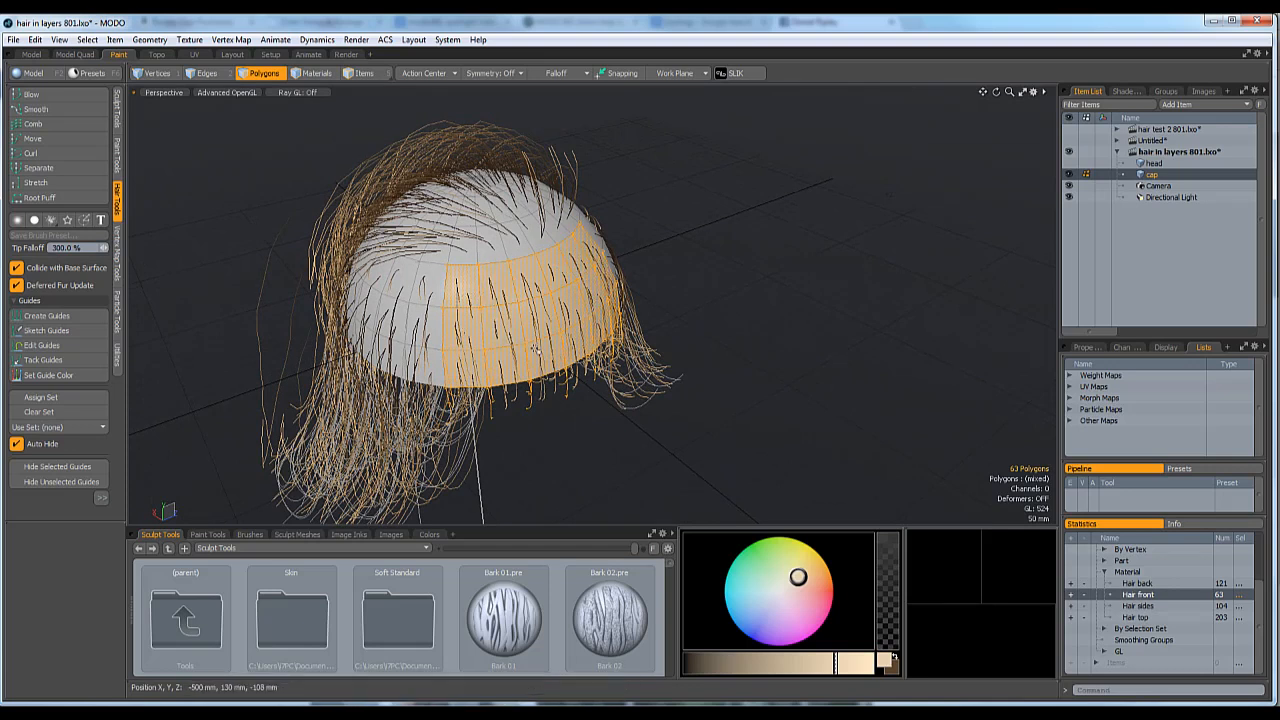
mouse_move(223, 278)
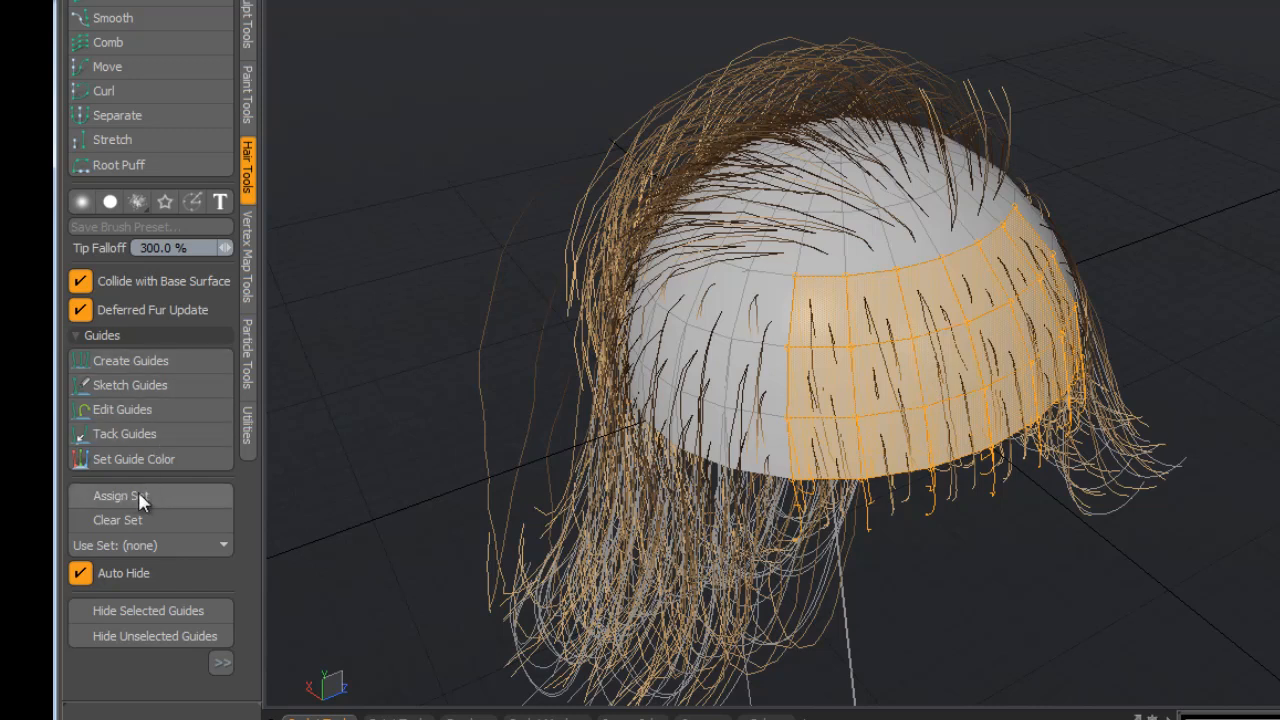
mouse_move(163, 507)
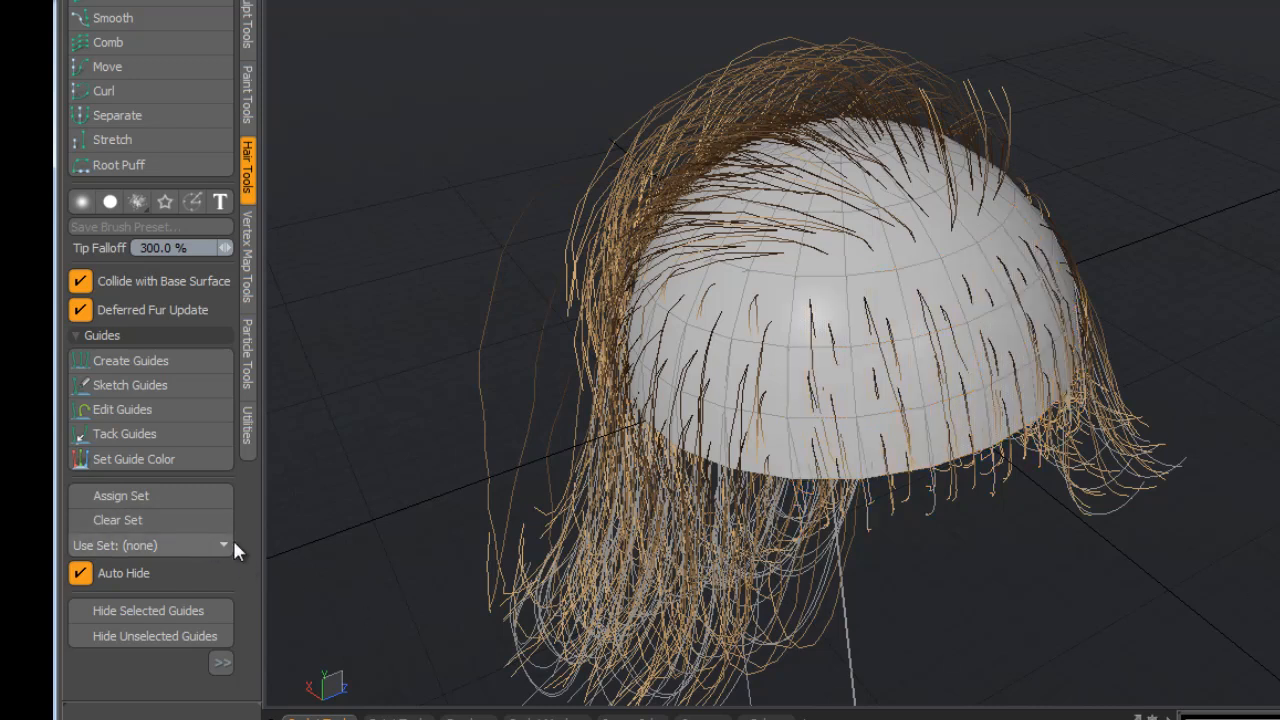
mouse_move(813, 433)
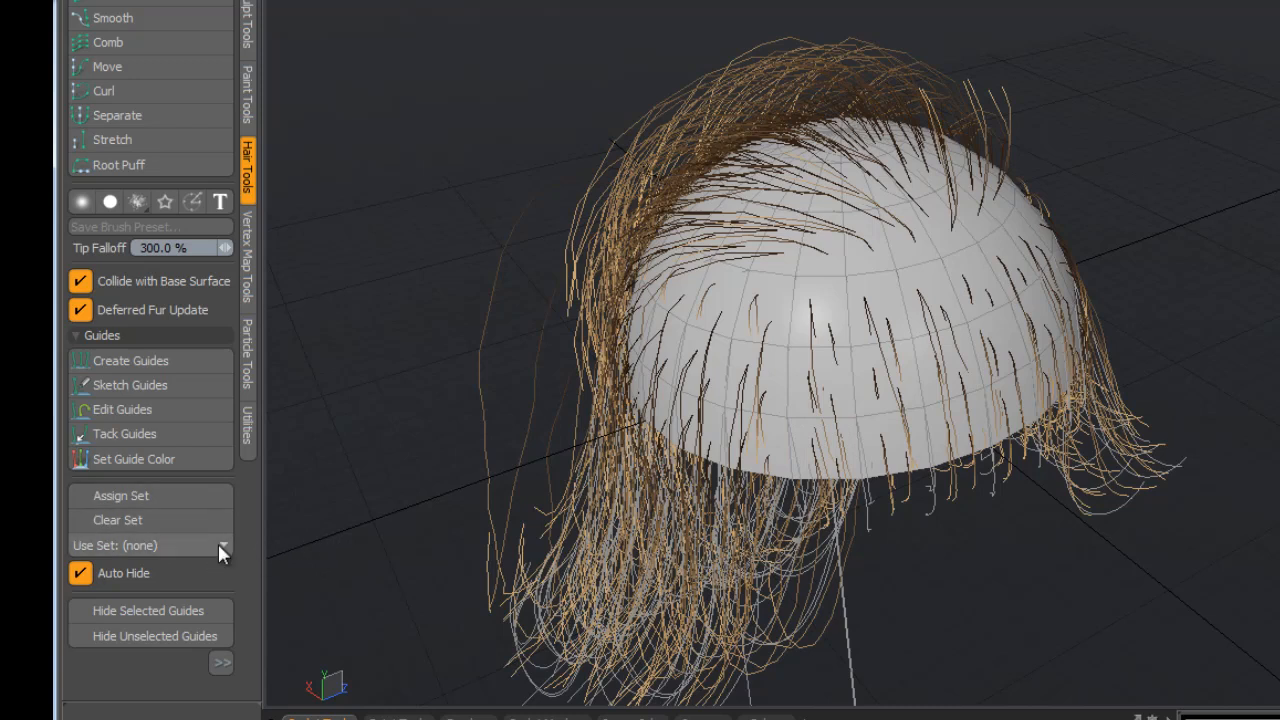
mouse_move(218, 550)
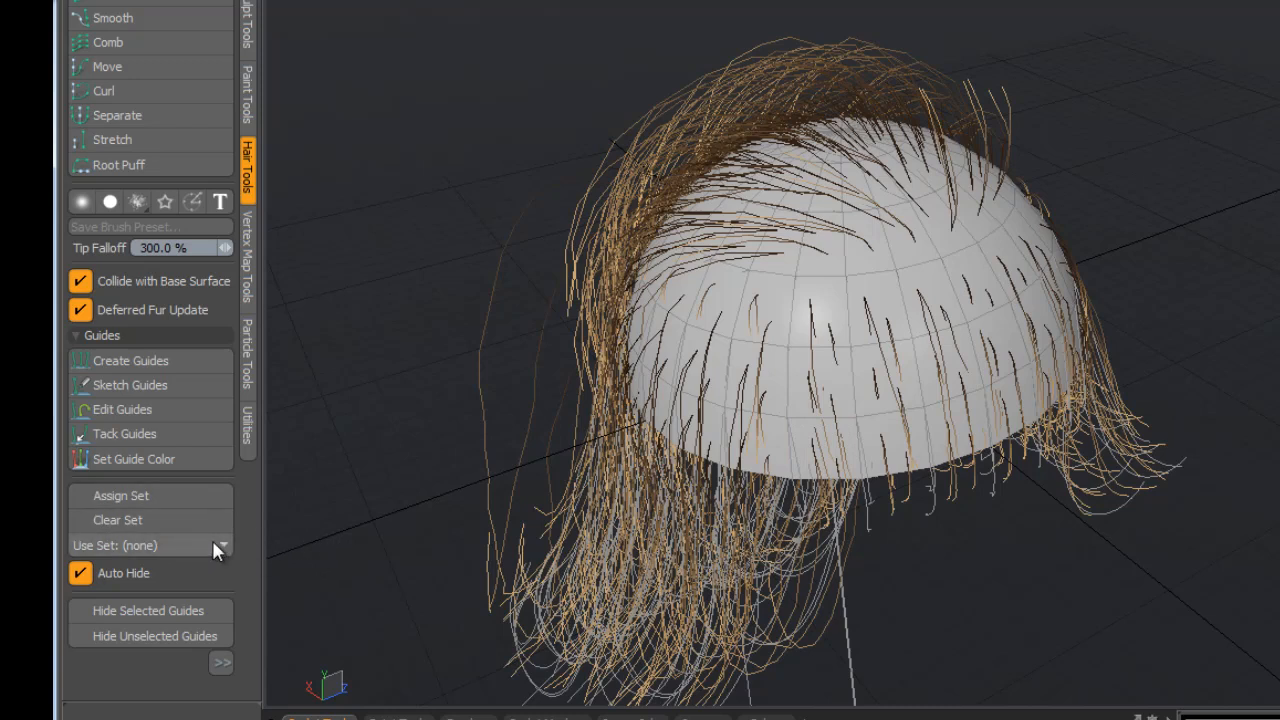
Step: Show only the front guide set and orbit to inspect it
click(220, 545)
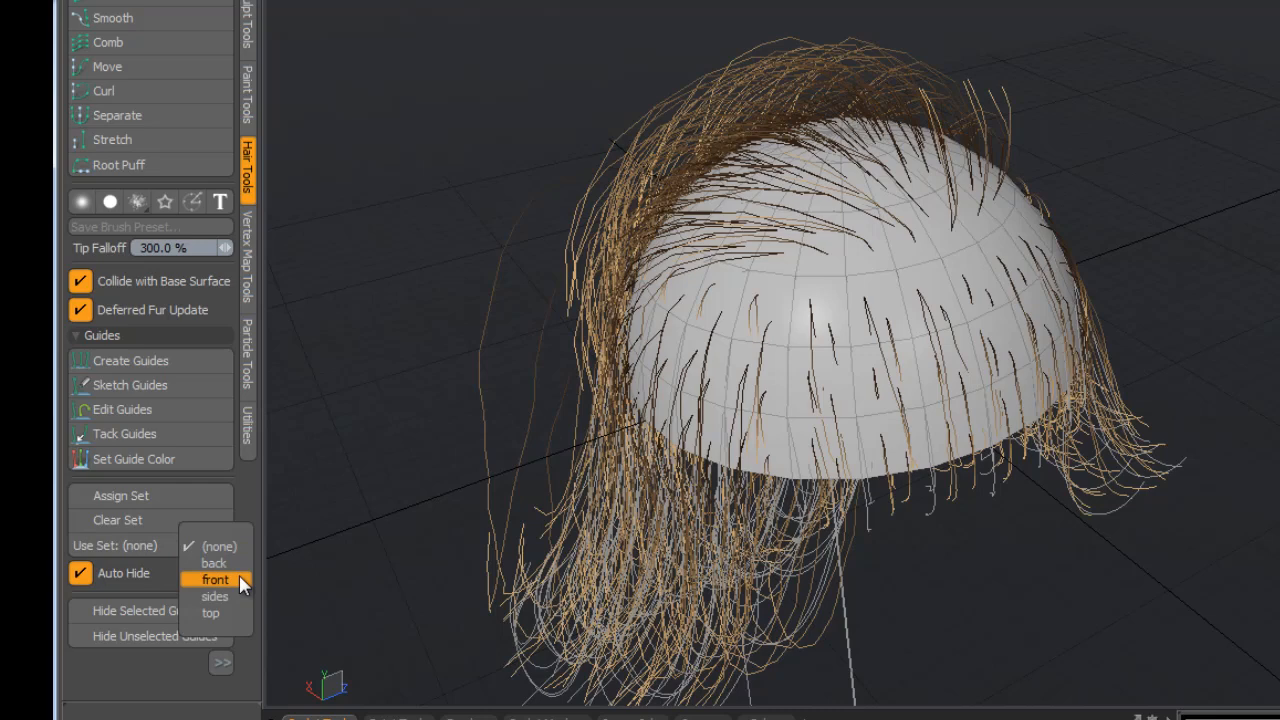
click(215, 580)
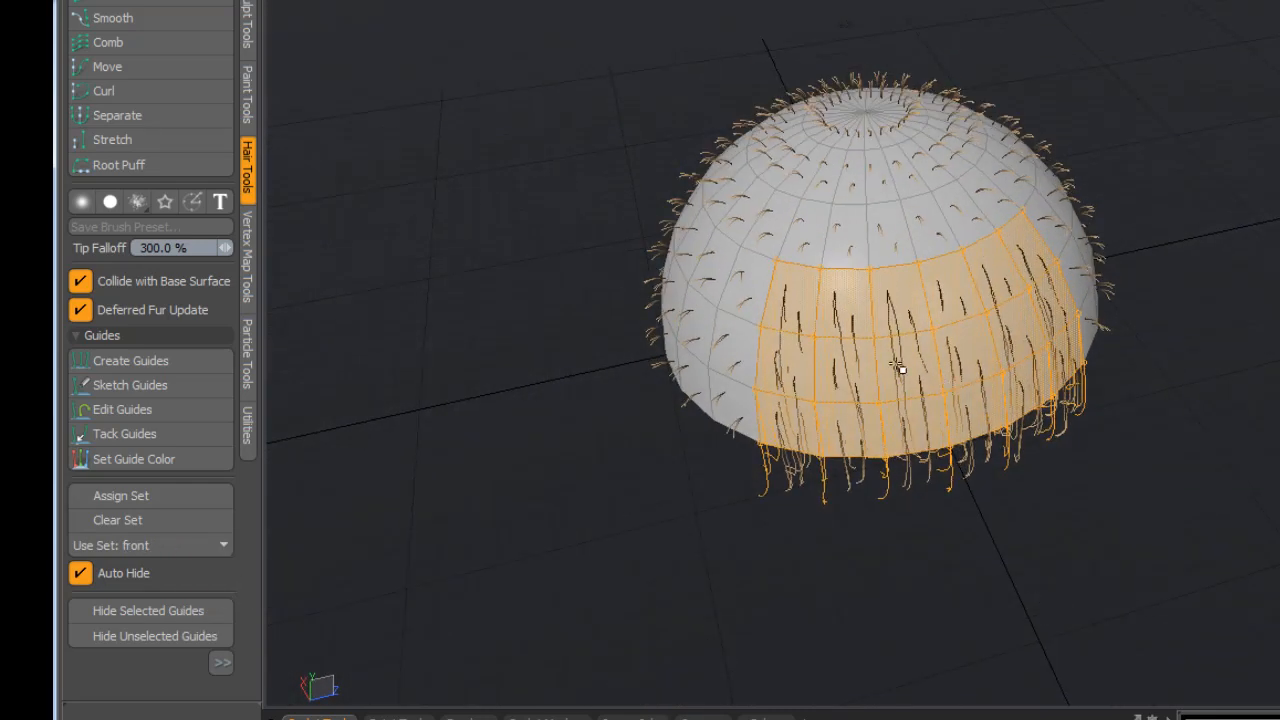
drag(900, 370, 930, 515)
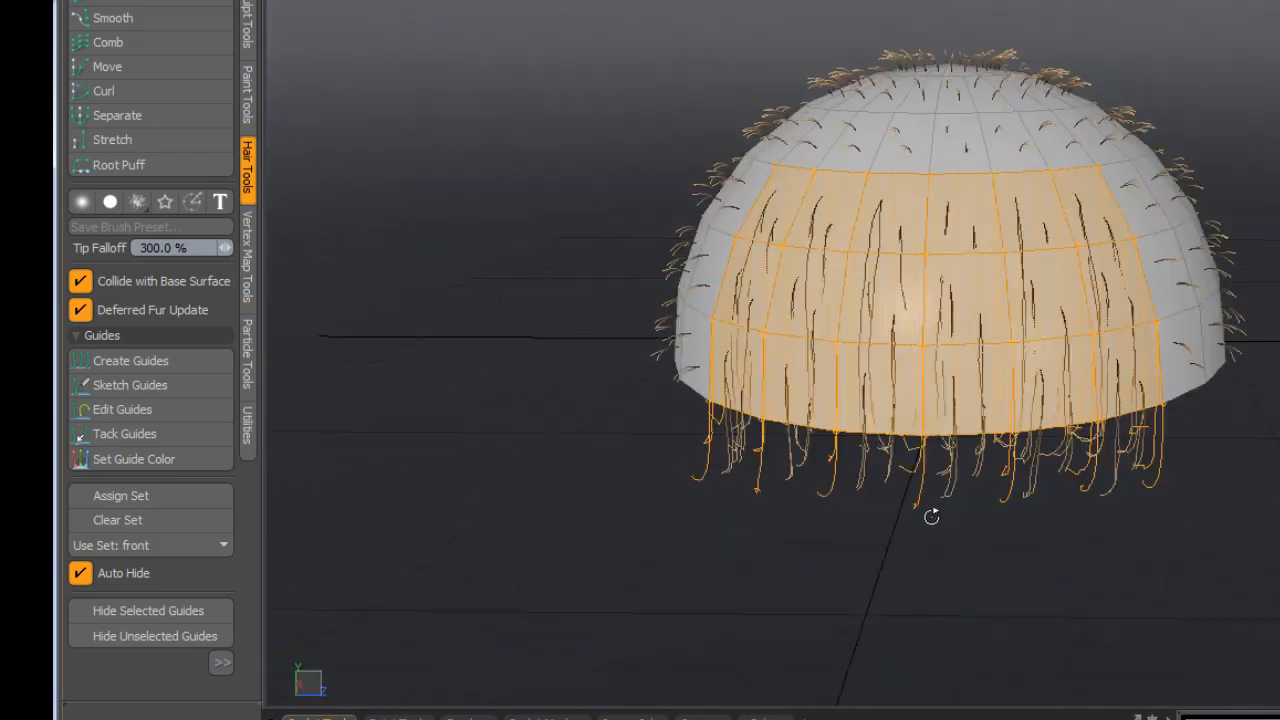
drag(930, 515, 1194, 526)
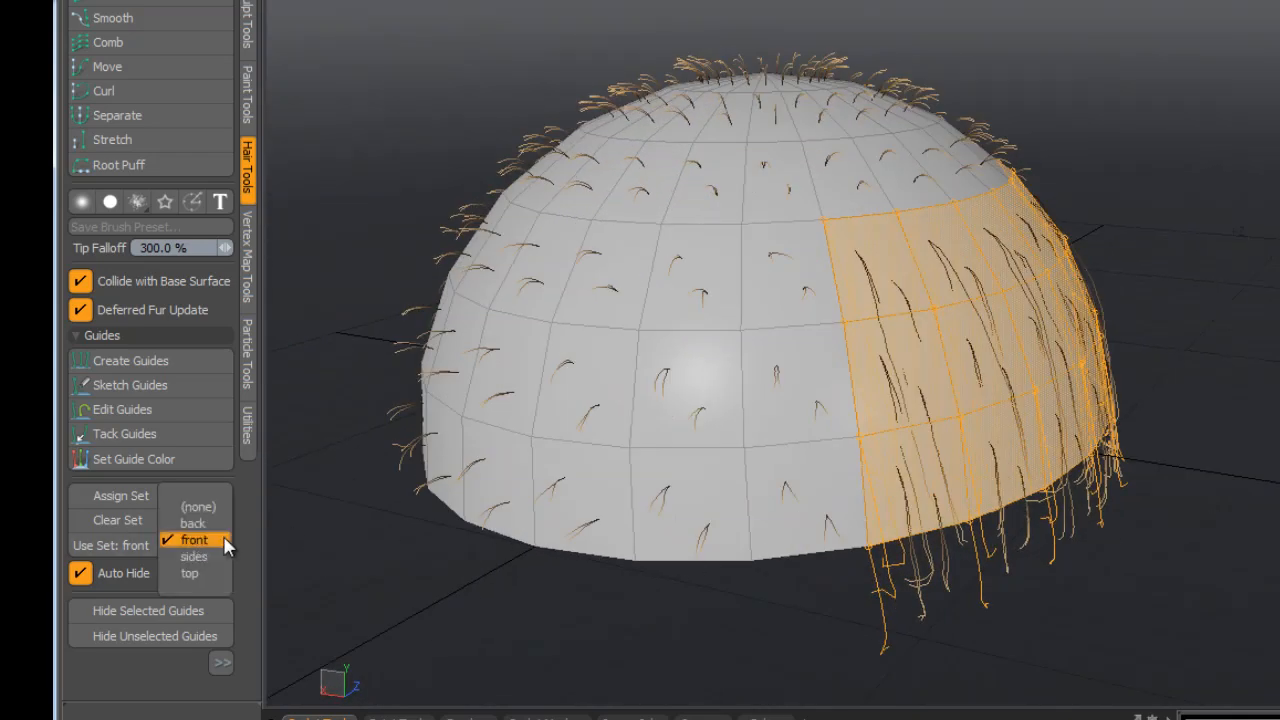
Step: Show the back guides, then orbit around the top set, then show all guides again
click(191, 523)
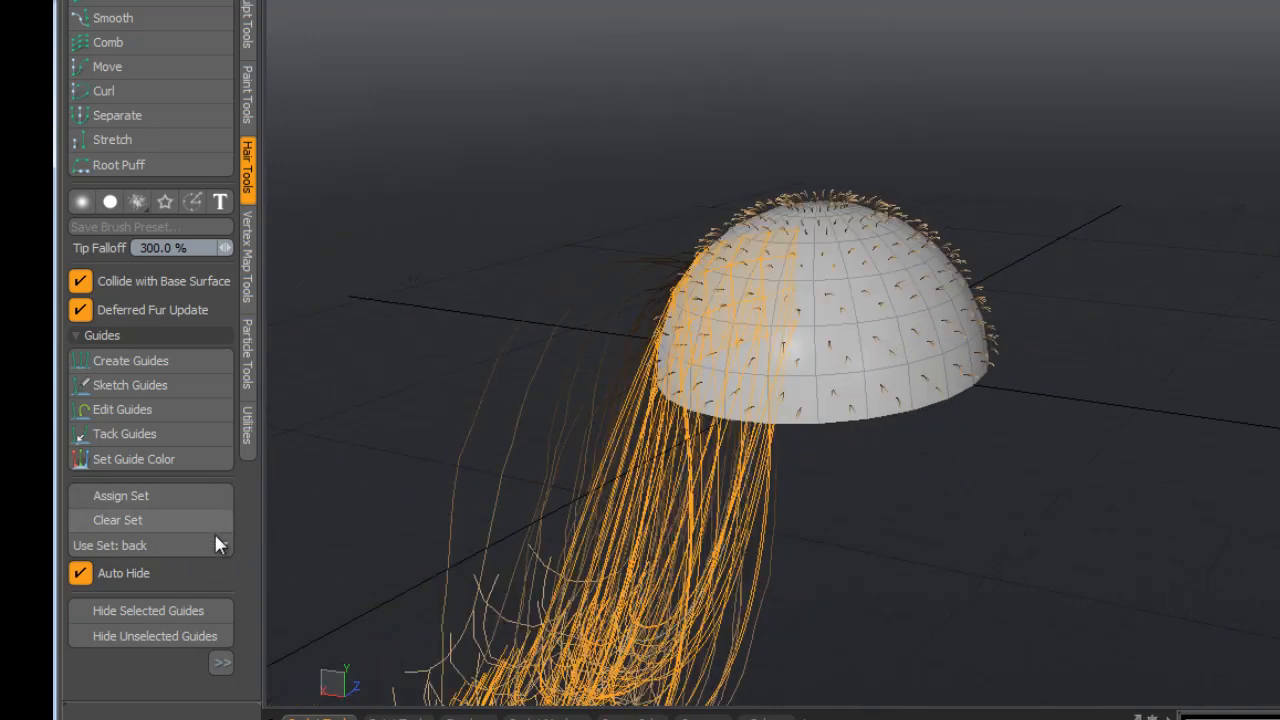
click(150, 545)
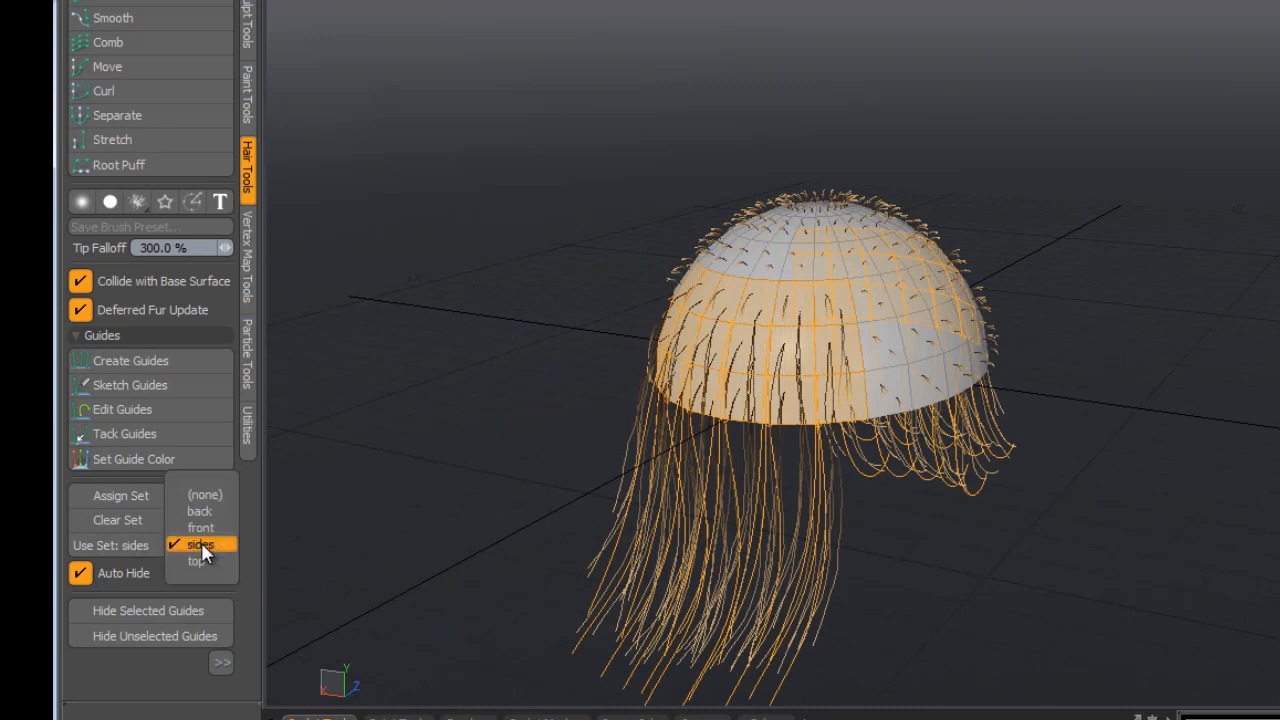
click(197, 561)
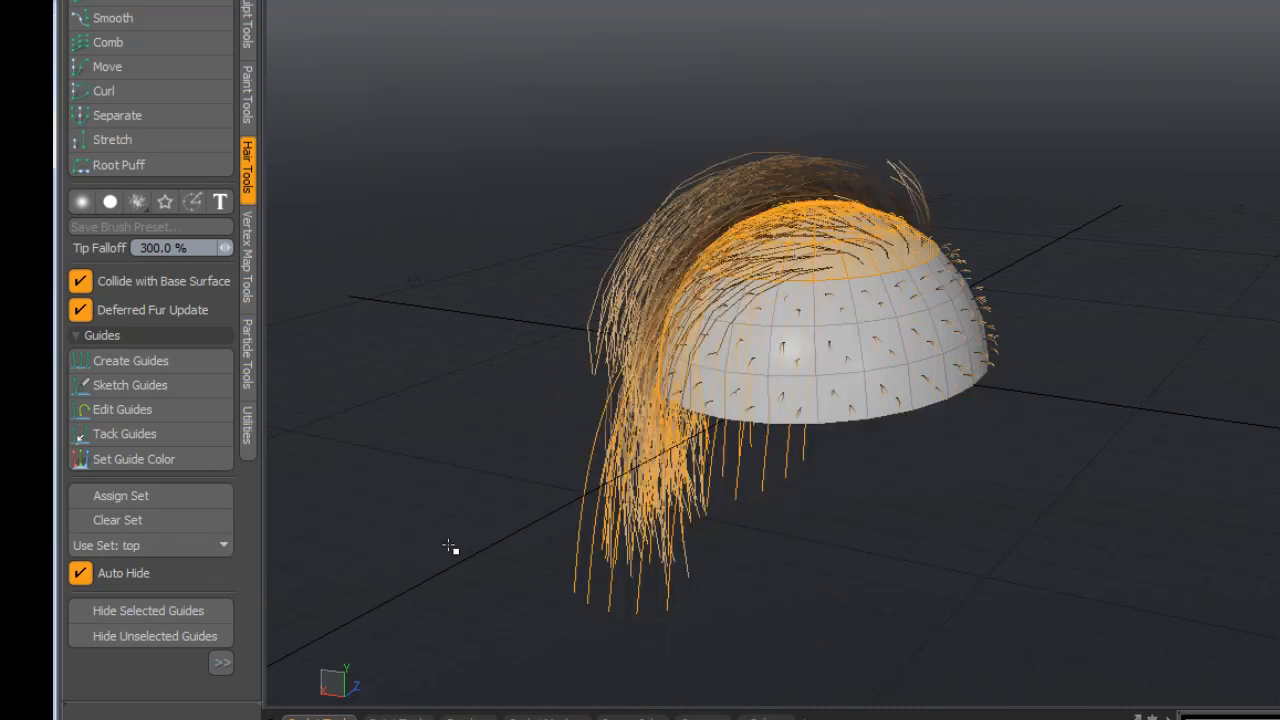
drag(450, 545, 1068, 555)
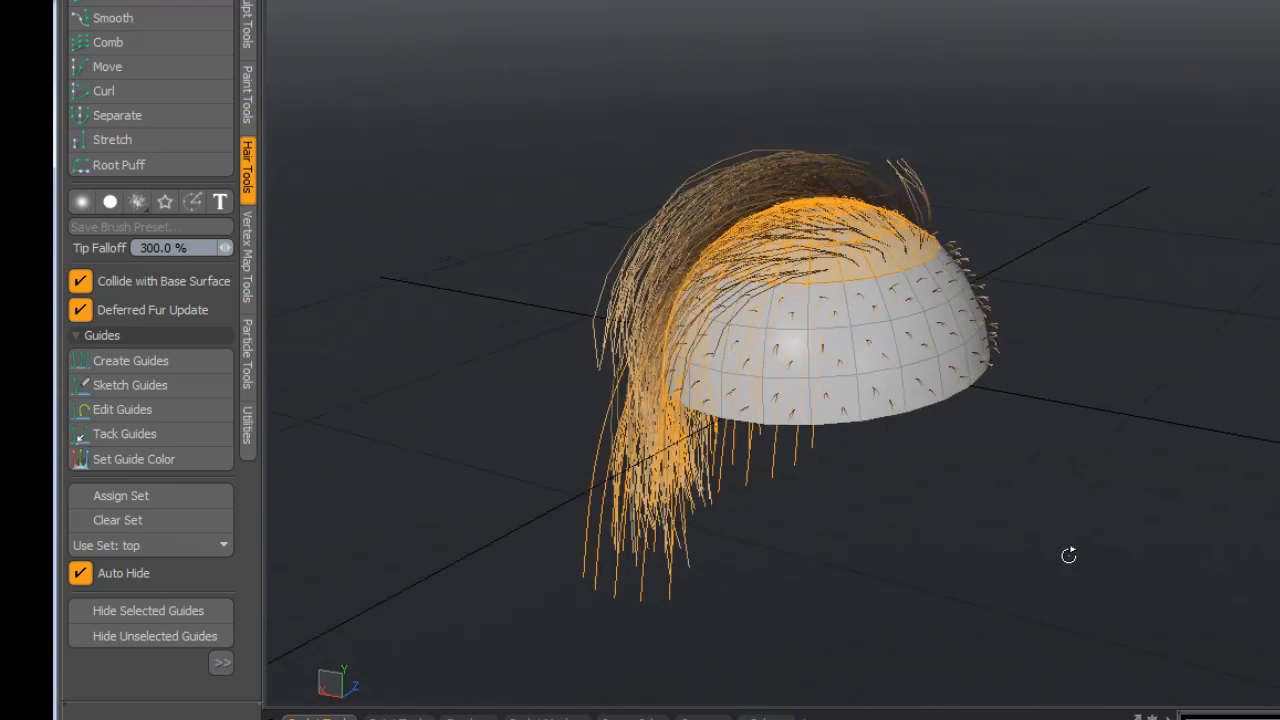
drag(1068, 555, 1194, 424)
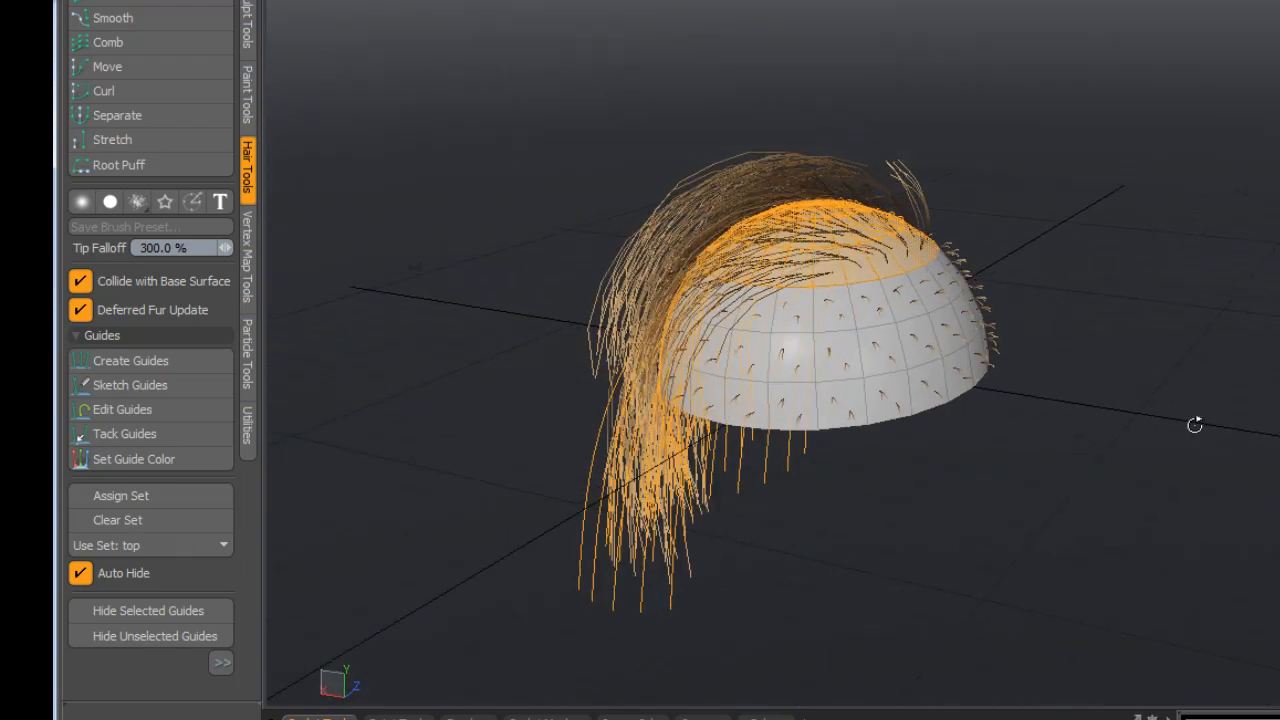
drag(1194, 424, 1120, 527)
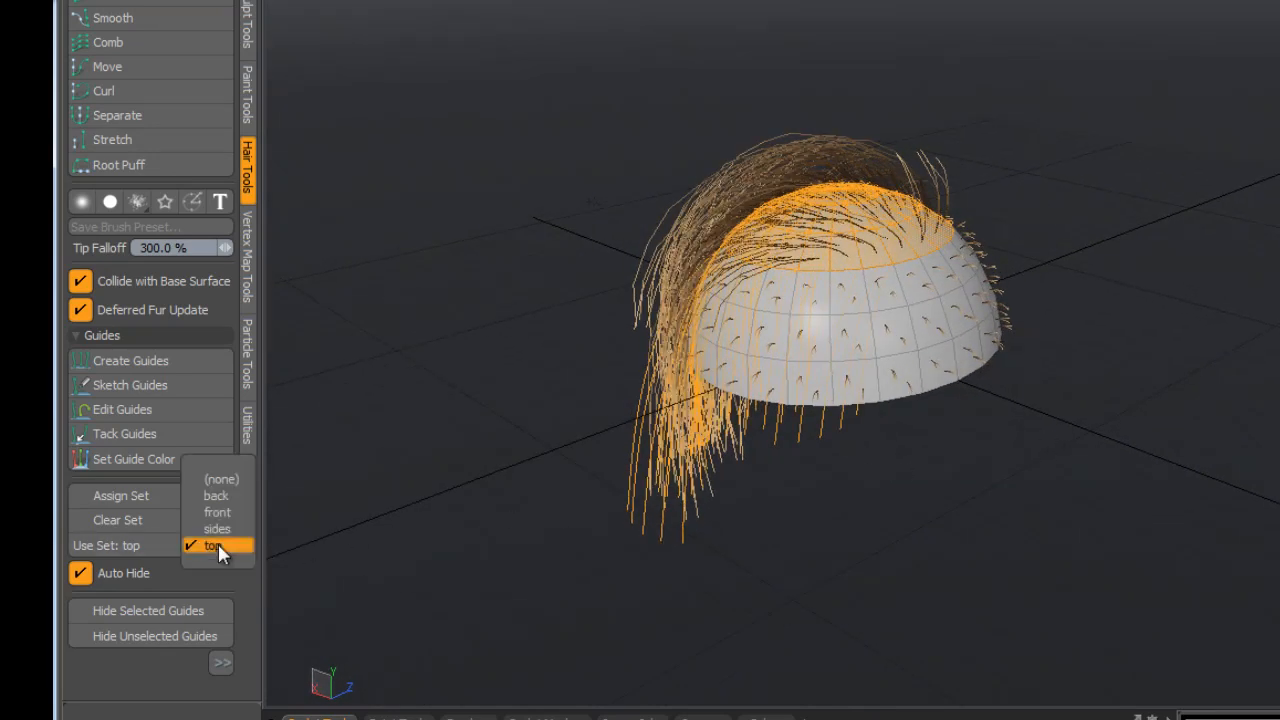
click(221, 479)
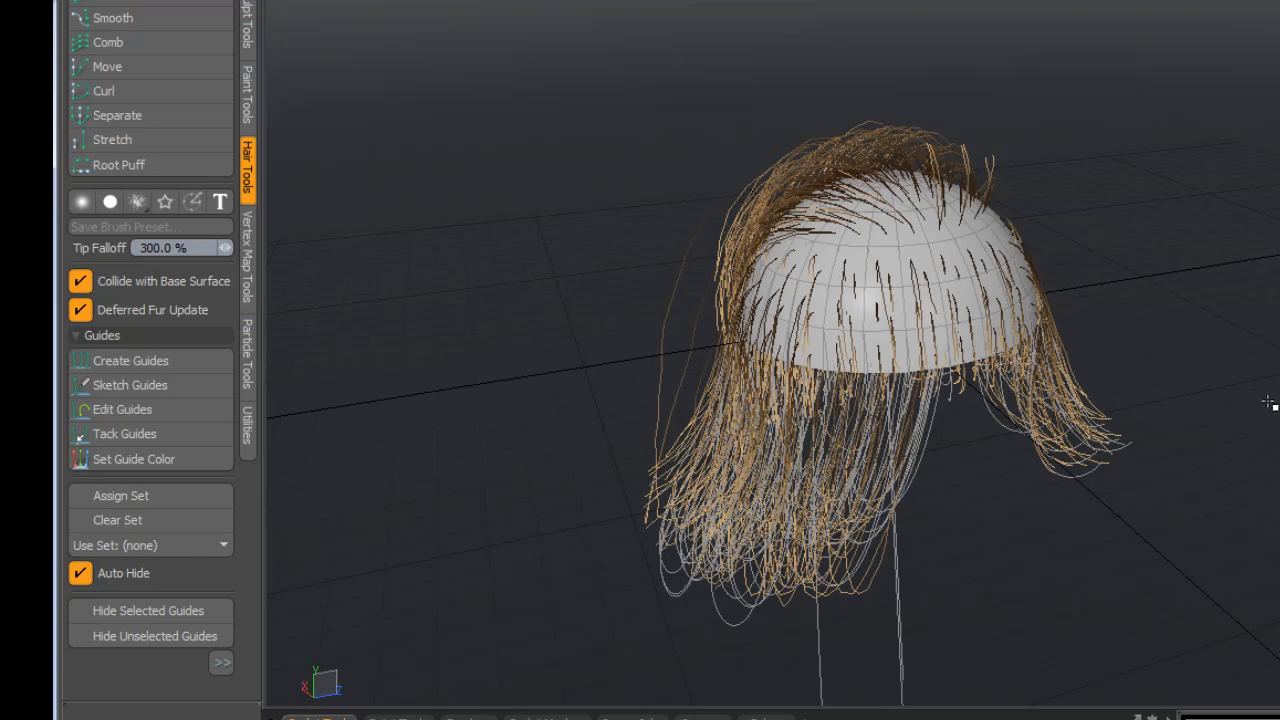
mouse_move(1229, 438)
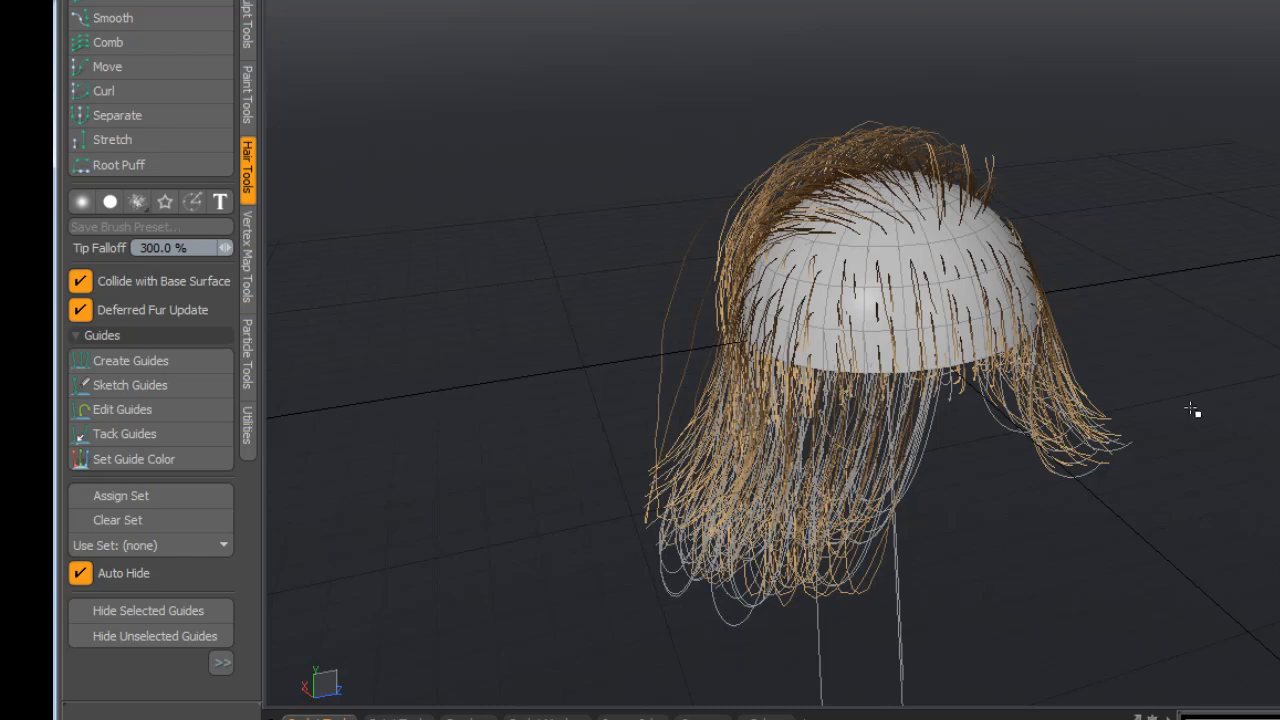
mouse_move(928, 268)
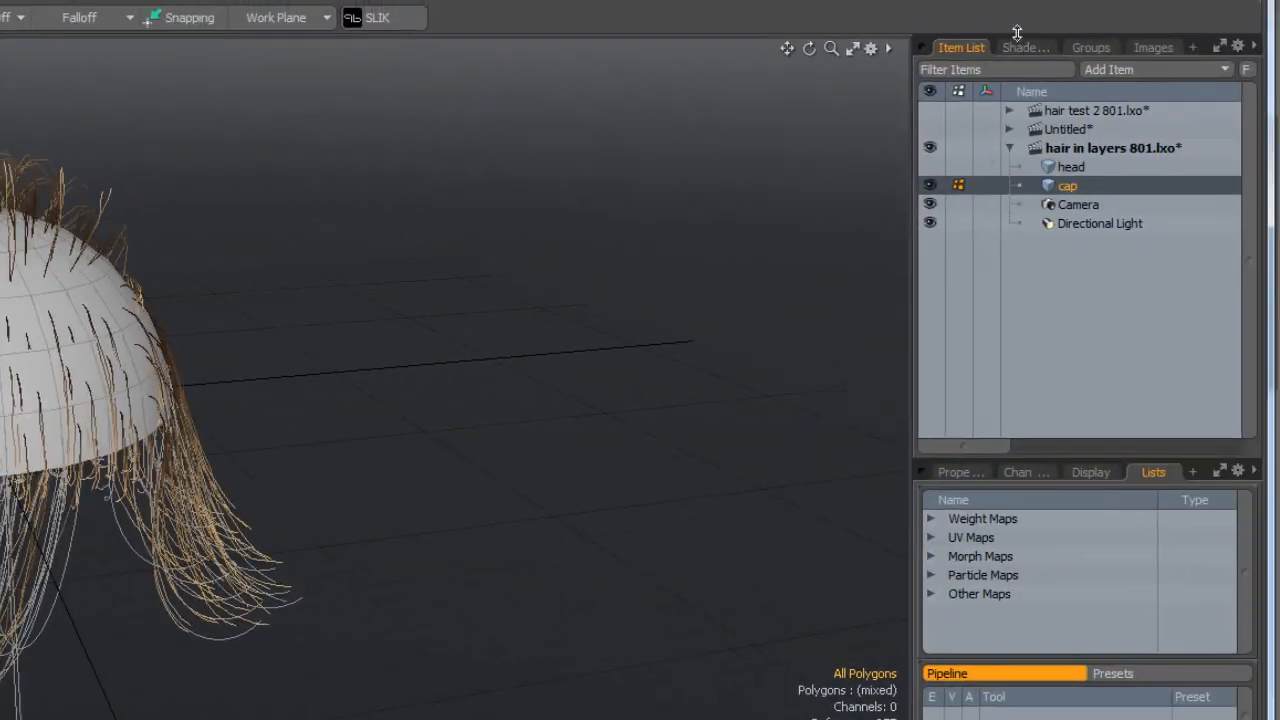
Step: Show the Shader Tree's Hair group with top, back, sides and front fur materials
click(1024, 47)
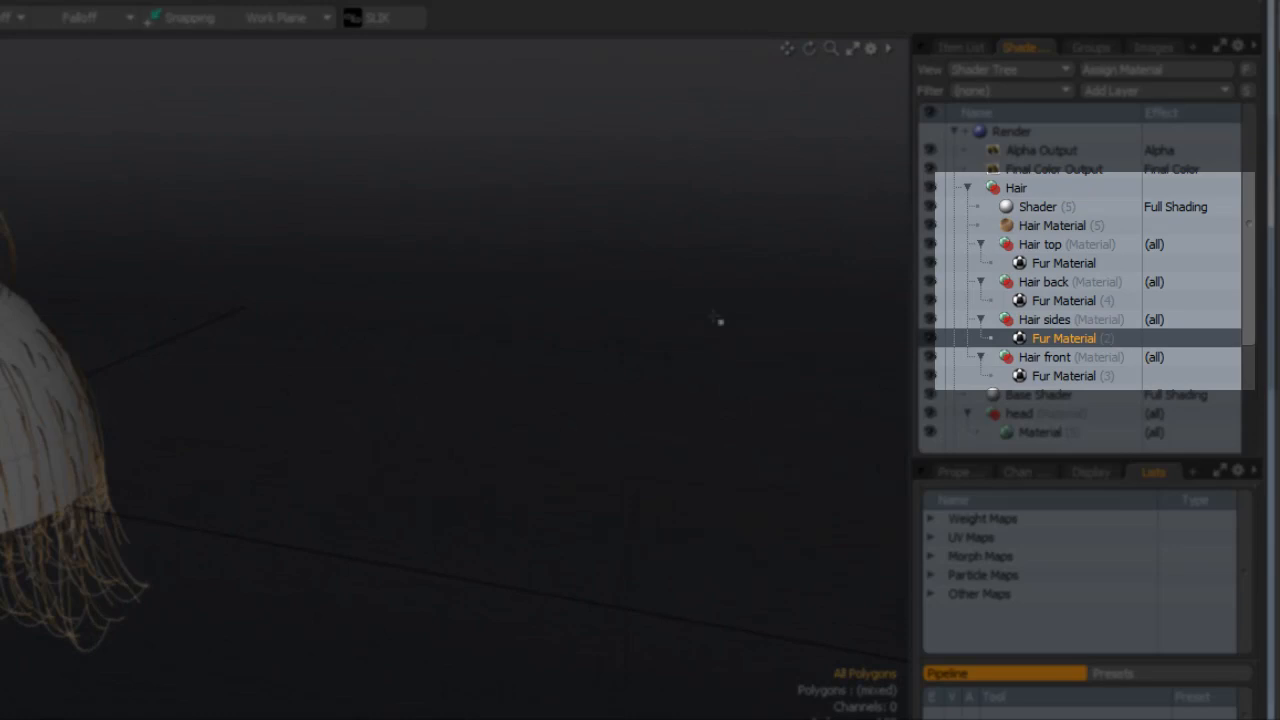
mouse_move(718, 322)
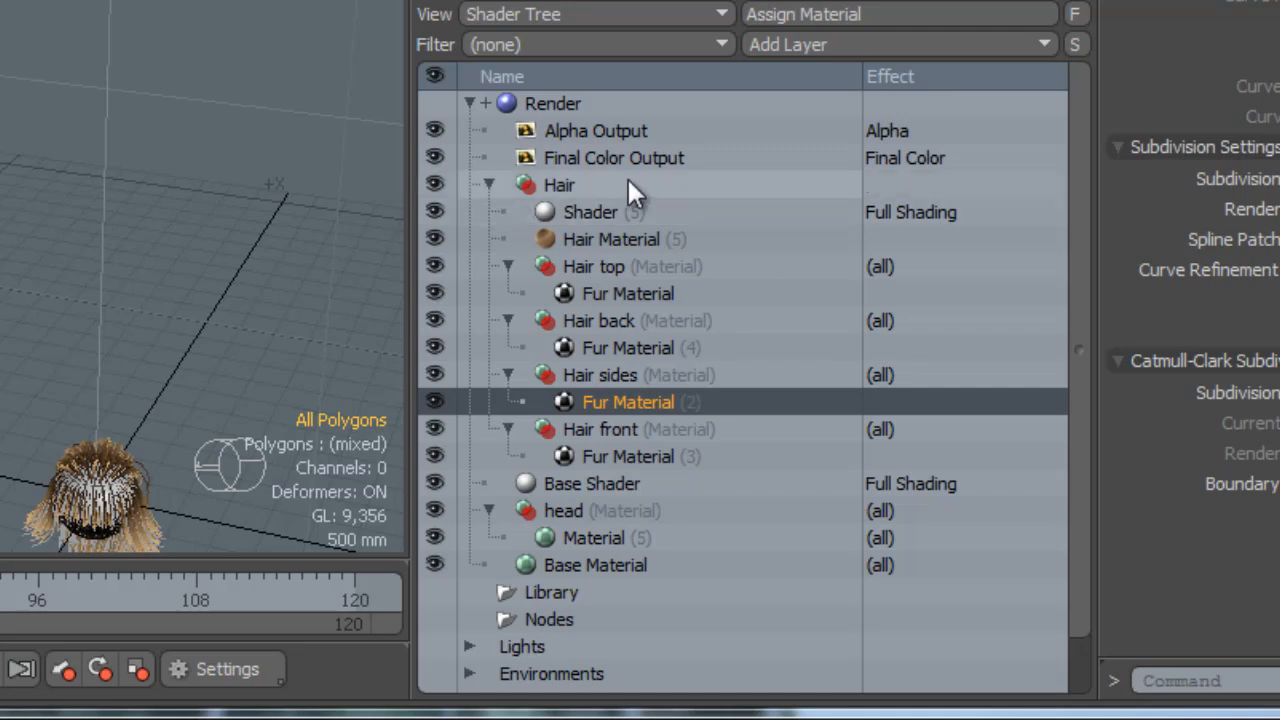
click(560, 185)
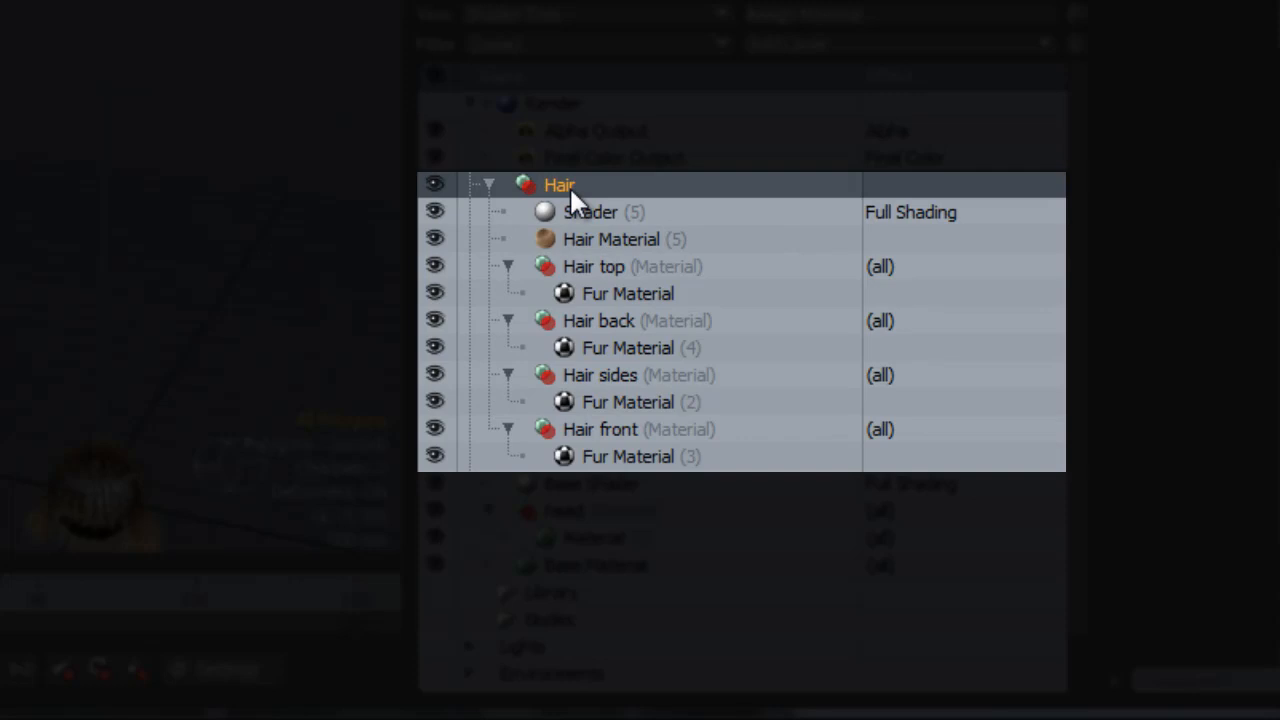
mouse_move(588, 272)
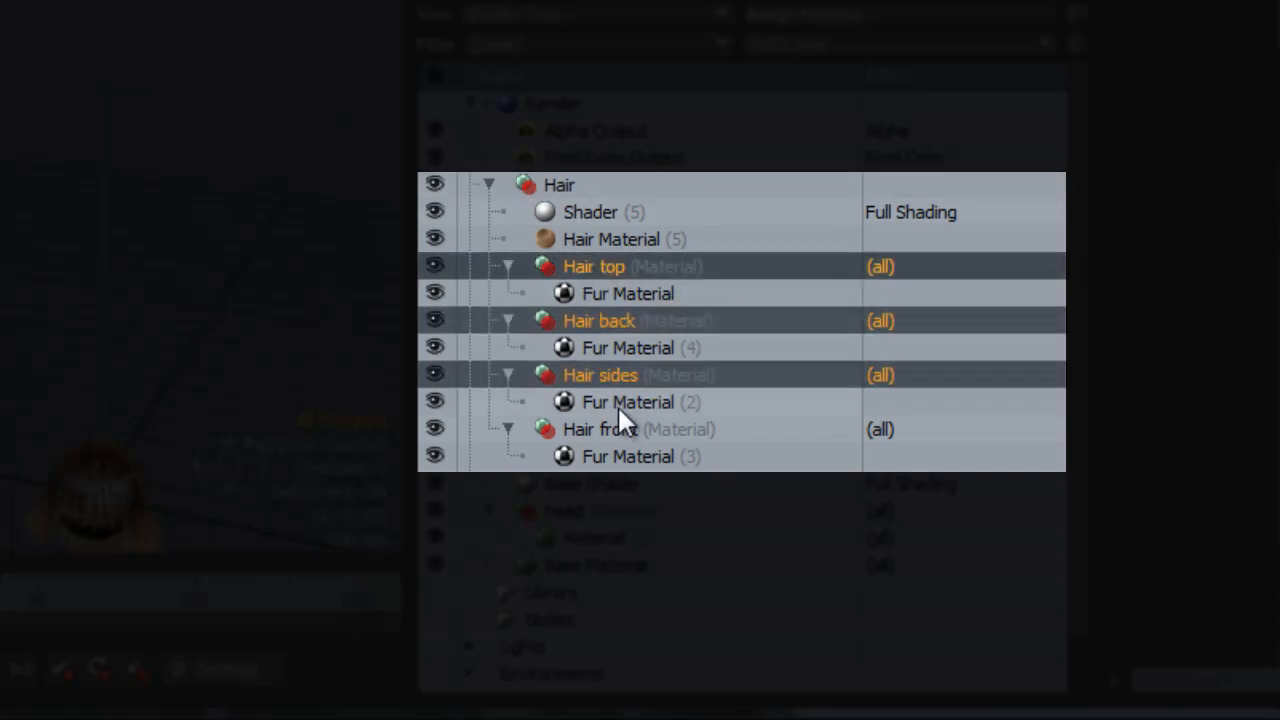
click(600, 429)
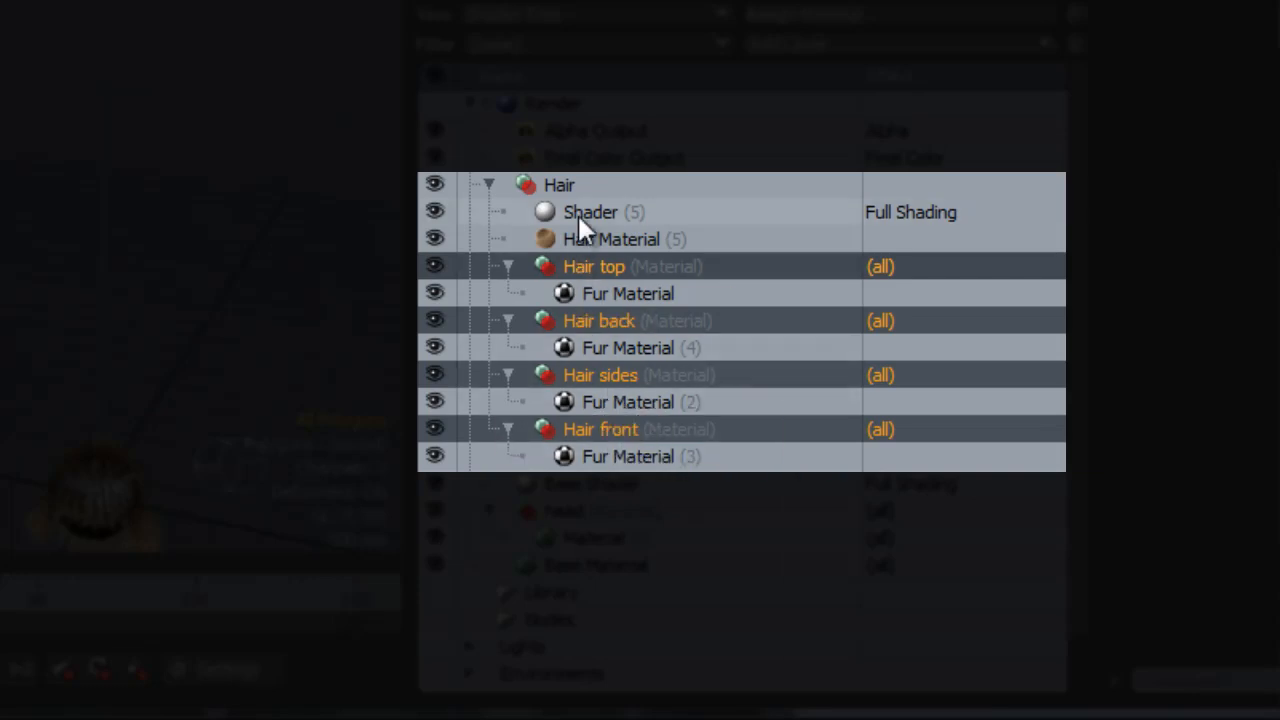
click(558, 185)
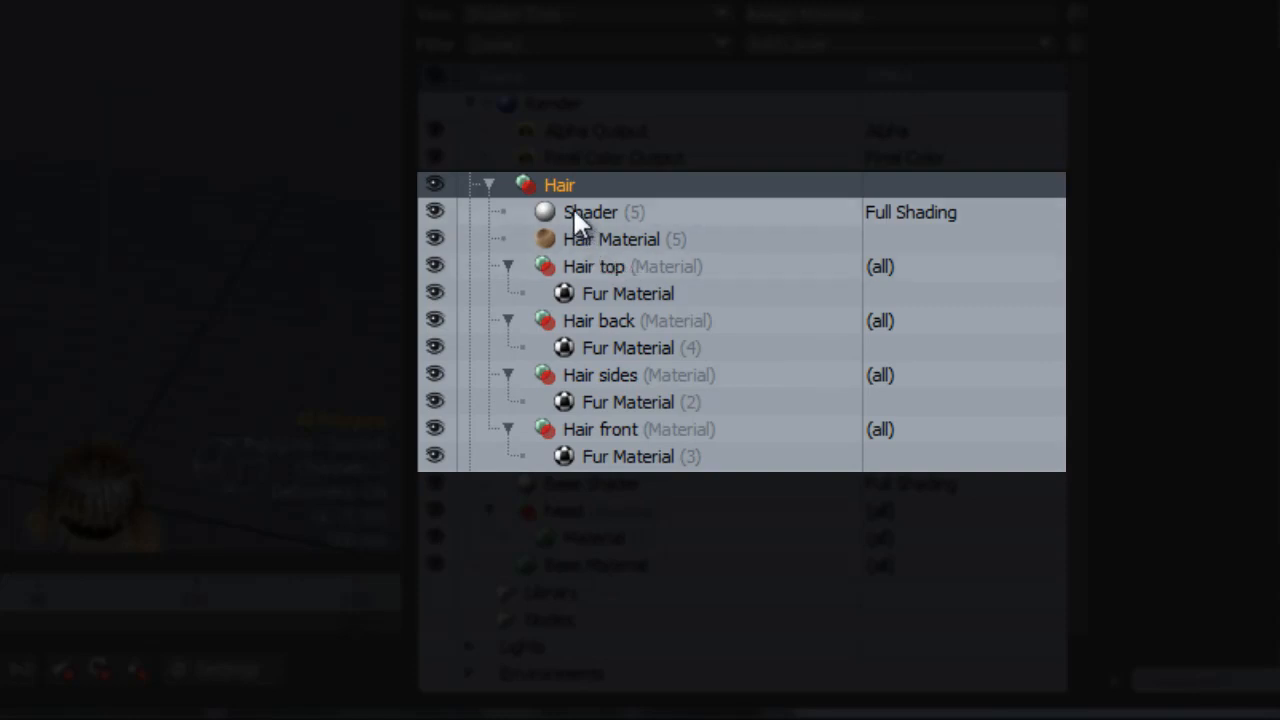
click(611, 239)
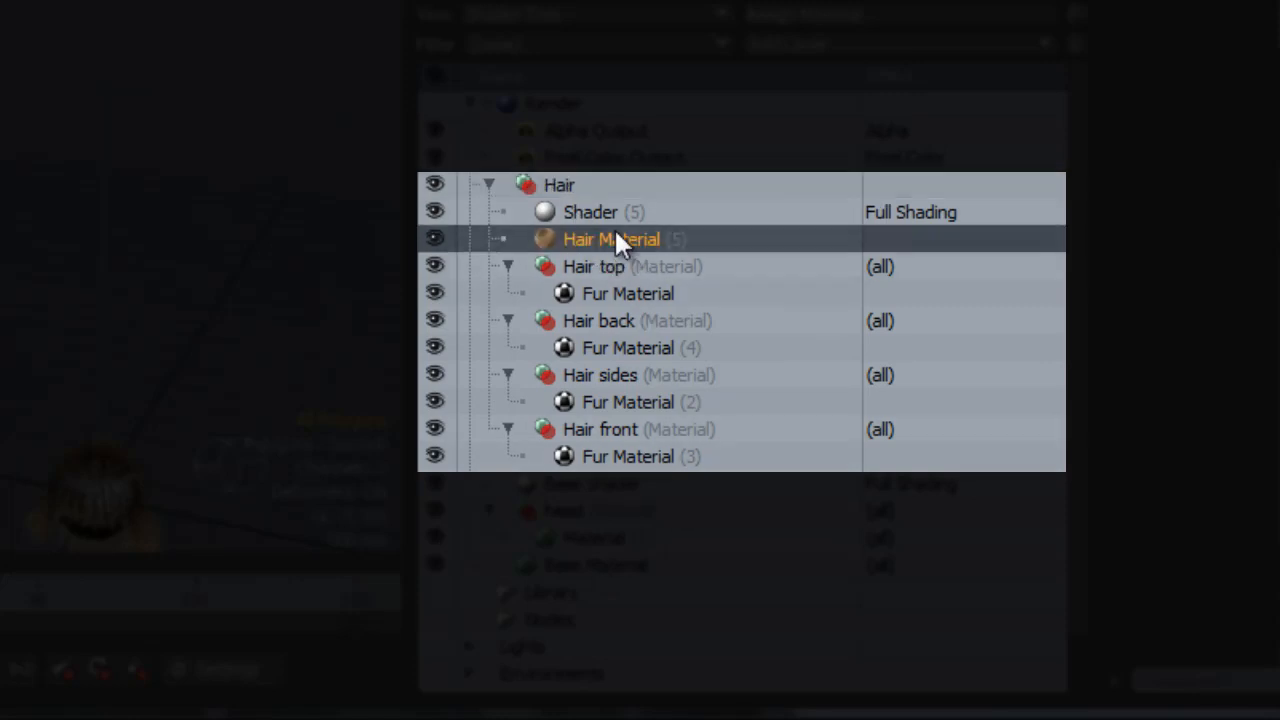
click(590, 211)
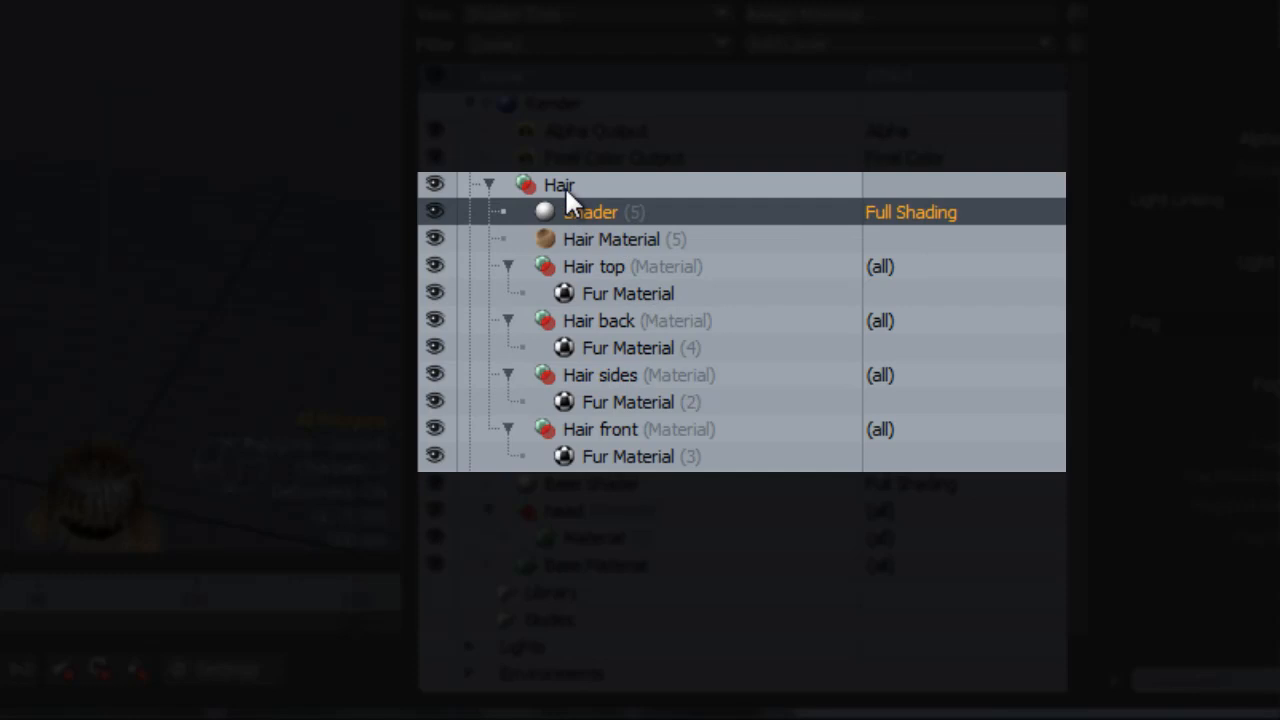
click(594, 266)
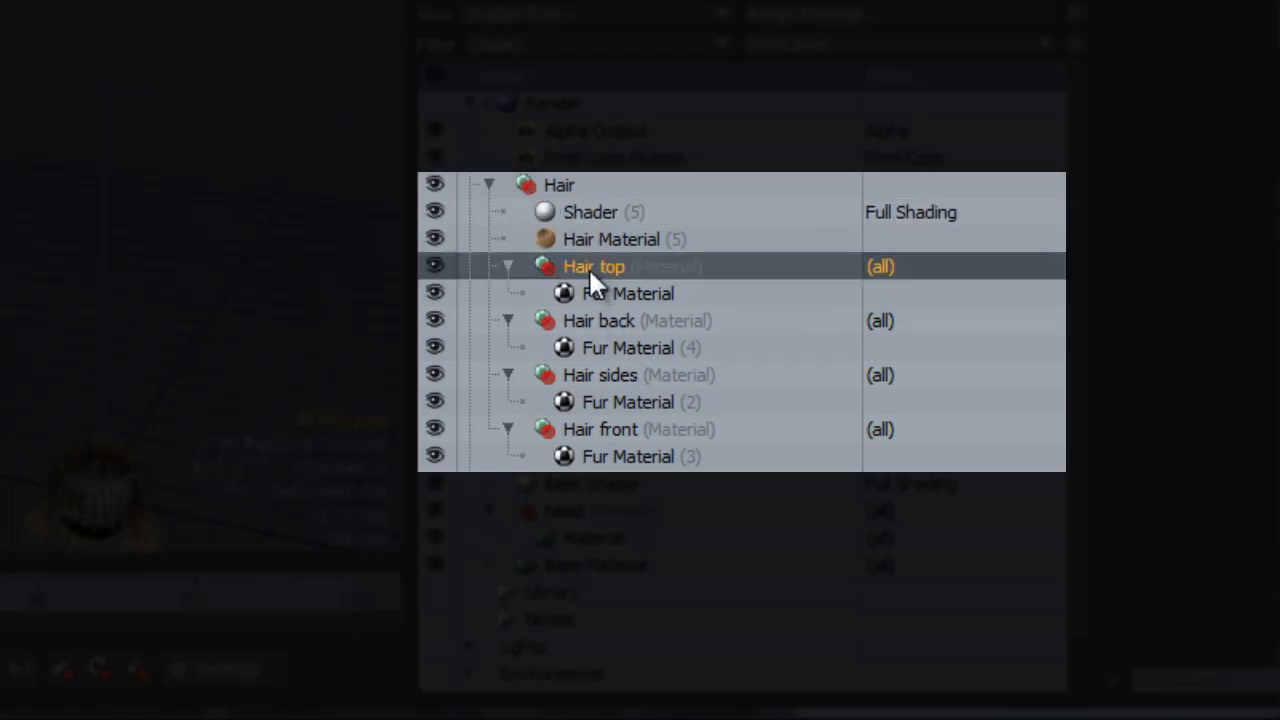
click(598, 320)
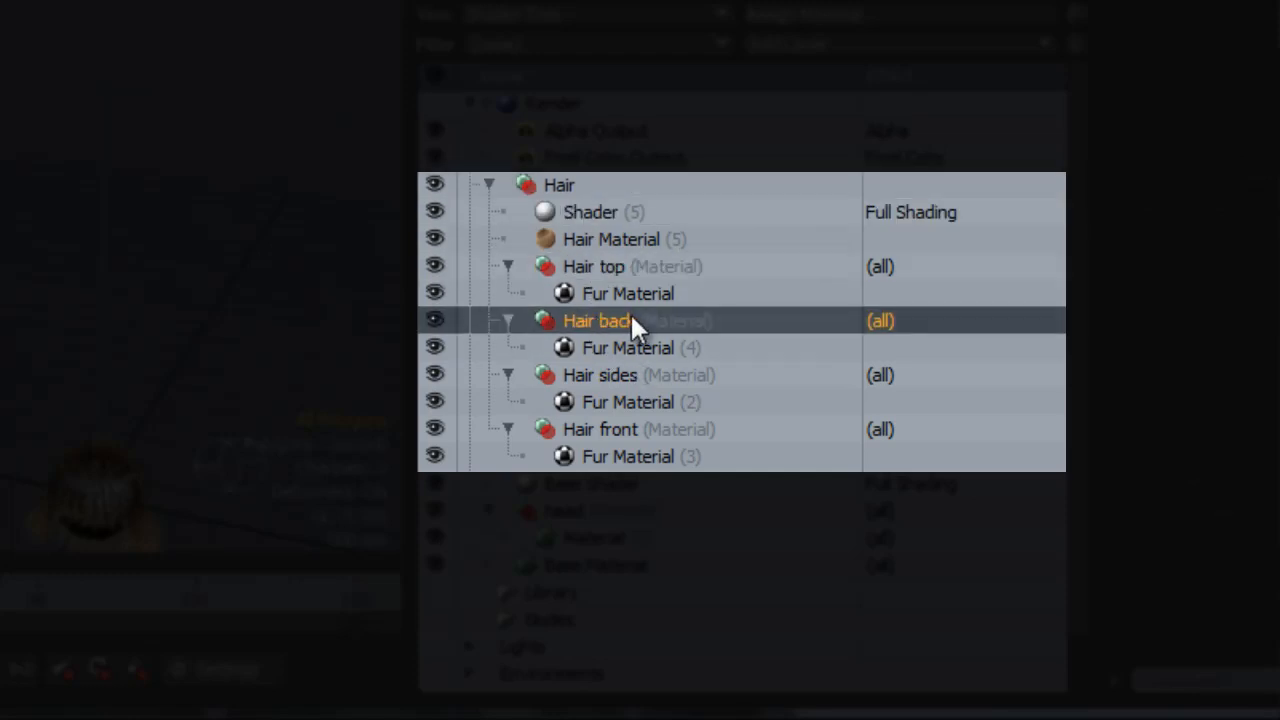
click(628, 293)
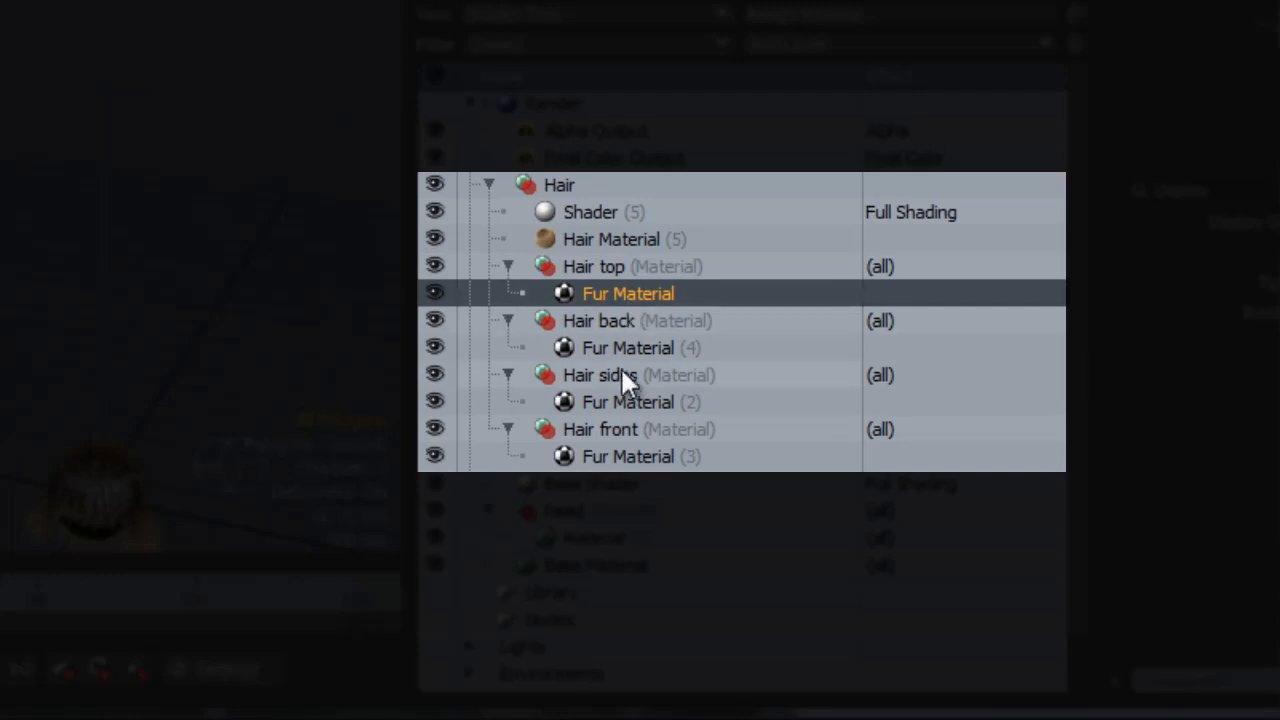
click(628, 401)
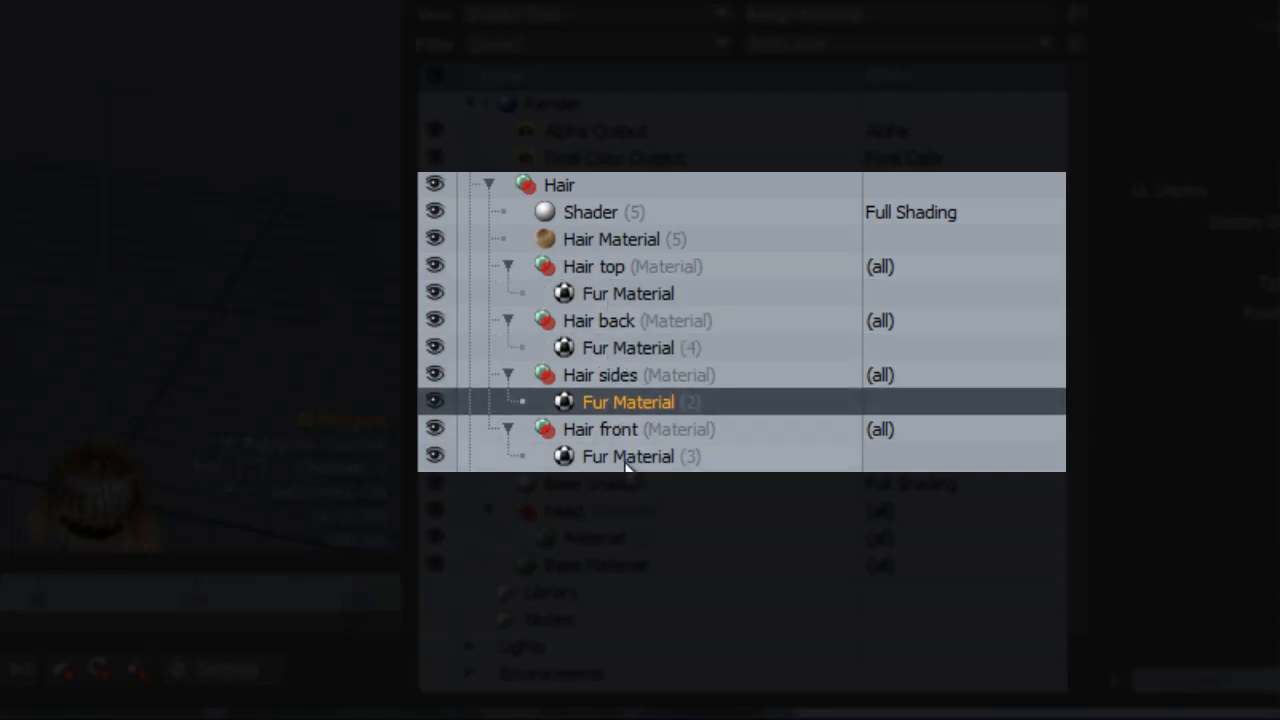
click(628, 456)
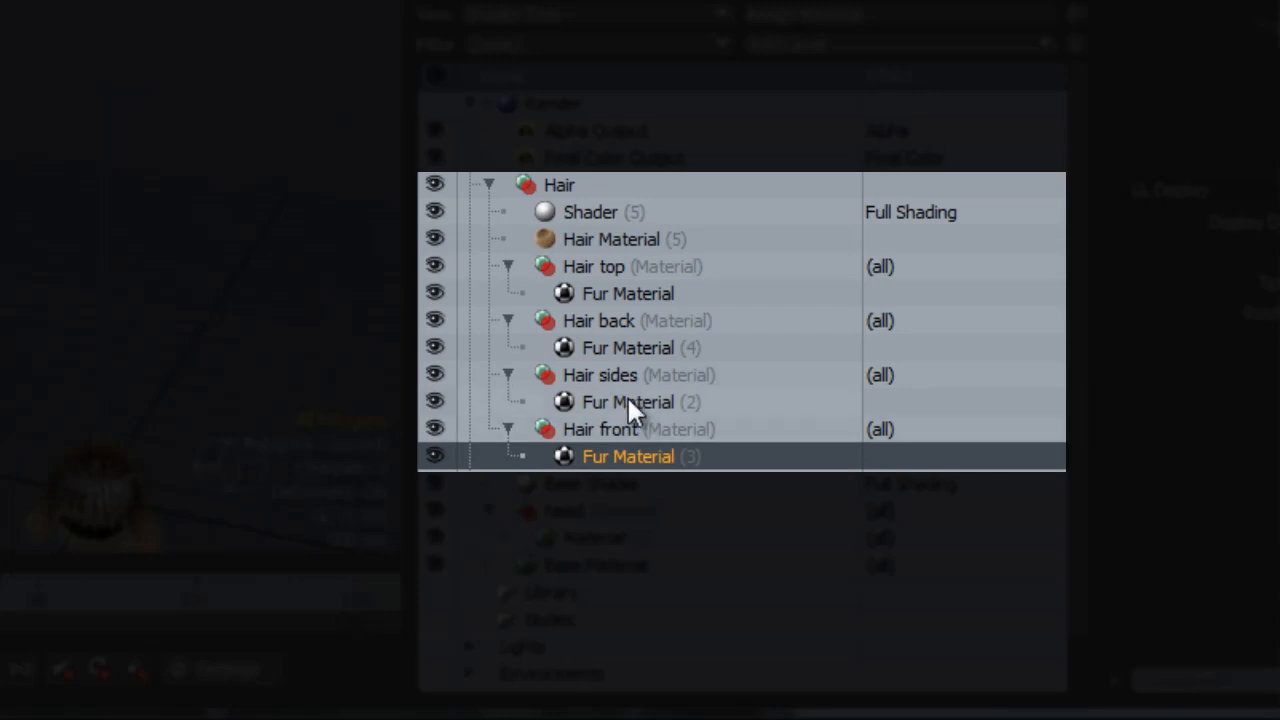
mouse_move(765, 410)
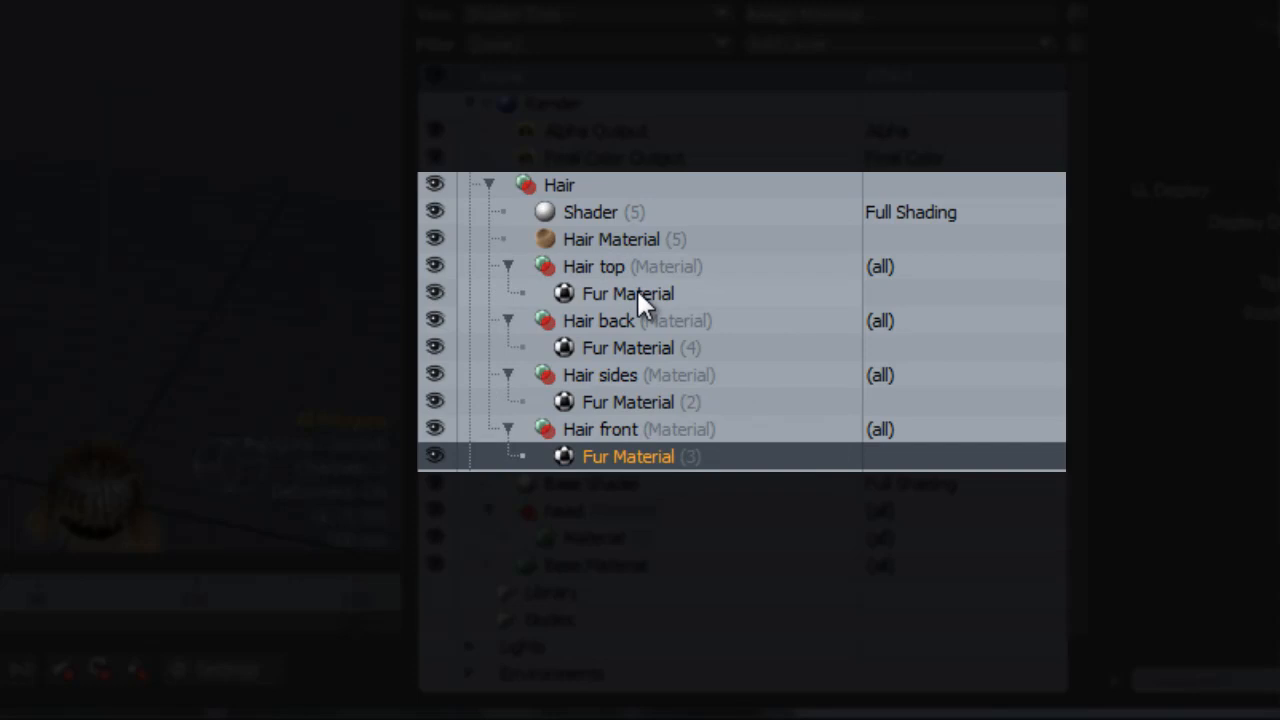
click(628, 293)
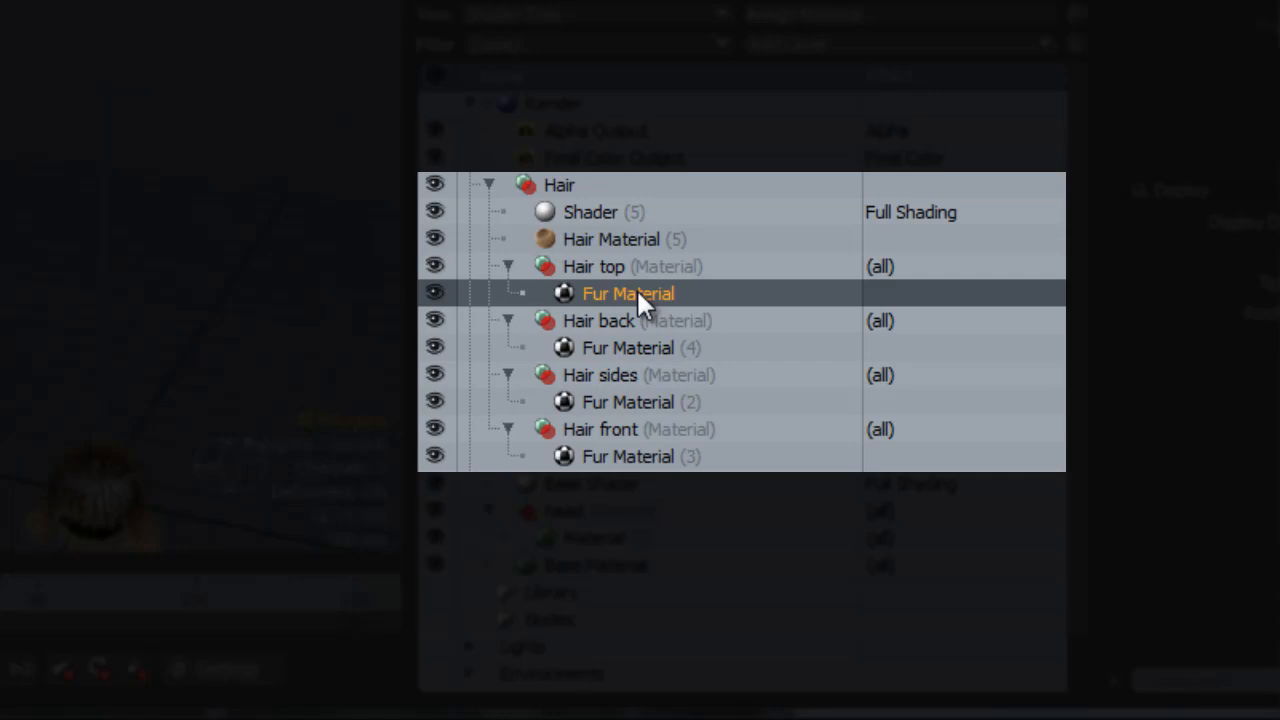
mouse_move(630, 345)
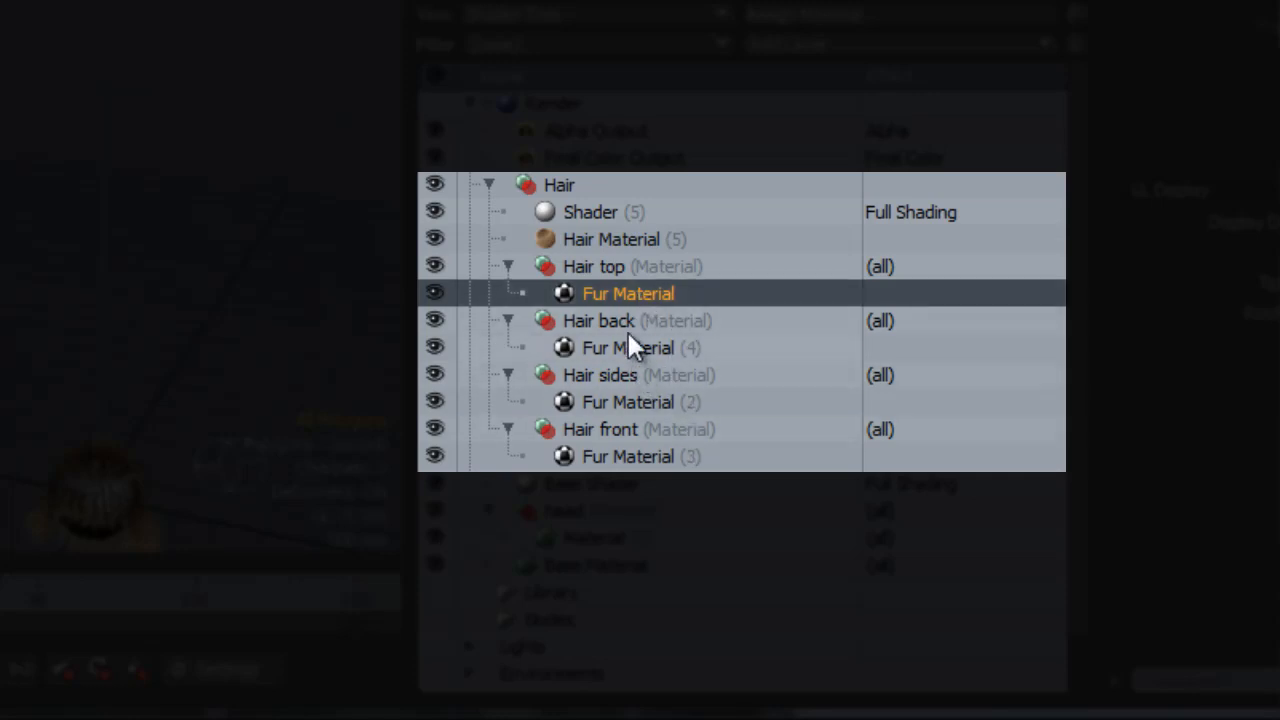
mouse_move(650, 305)
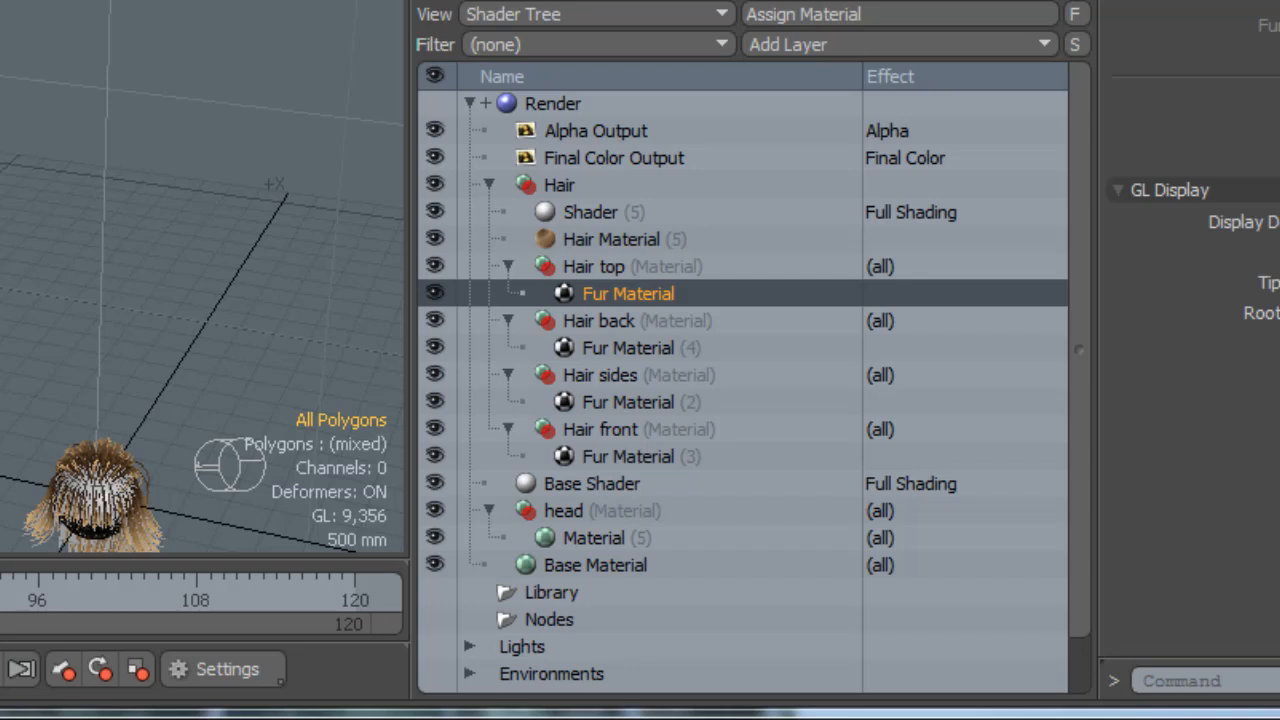
mouse_move(635, 335)
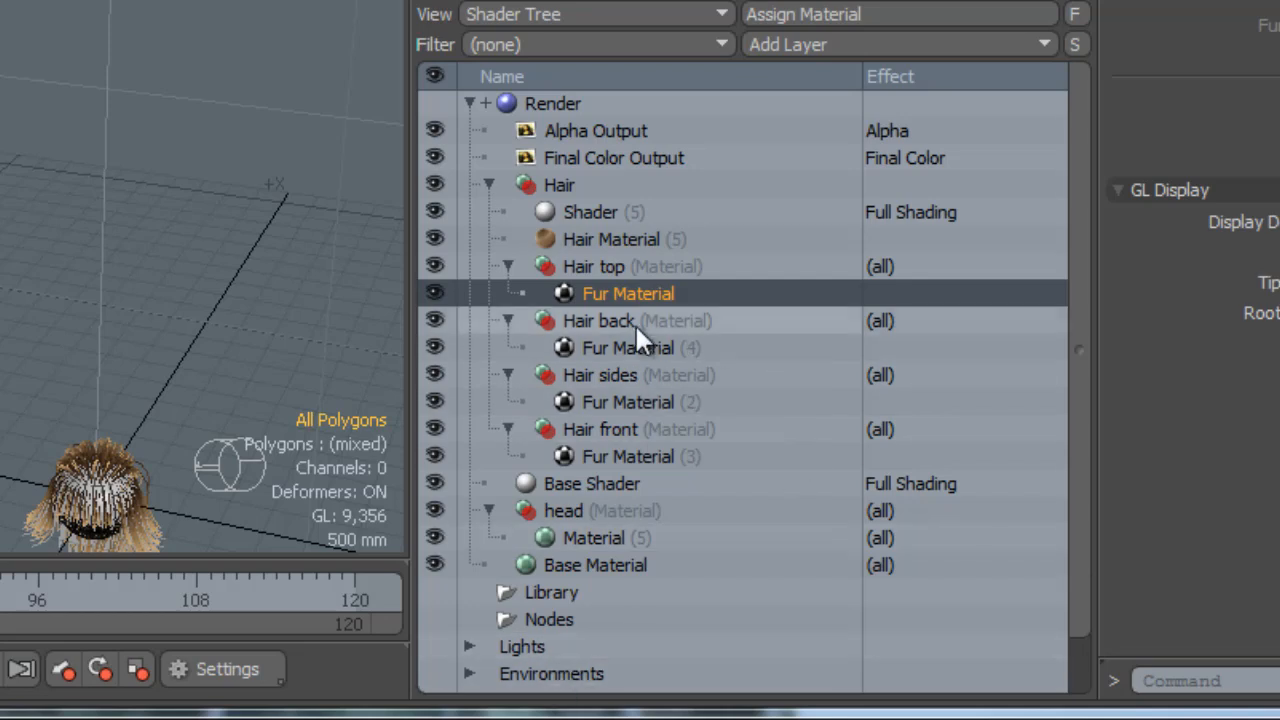
mouse_move(615, 318)
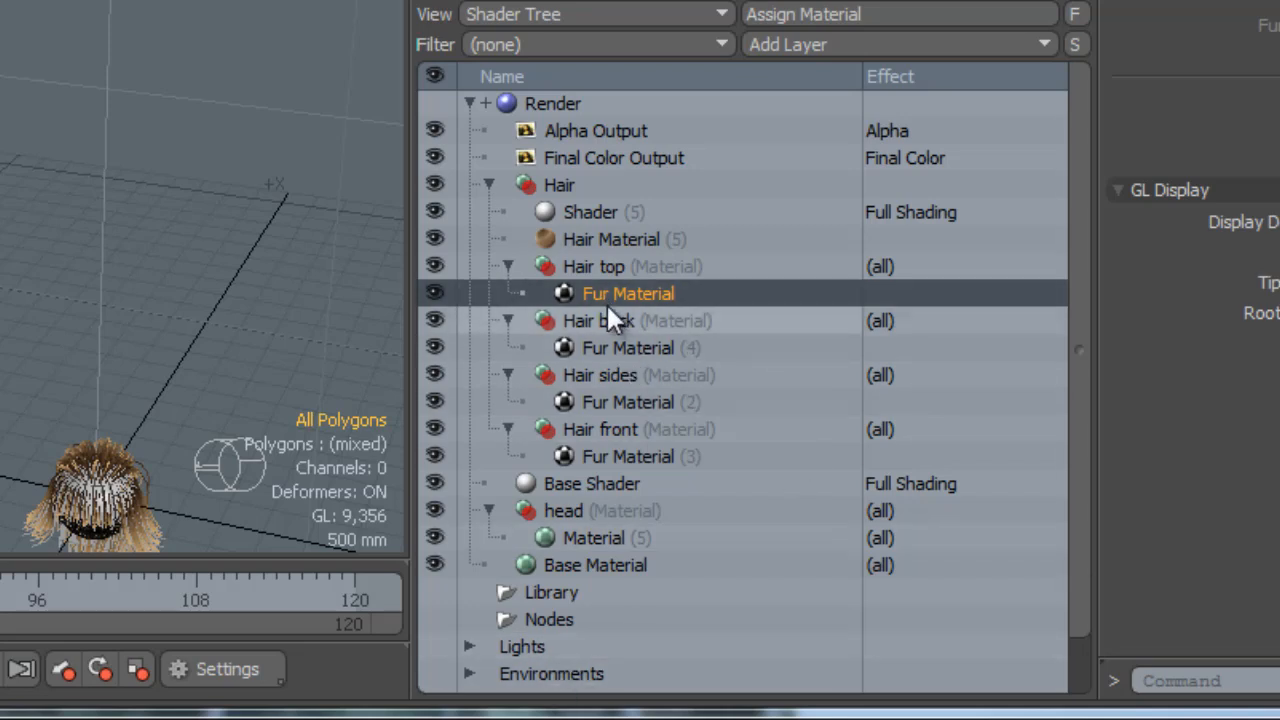
mouse_move(623, 363)
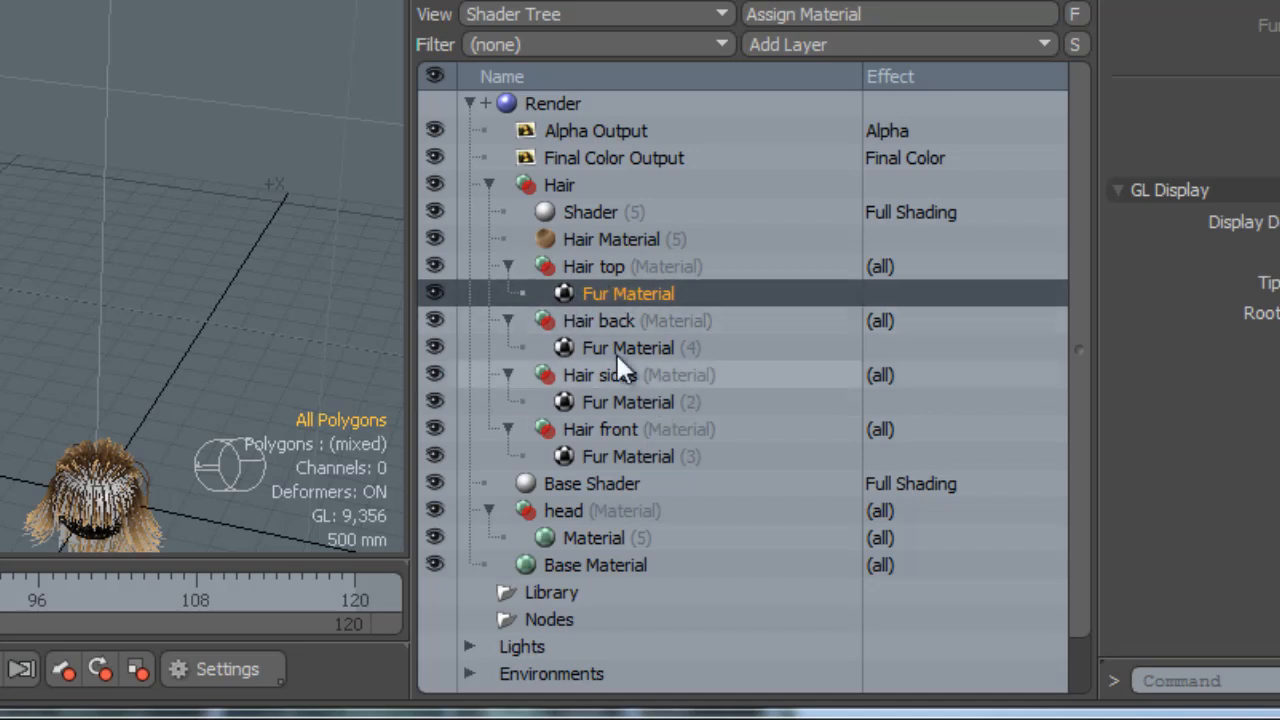
mouse_move(615, 320)
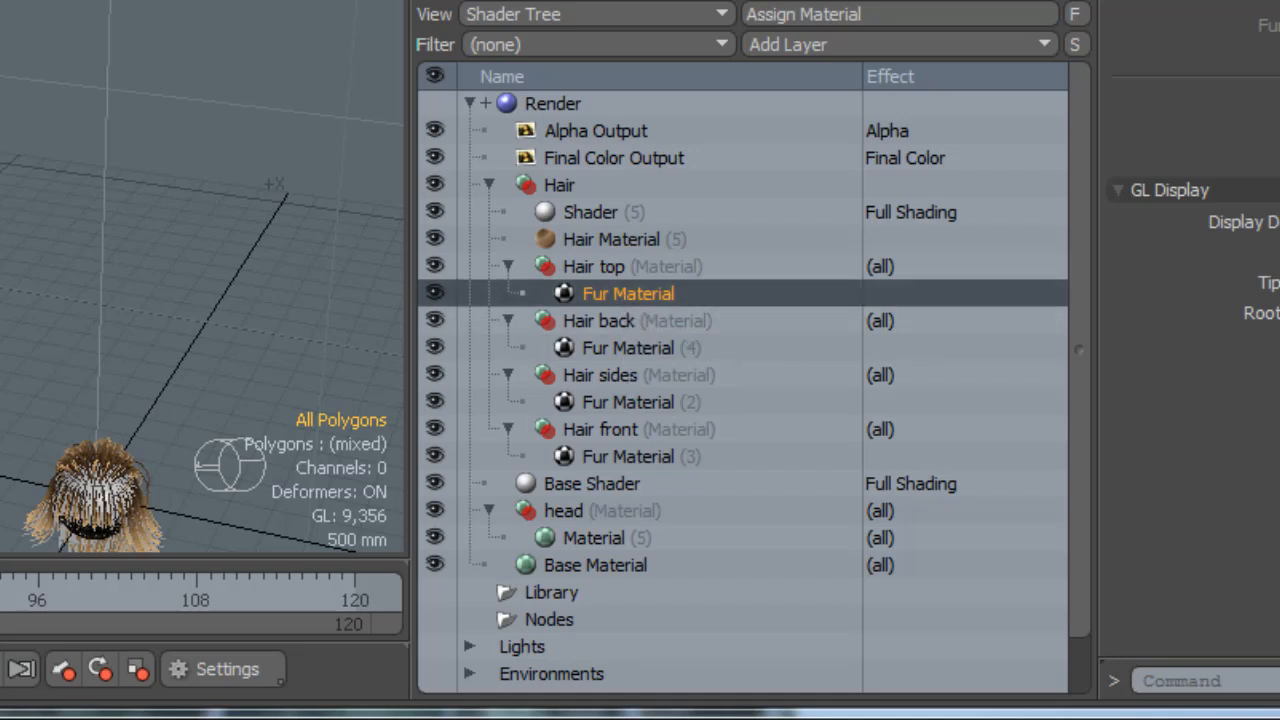
mouse_move(150, 253)
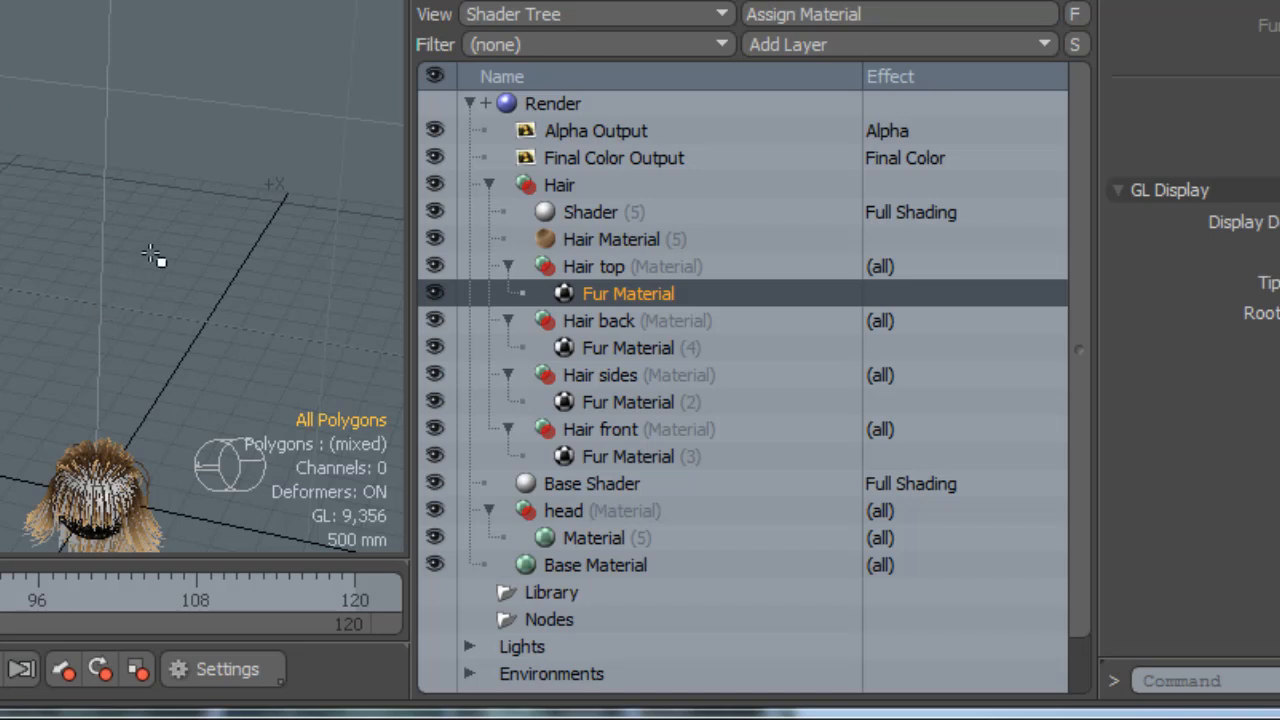
mouse_move(665, 385)
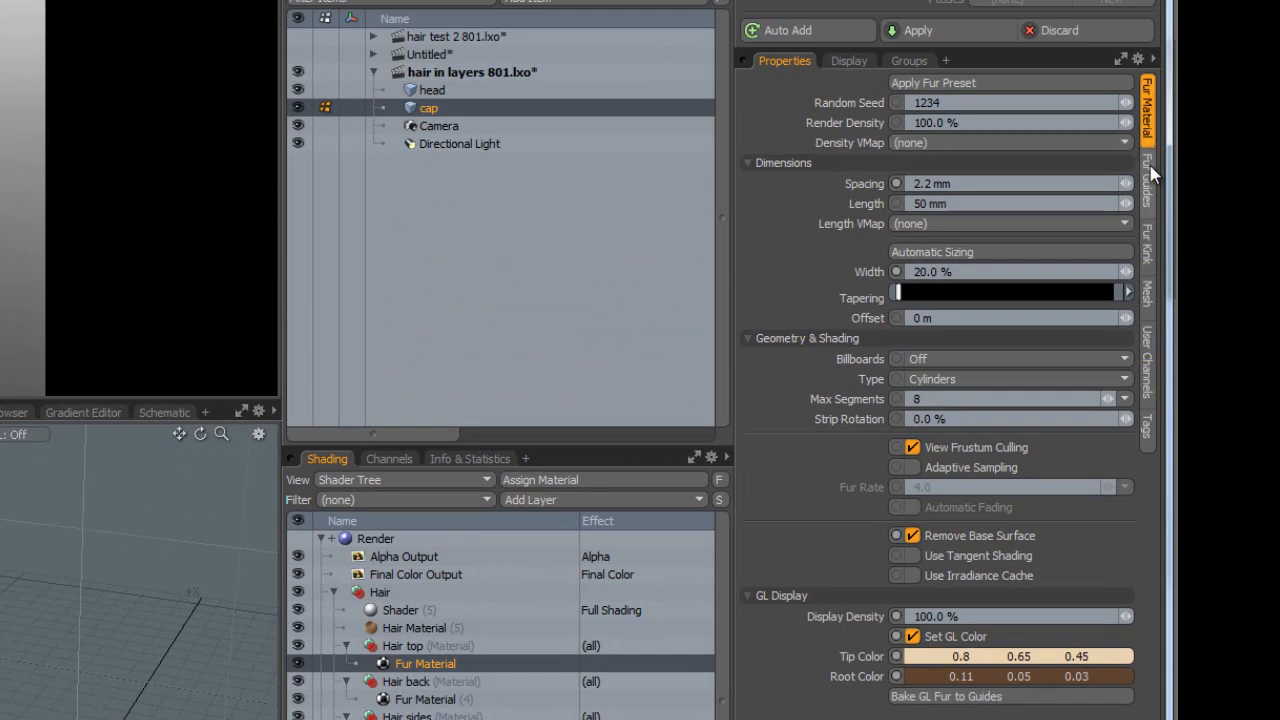
mouse_move(980, 166)
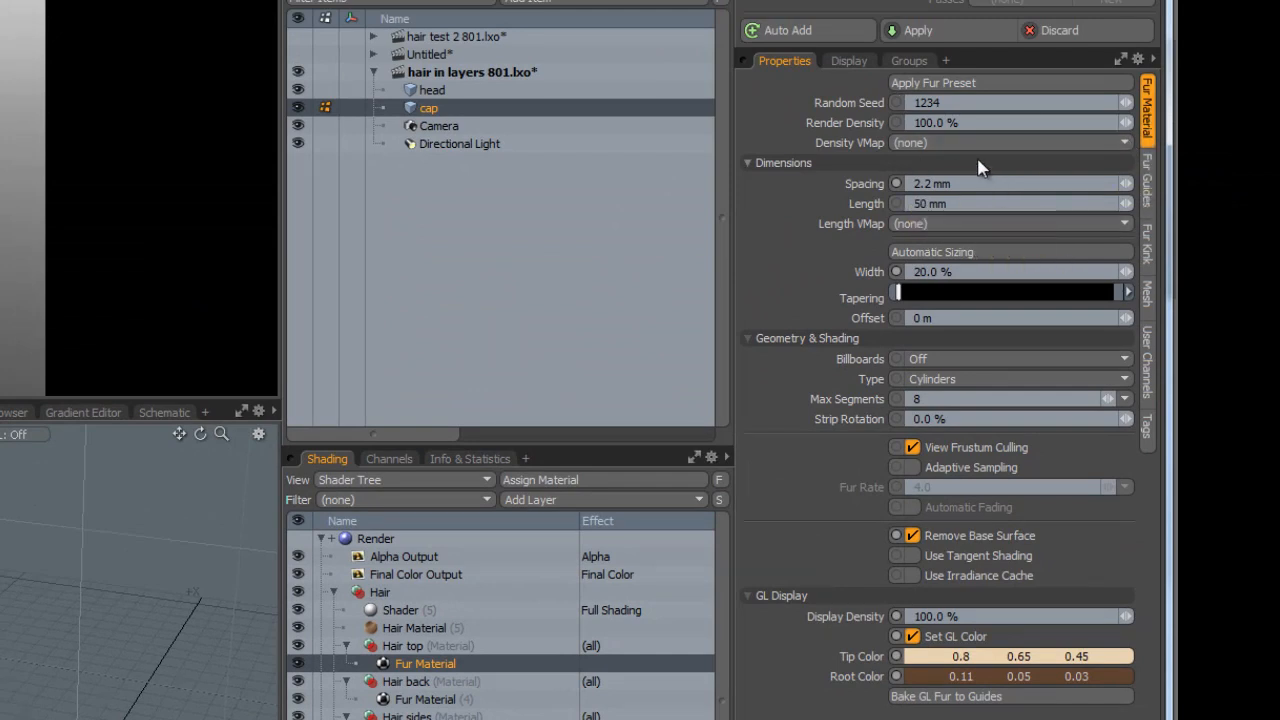
Step: Review top fur's guide and kink settings (25% jitter, 50% bend), then cap mesh properties
click(1148, 185)
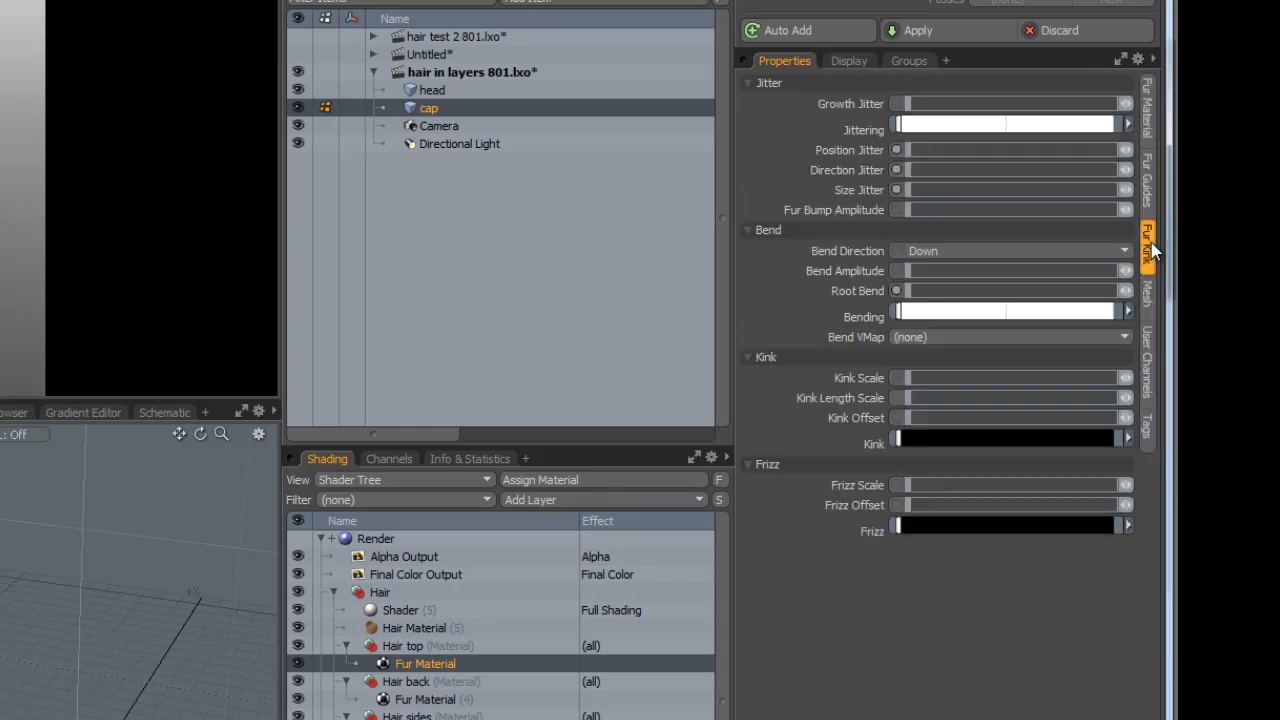
click(1147, 245)
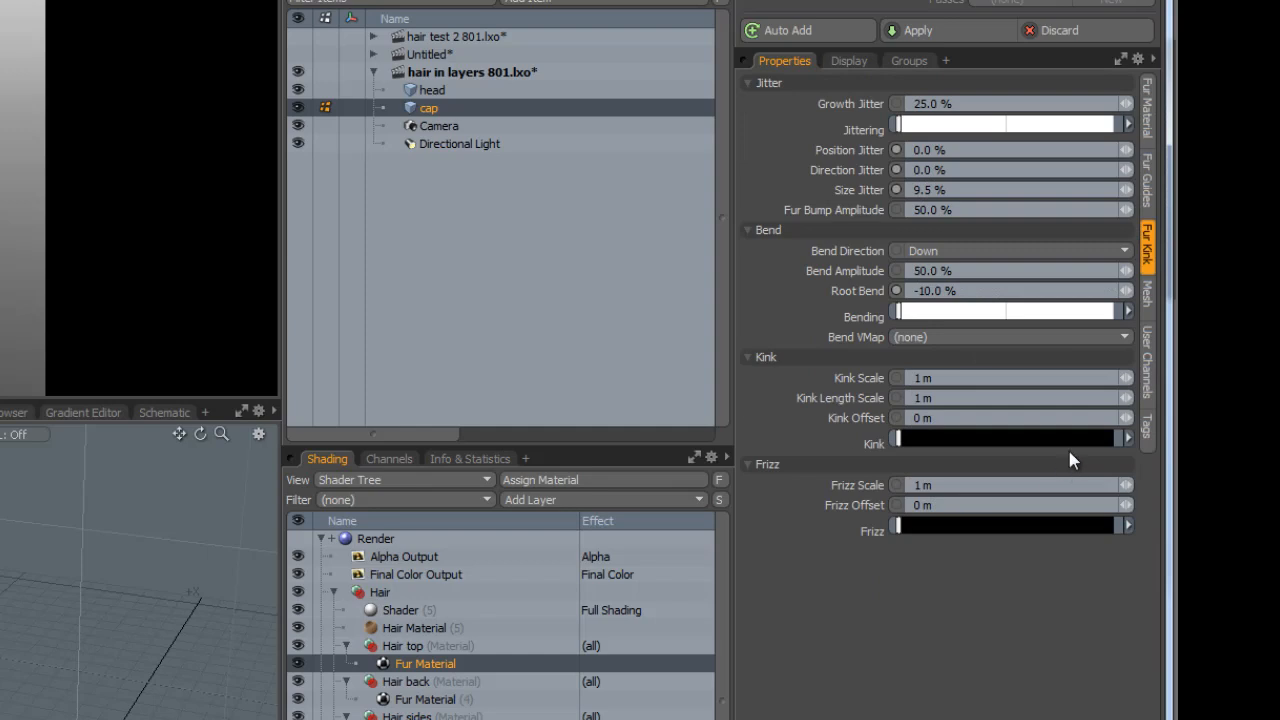
mouse_move(980, 345)
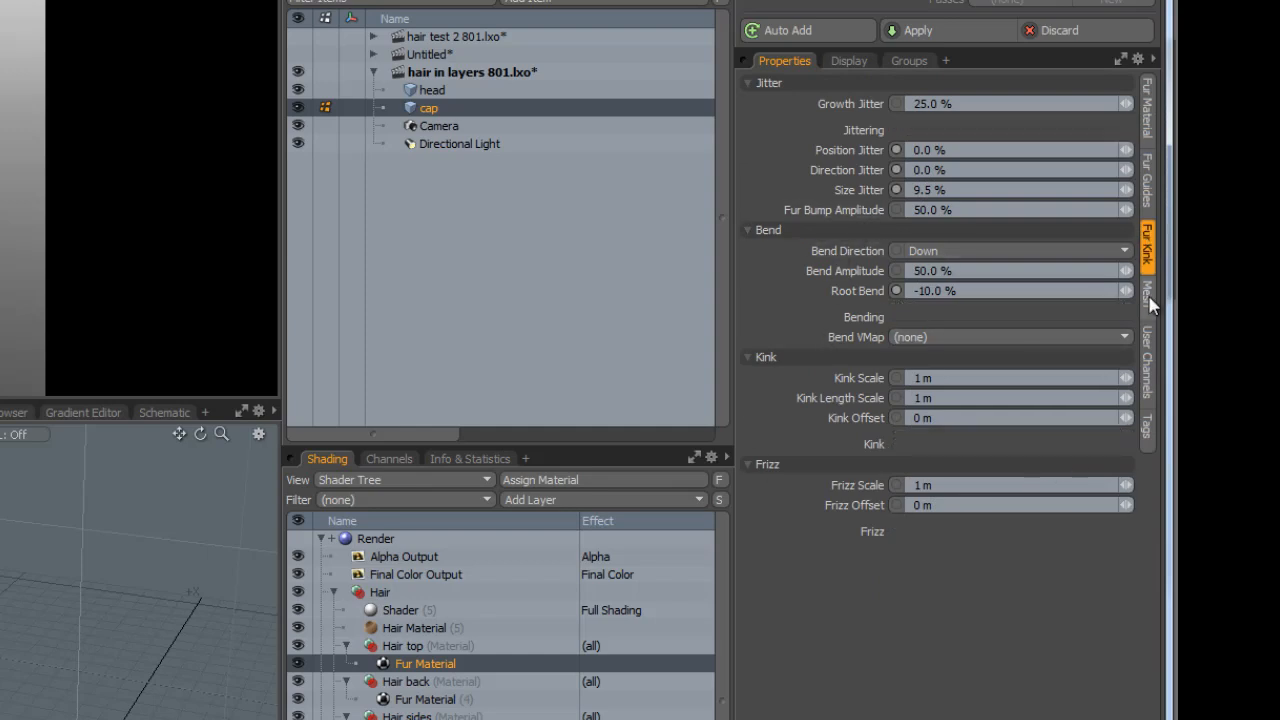
click(1147, 293)
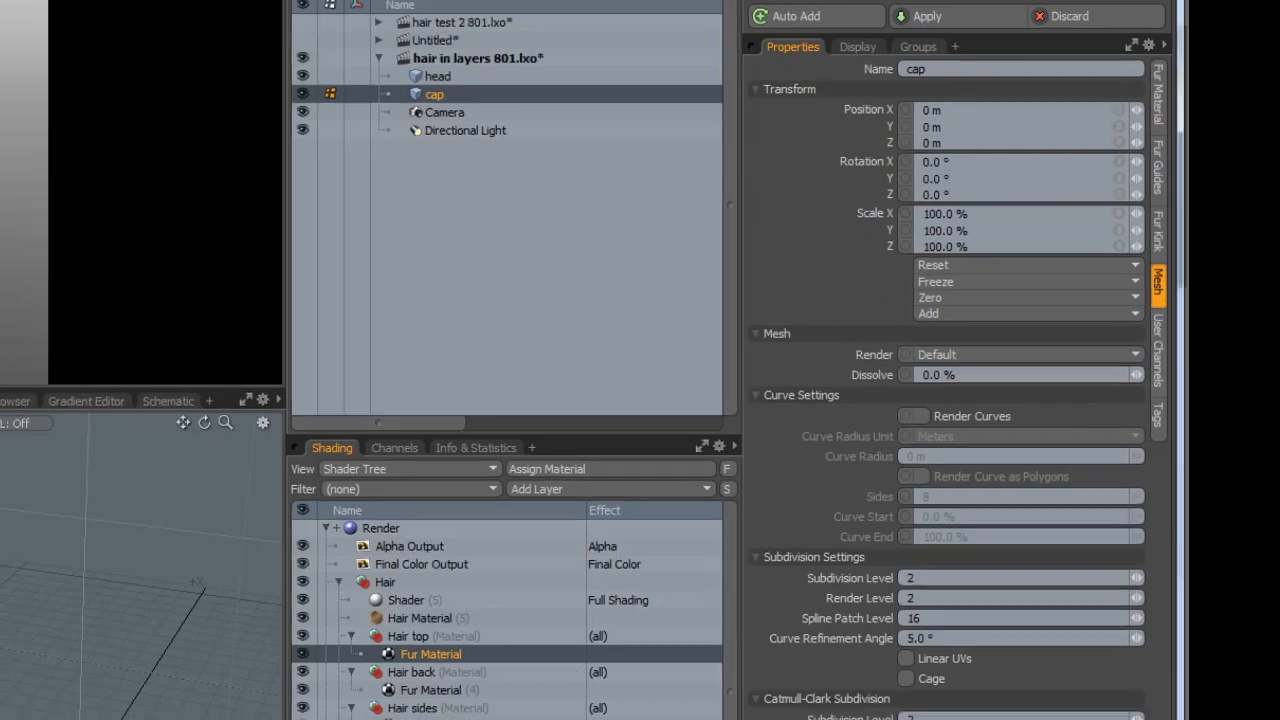
right_click(430, 653)
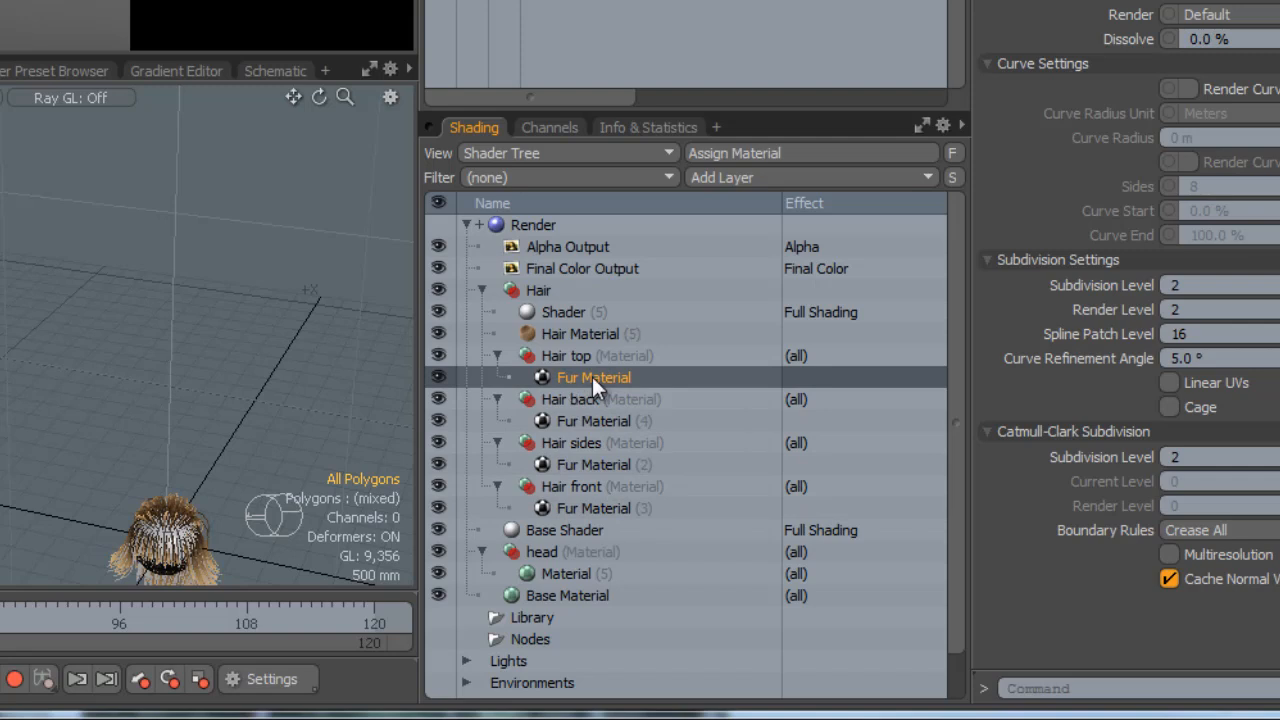
mouse_move(595, 388)
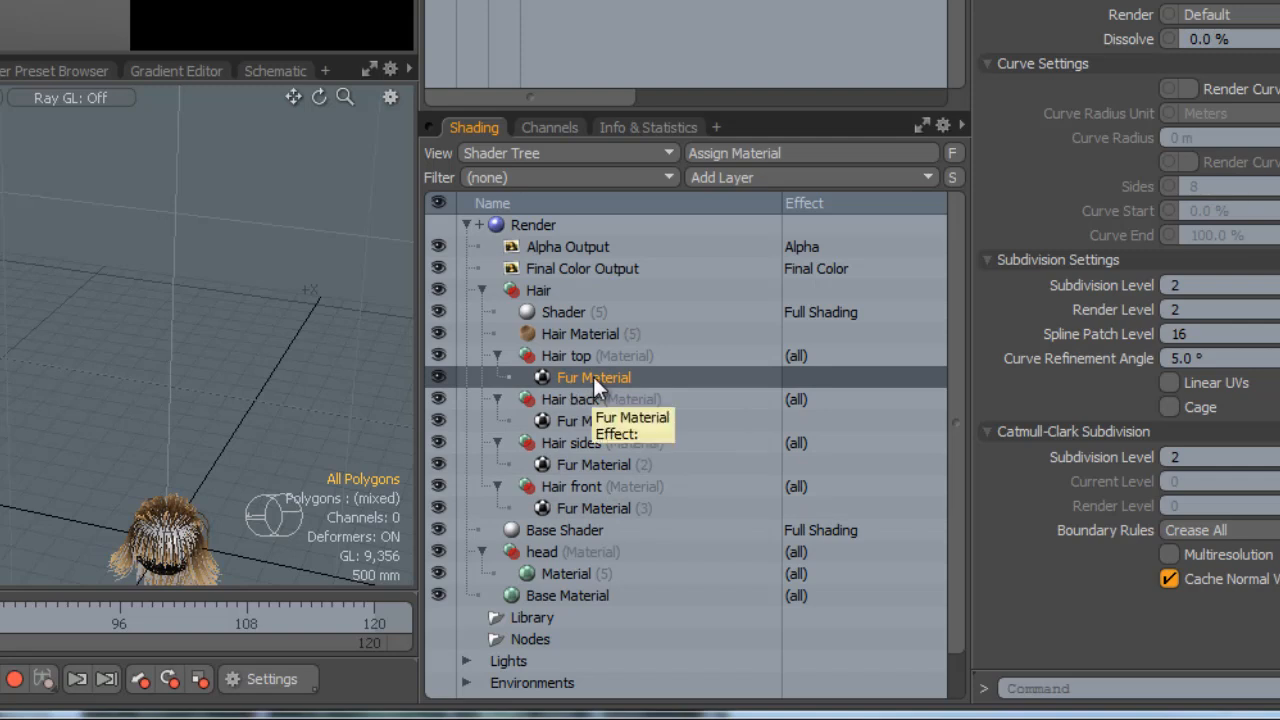
mouse_move(593, 377)
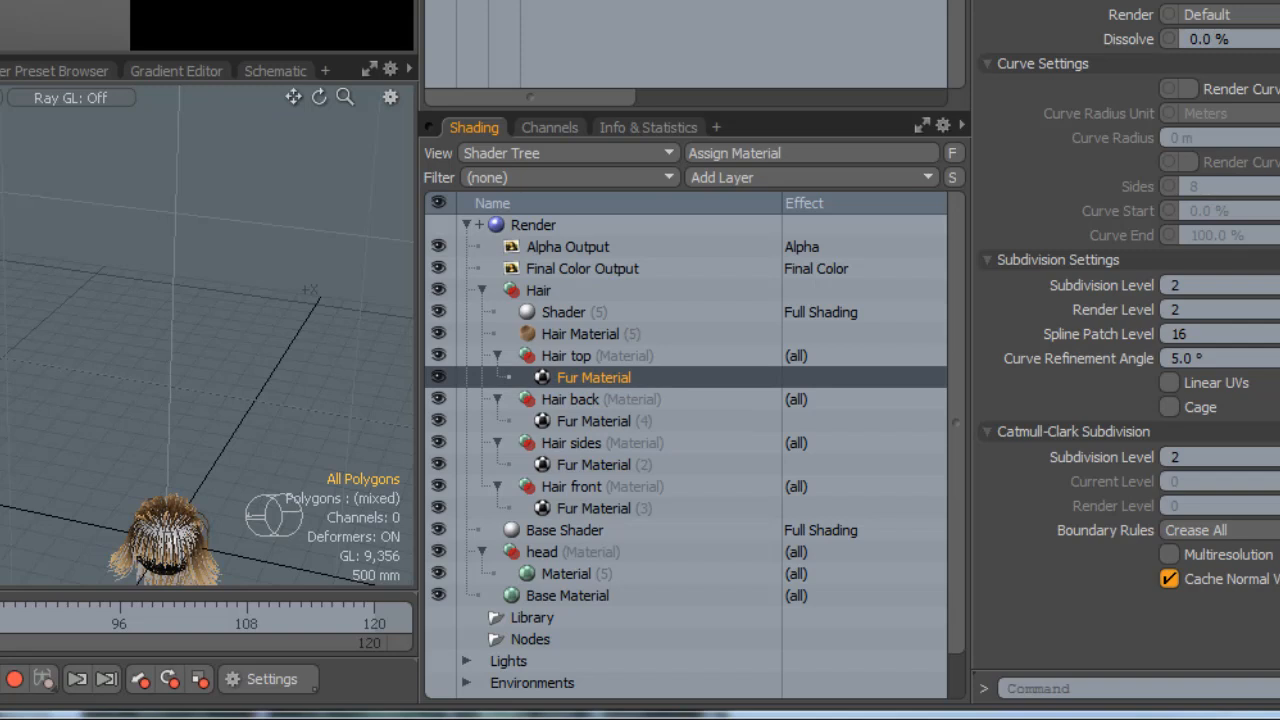
mouse_move(600, 410)
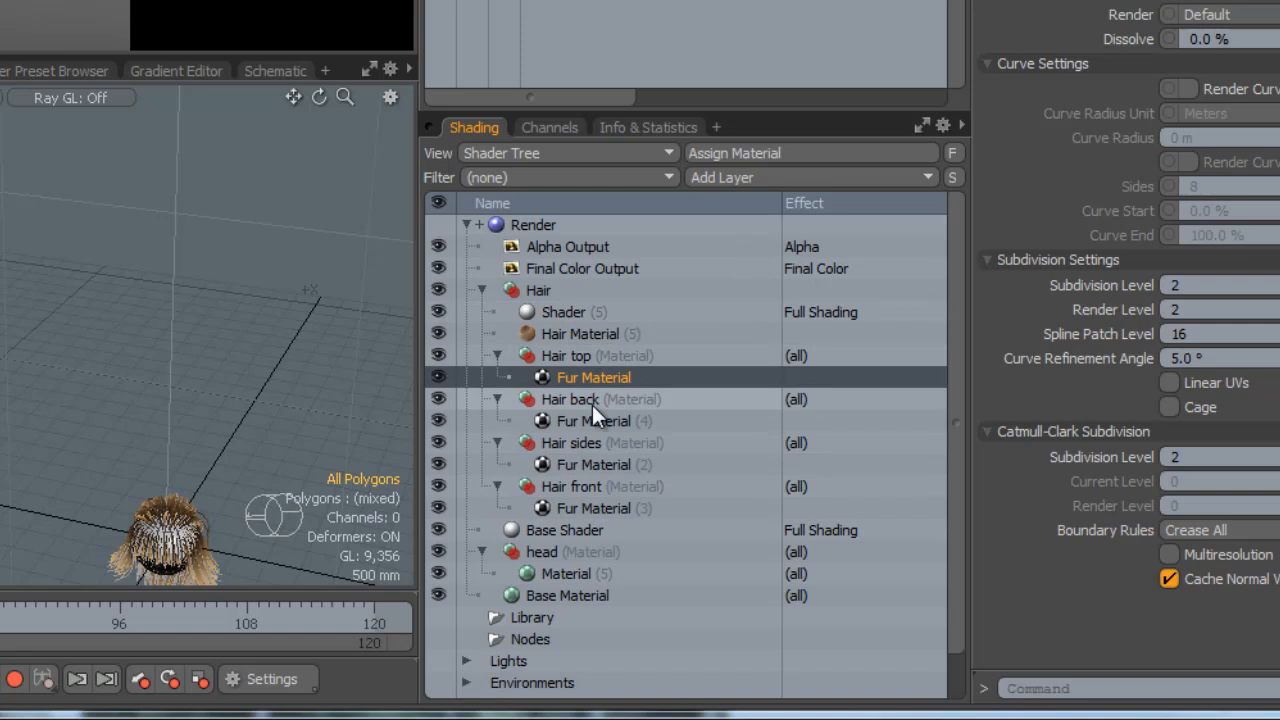
mouse_move(575, 393)
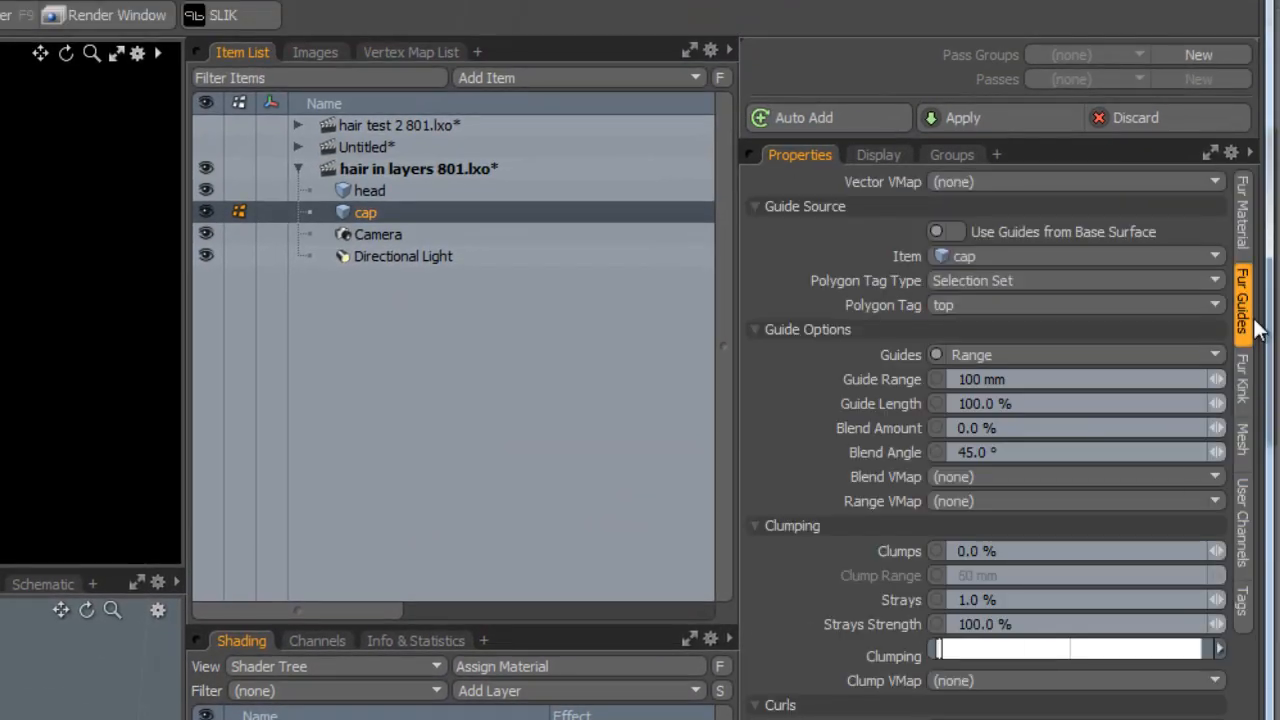
mouse_move(810, 345)
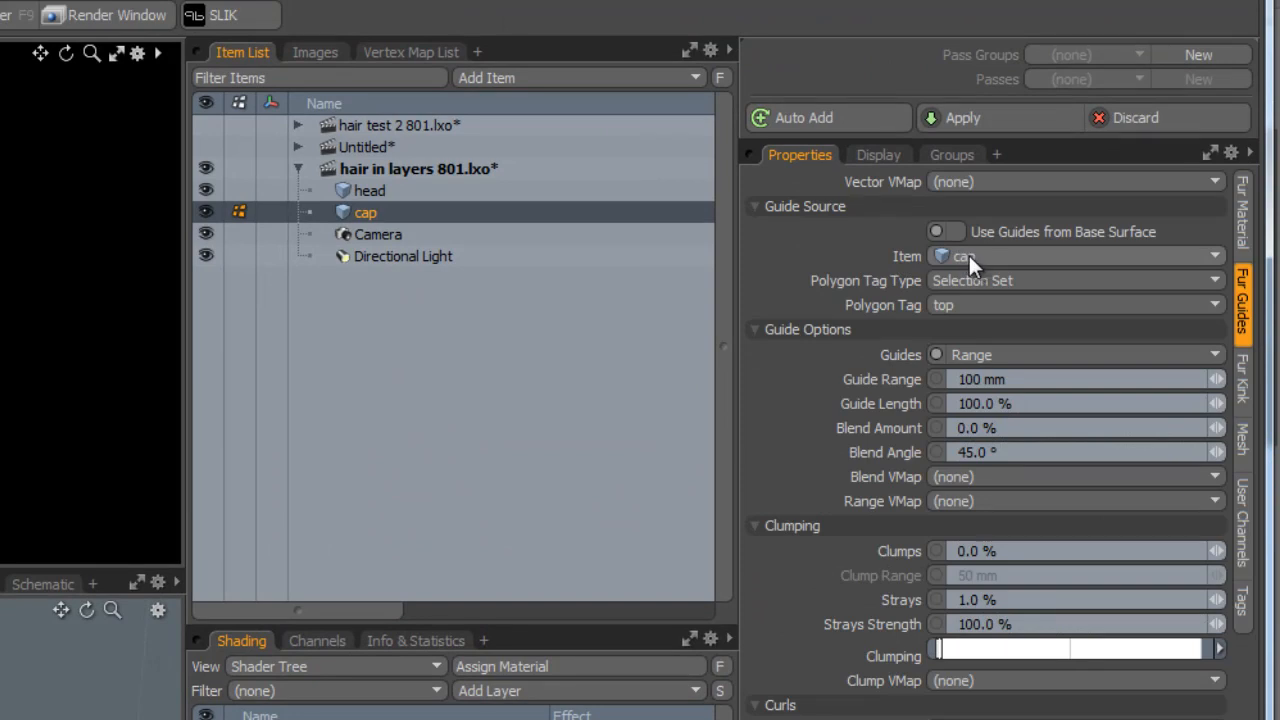
mouse_move(970, 290)
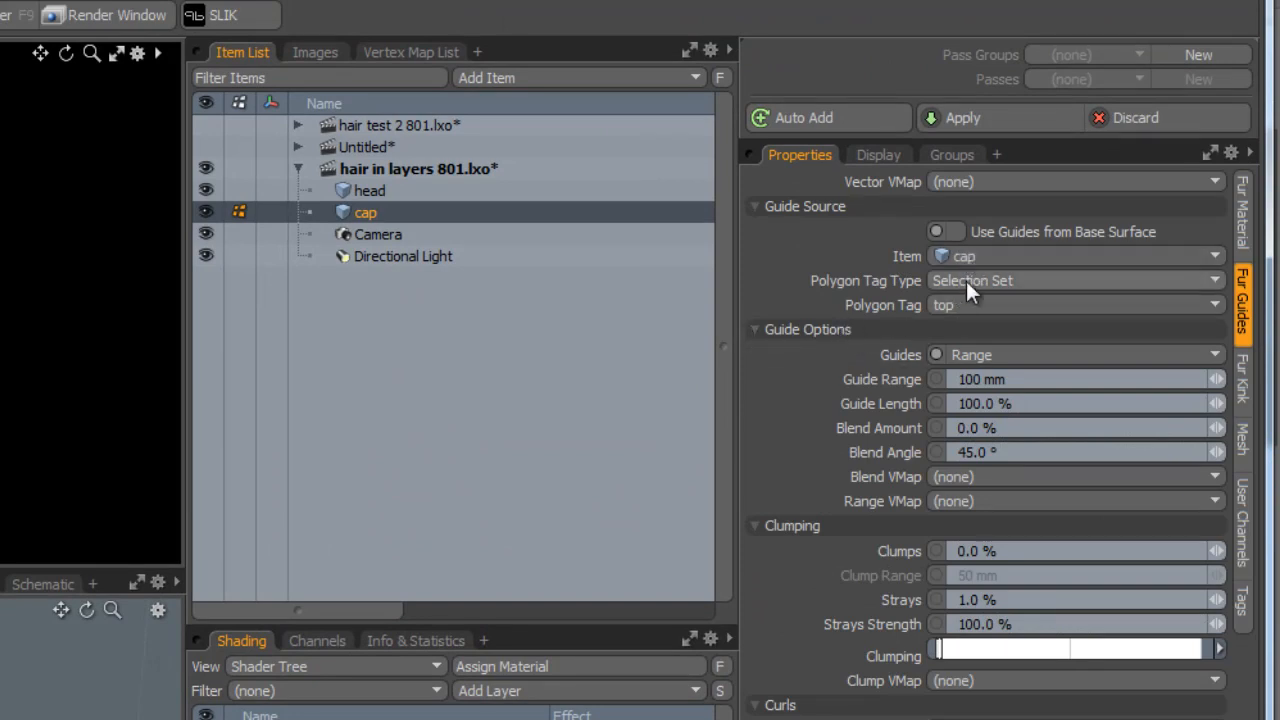
Step: Set the top fur's Polygon Tag Type to Selection Set and Polygon Tag to top
click(1073, 280)
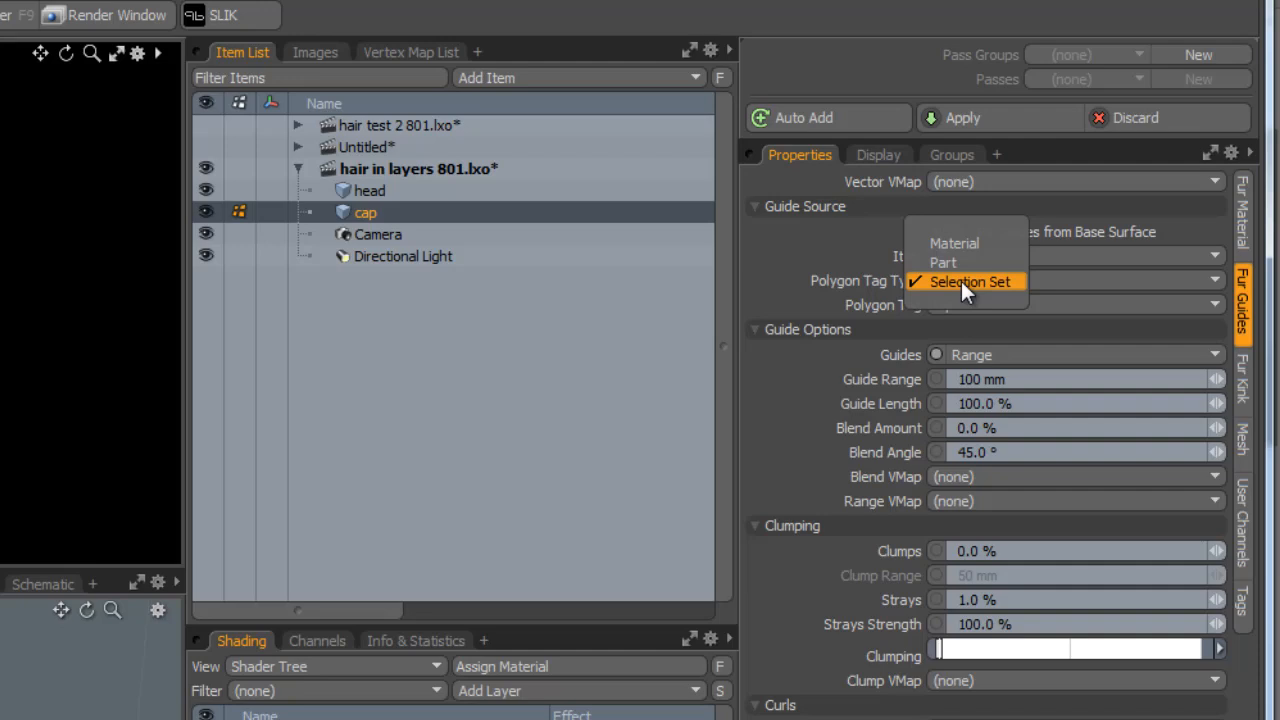
click(968, 281)
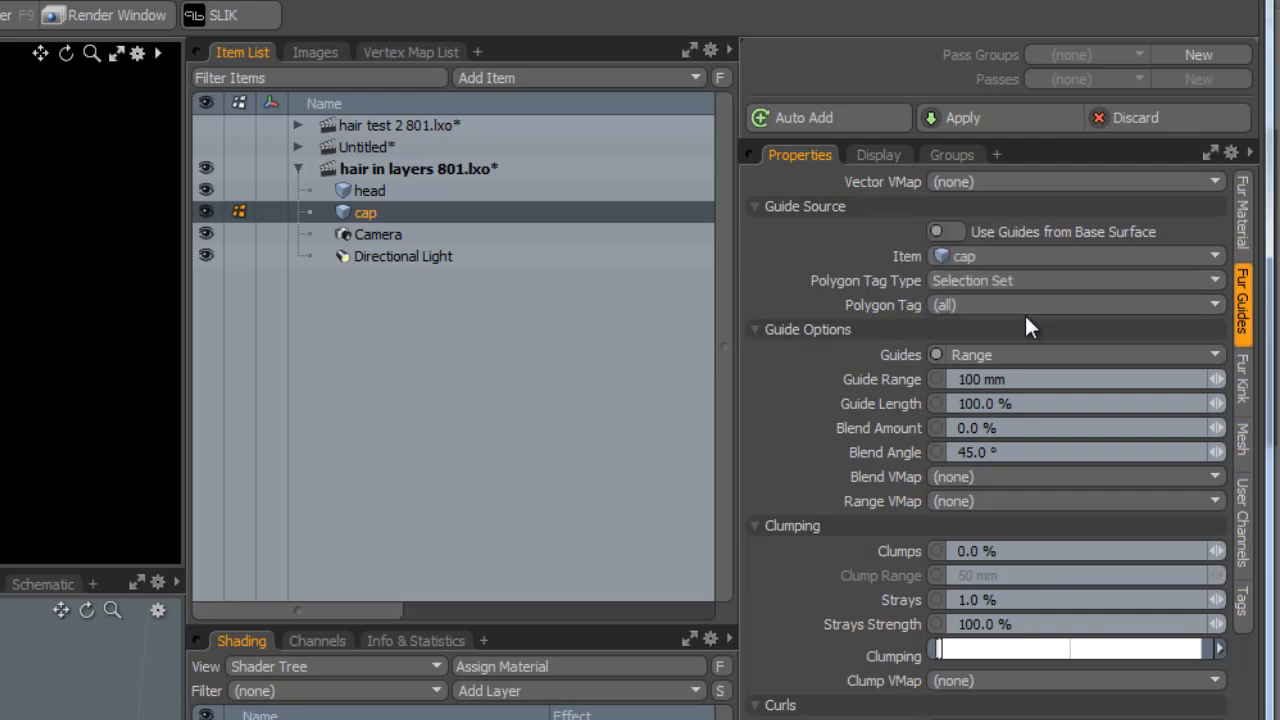
mouse_move(995, 315)
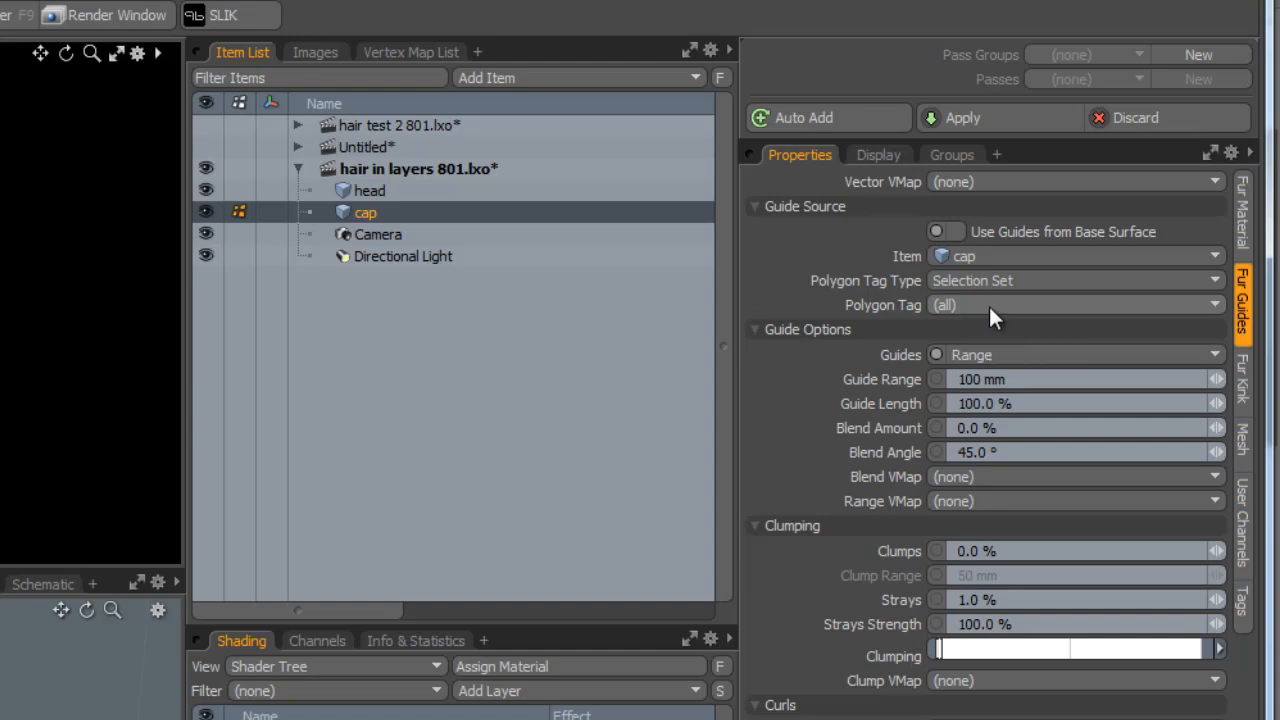
mouse_move(988, 313)
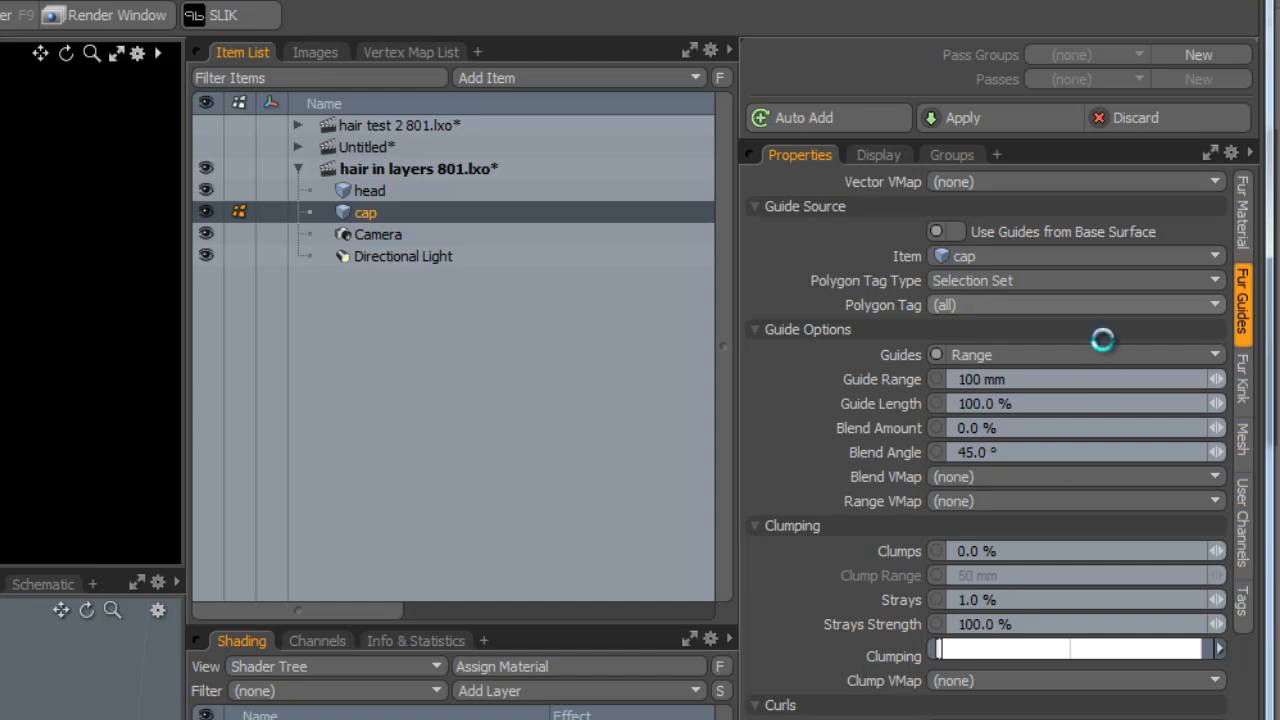
mouse_move(990, 305)
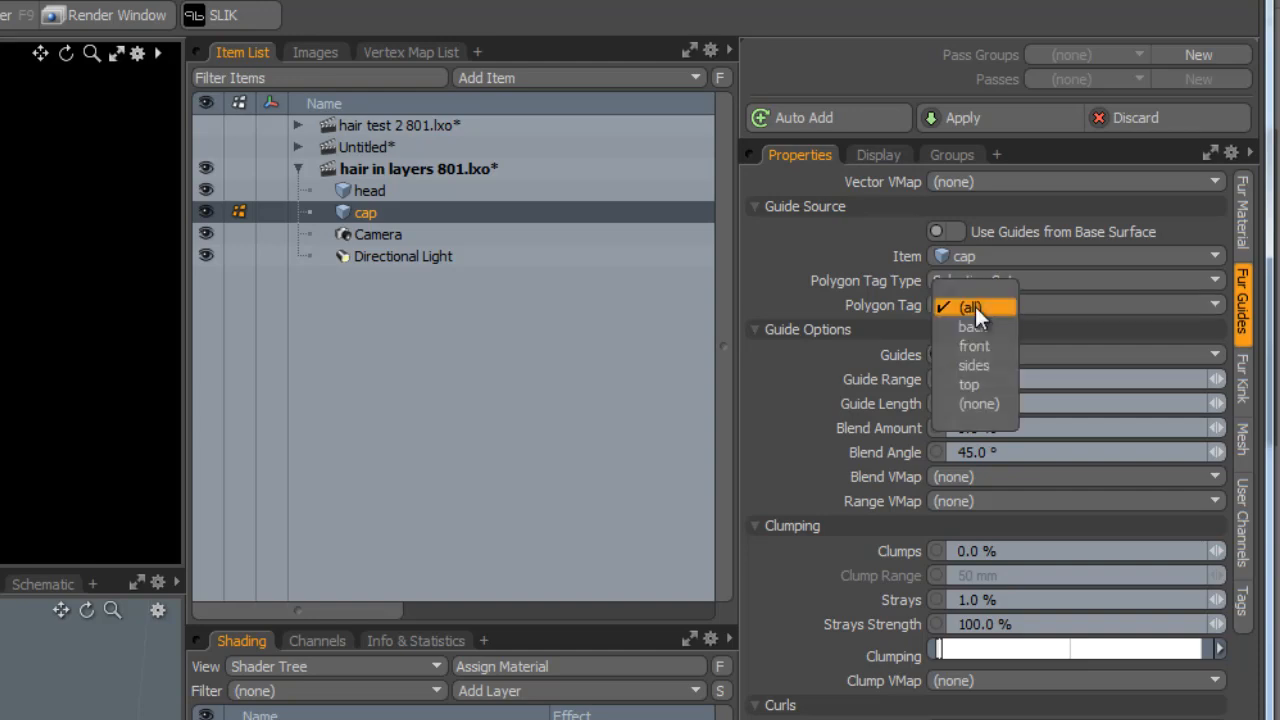
mouse_move(969, 385)
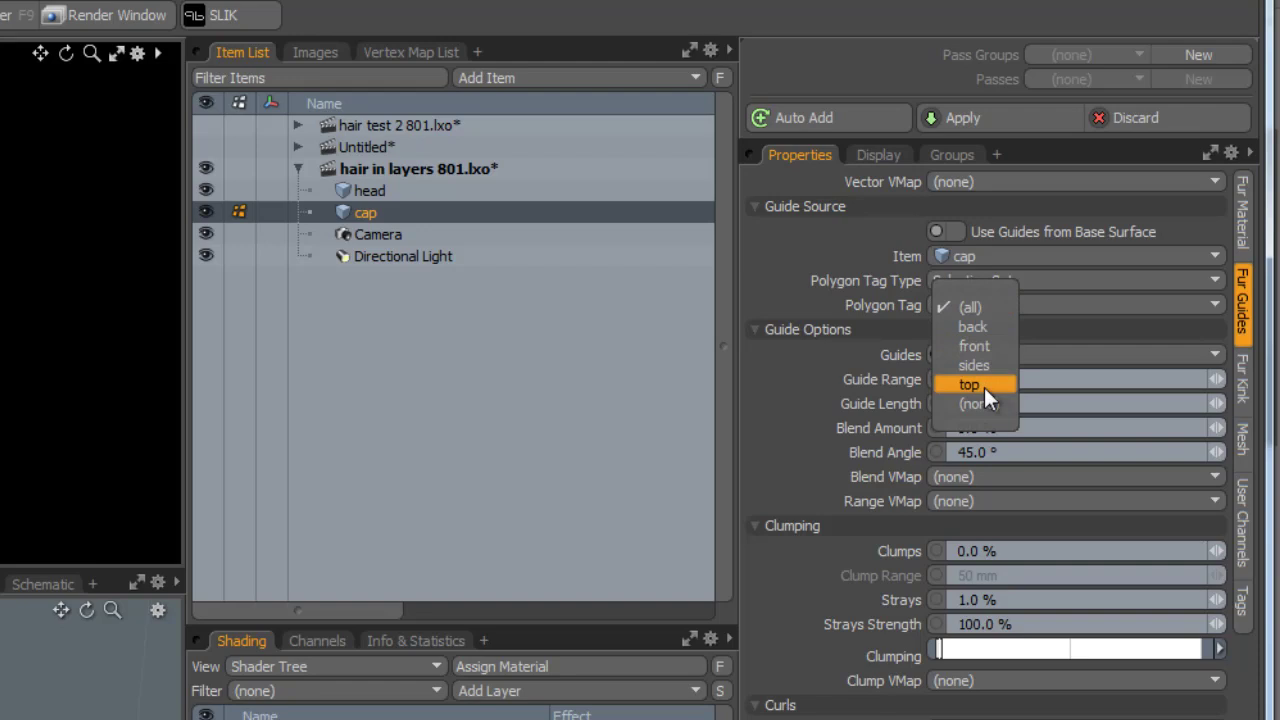
click(969, 385)
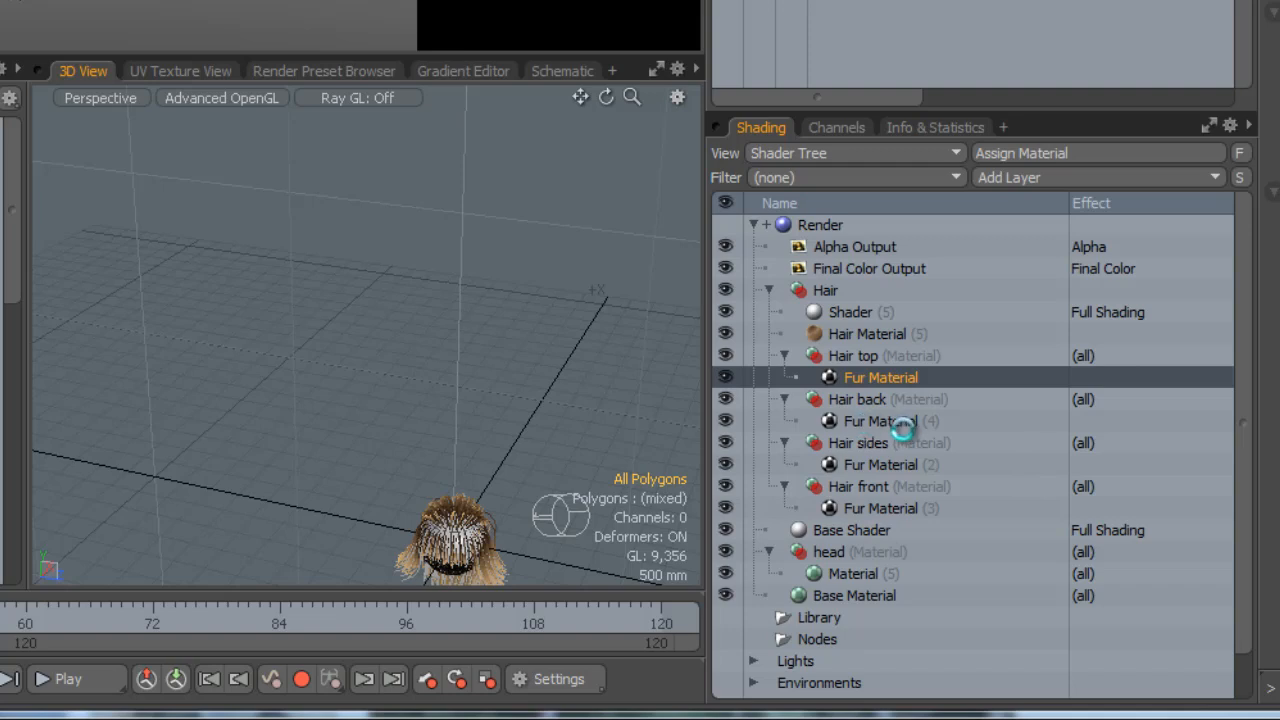
mouse_move(895, 470)
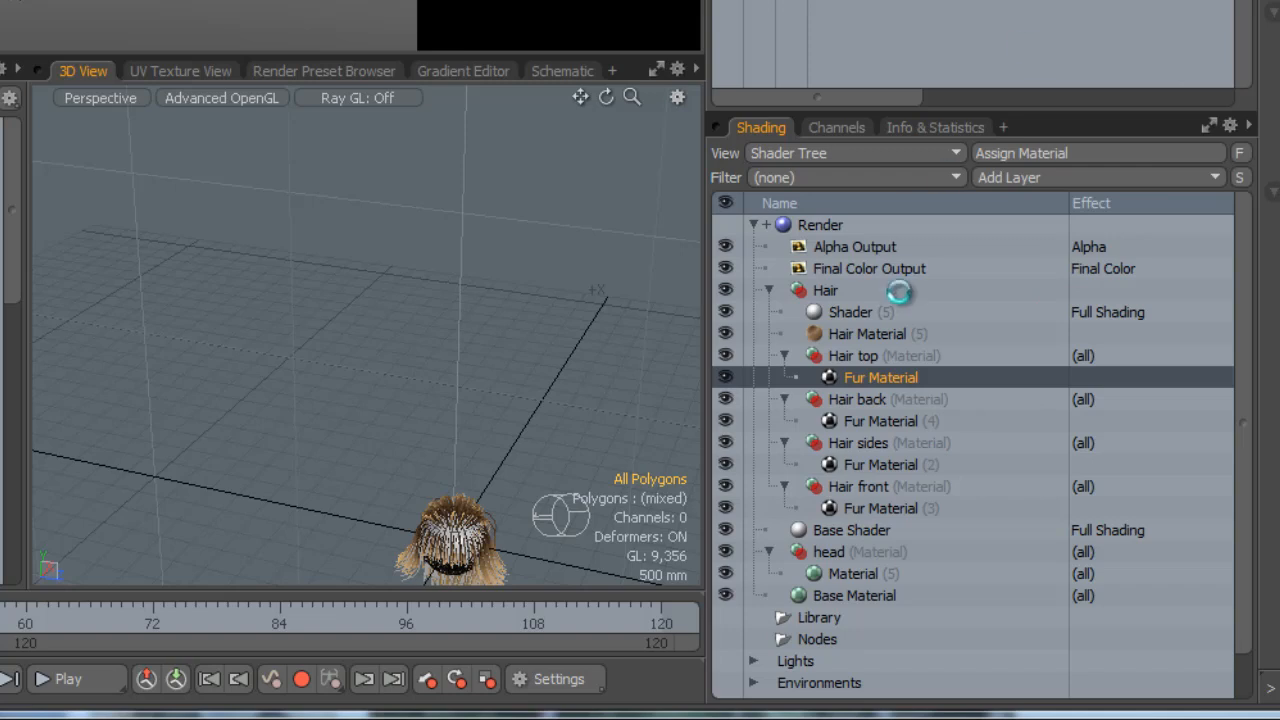
mouse_move(845, 333)
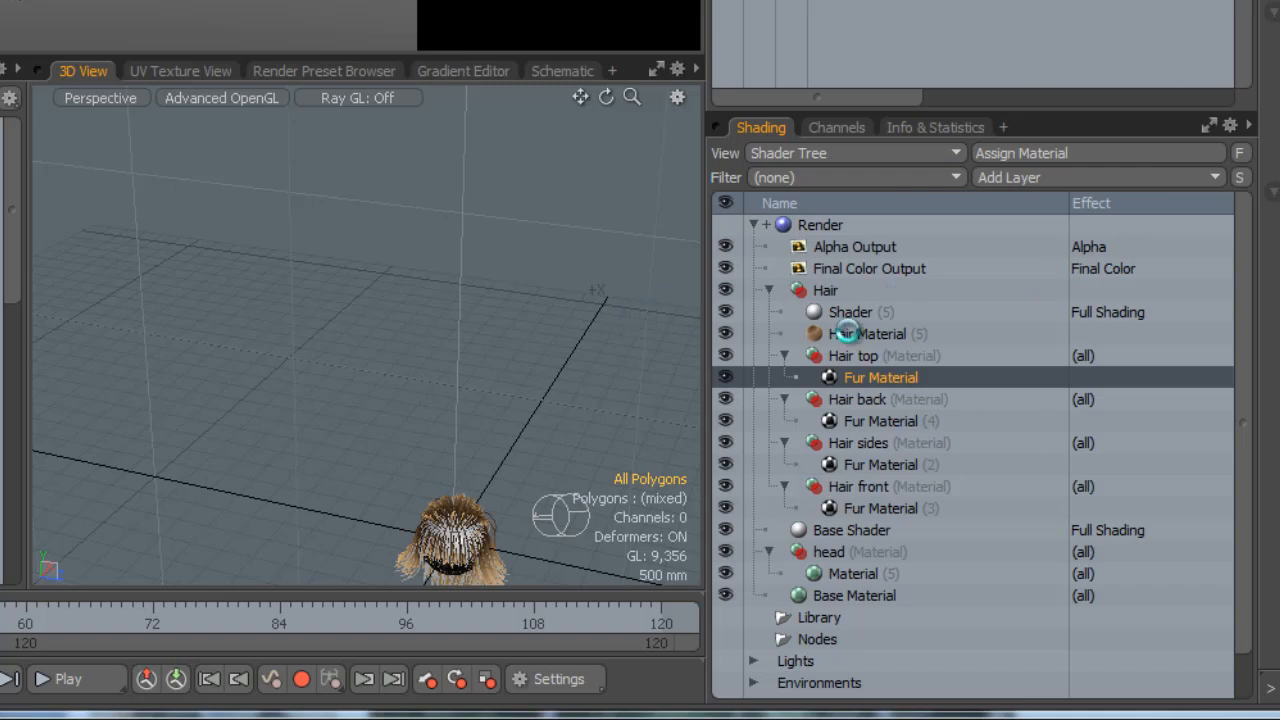
mouse_move(920, 393)
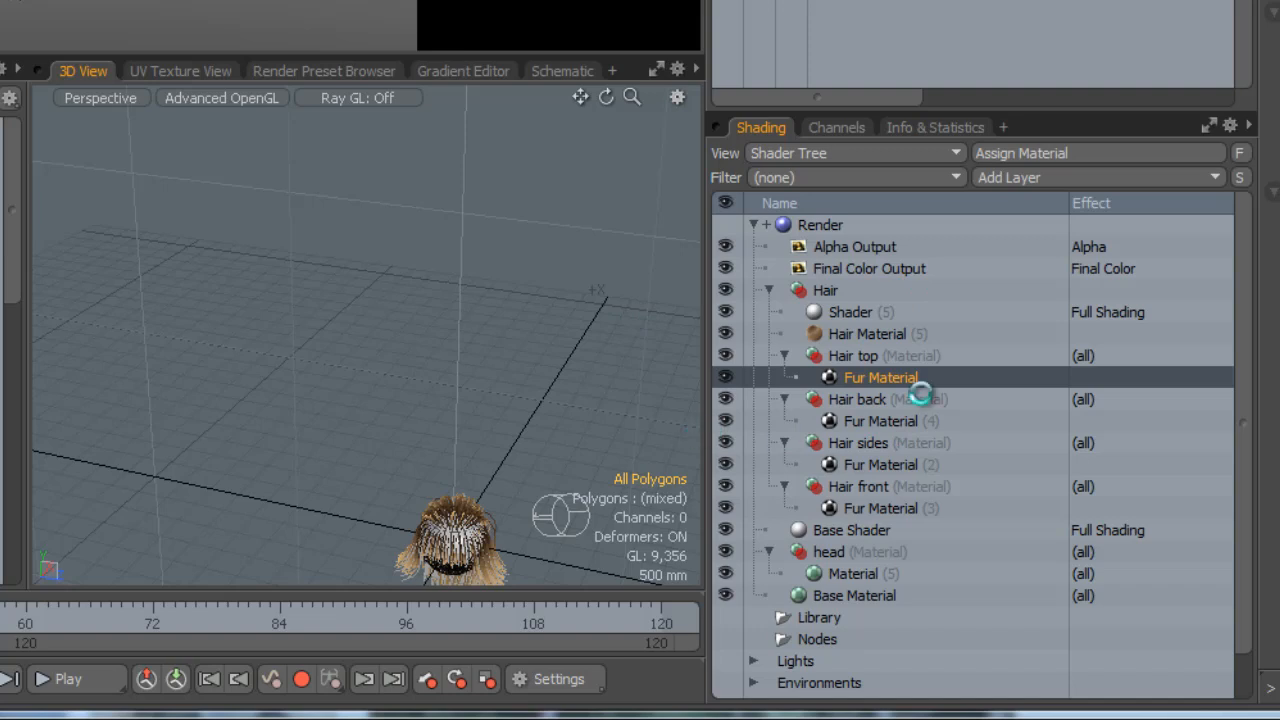
mouse_move(250, 270)
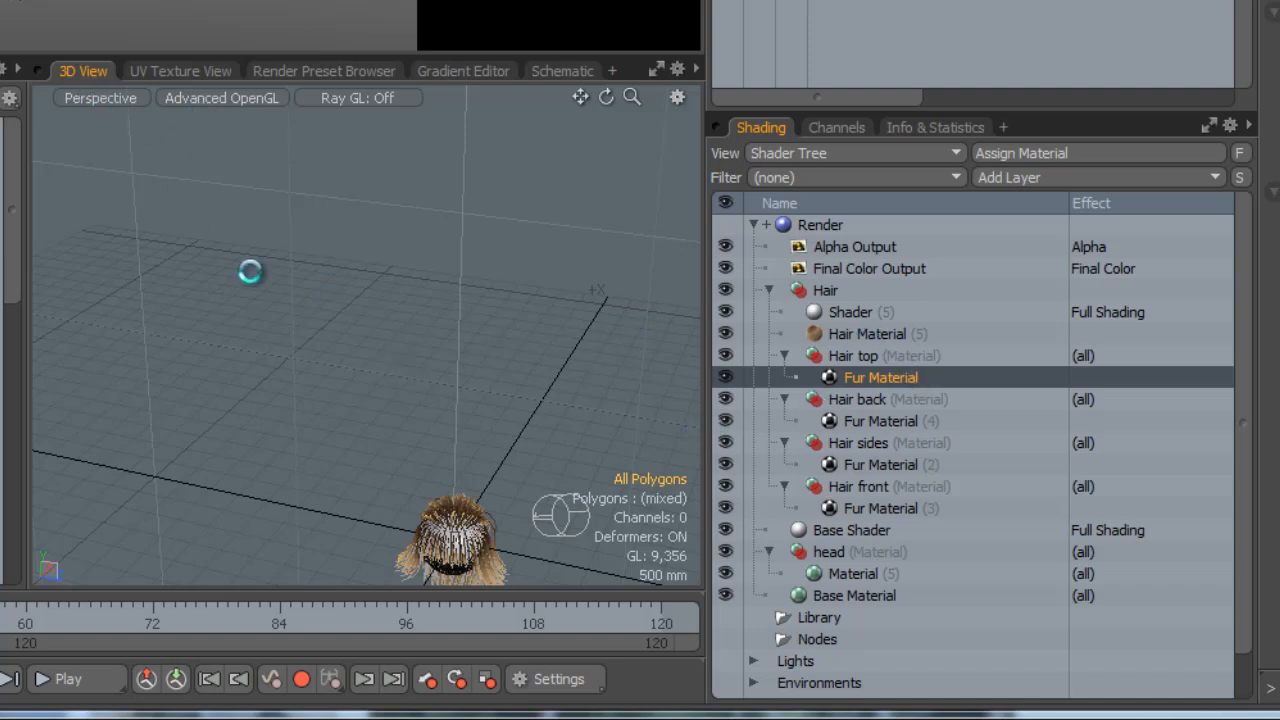
mouse_move(380, 395)
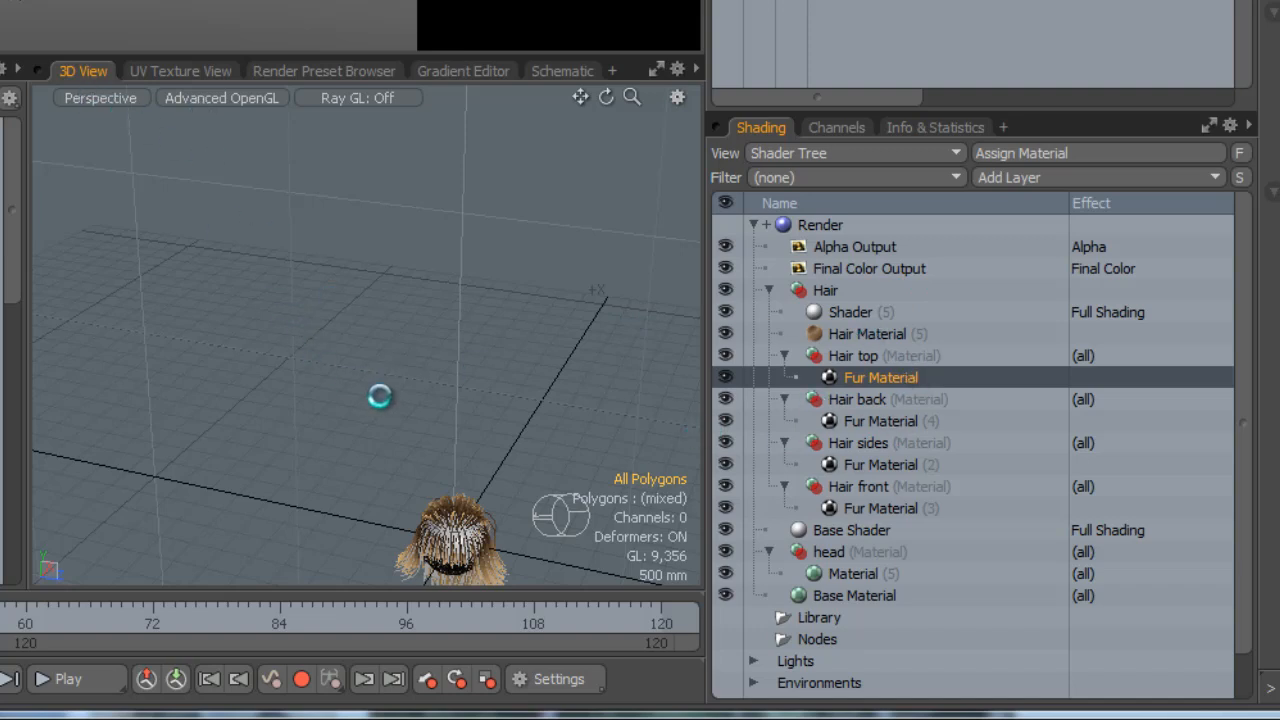
Step: After long brown hair appears on the cap, select the Hair back fur material
click(881, 420)
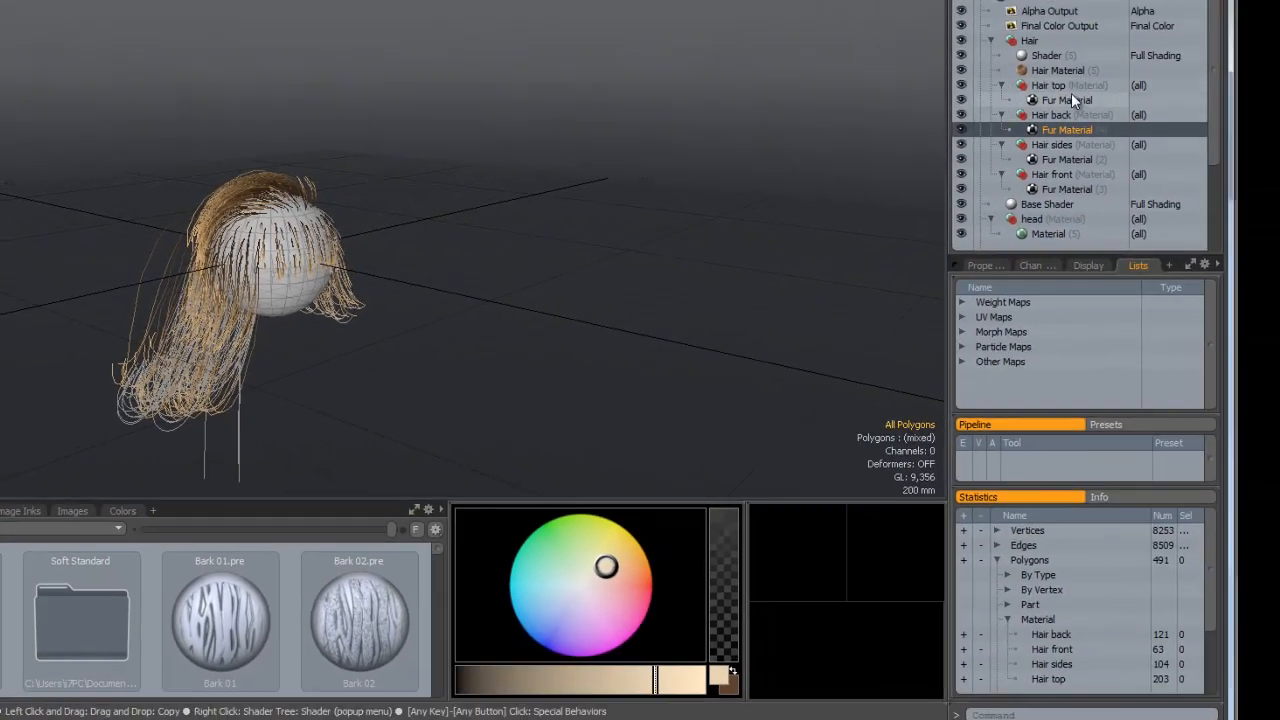
Step: Select the top, back, sides and front fur materials together and view the cap's mesh properties
click(1067, 99)
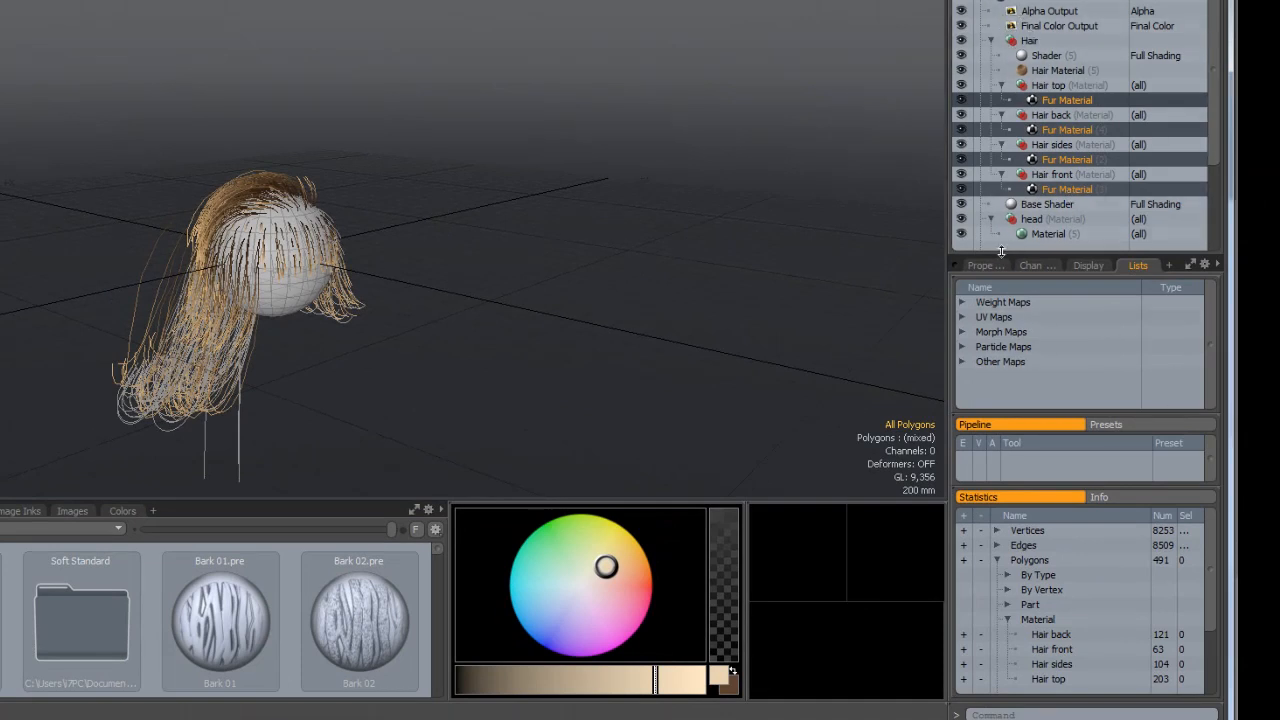
click(984, 265)
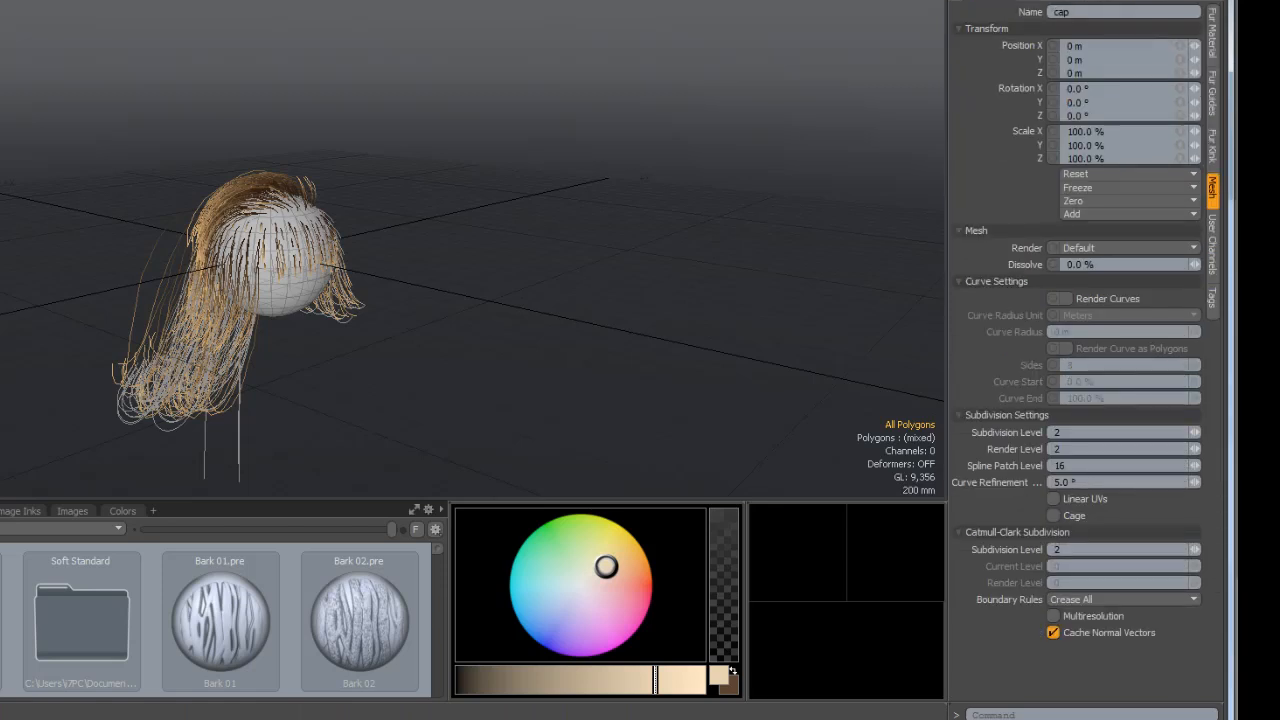
mouse_move(1155, 528)
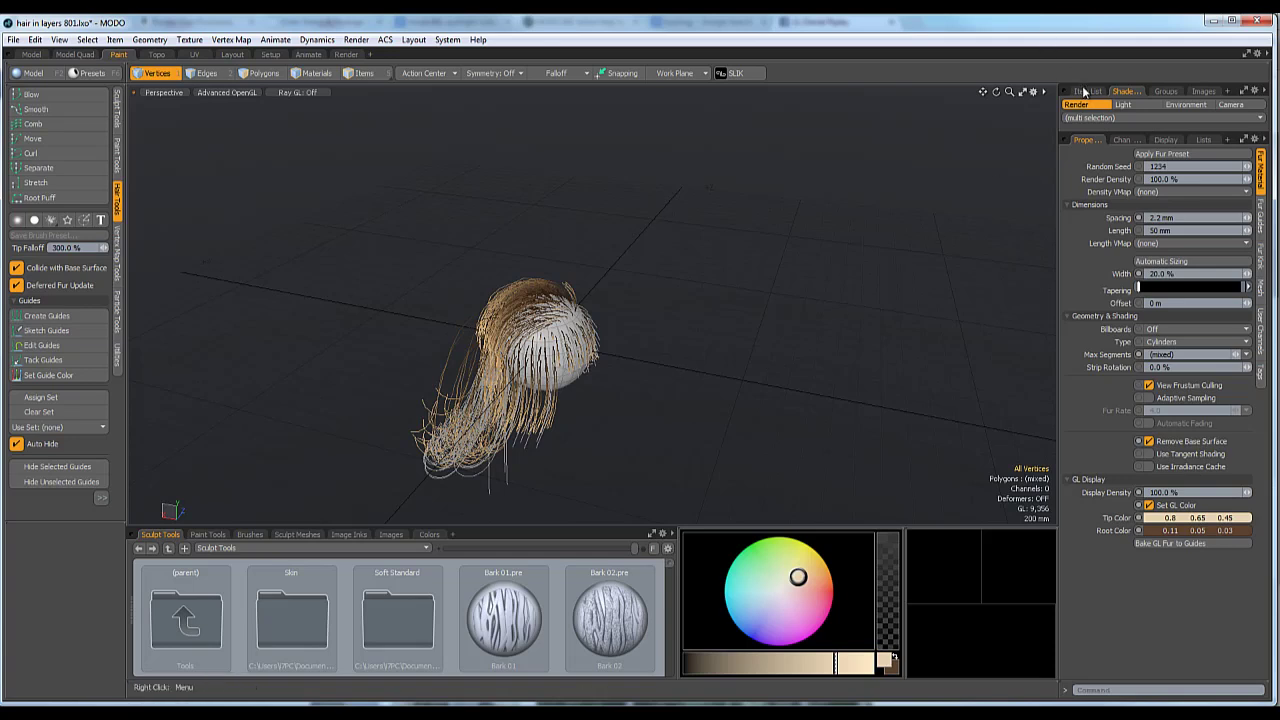
Step: Show the Item List in the right-hand panel
click(1087, 91)
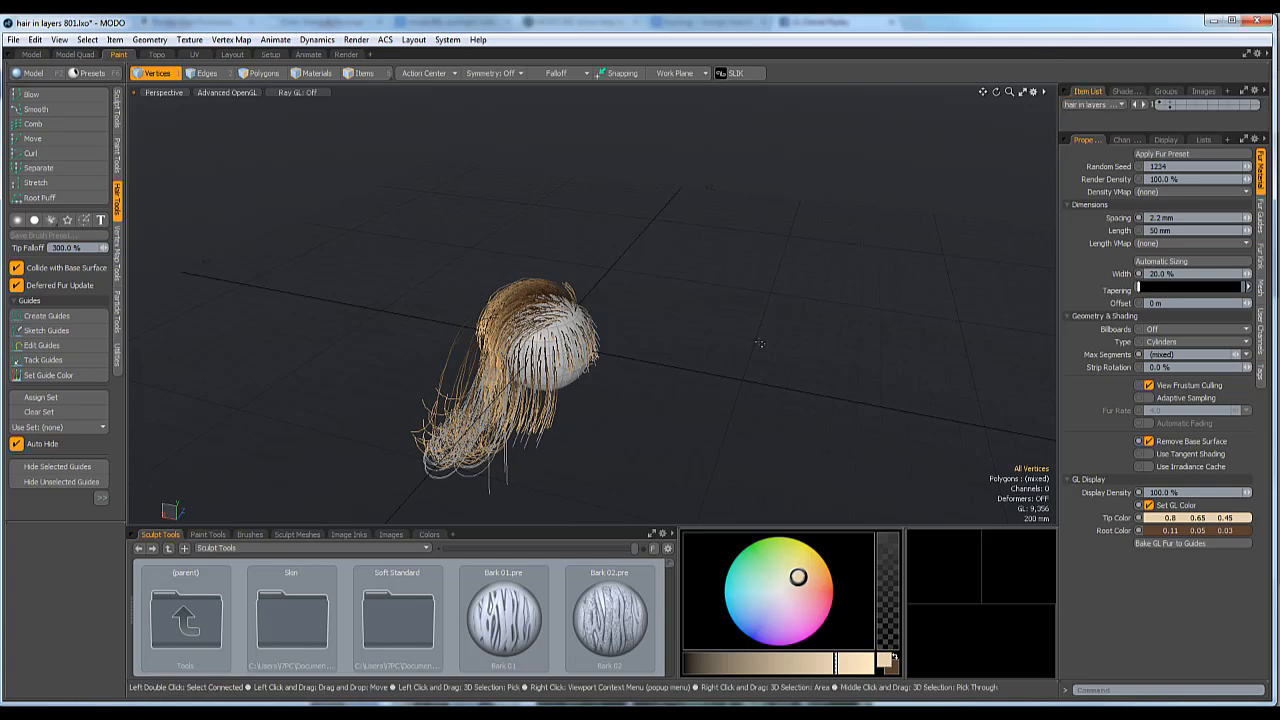